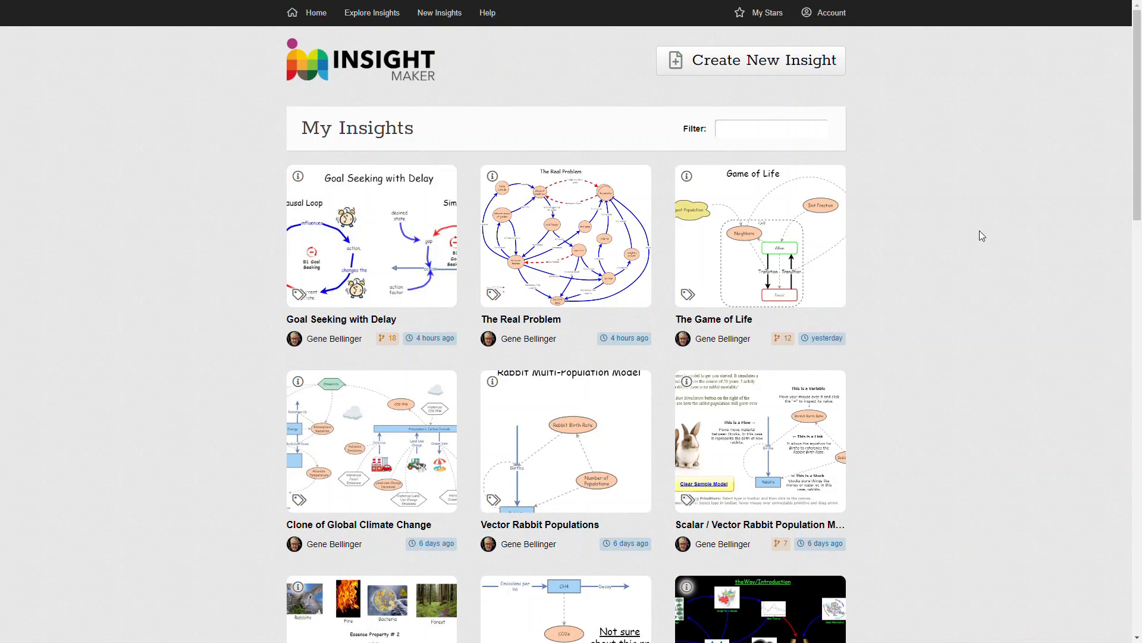
Browse down the home page, then go to Explore Insights to reach the Find Insights search page
scroll("down", 3)
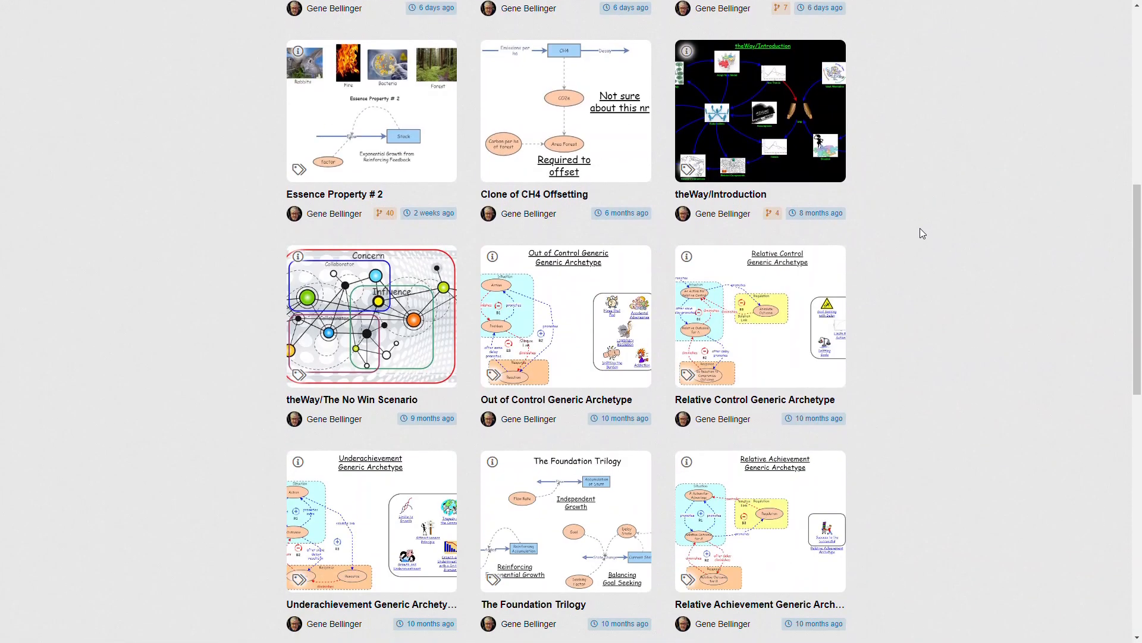
scroll("down", 3)
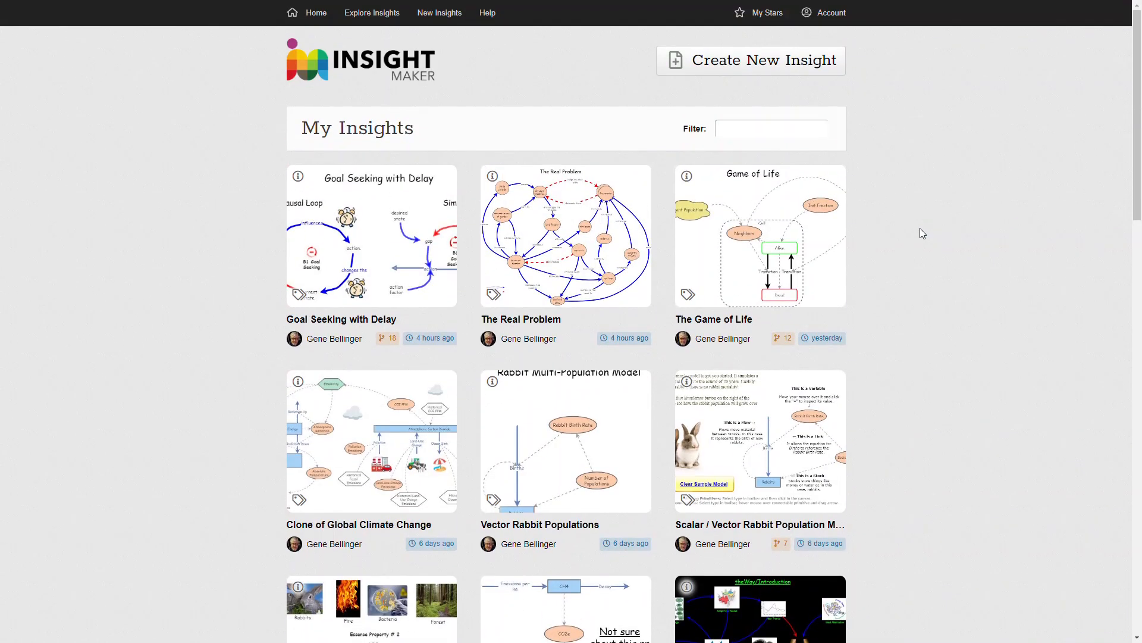
mouse_move(963, 306)
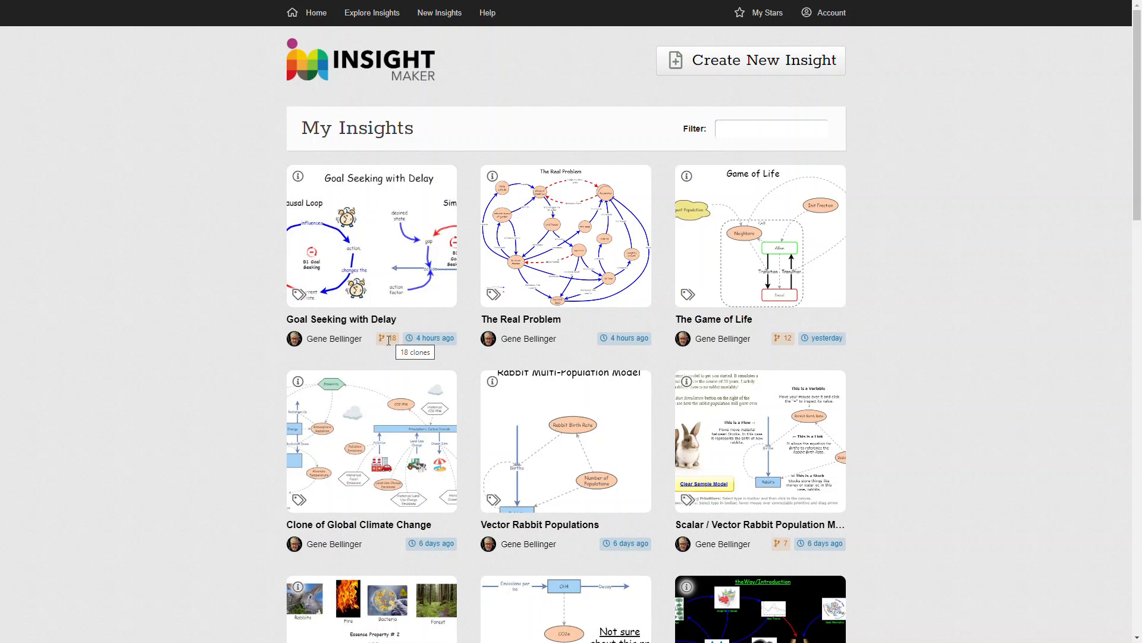
mouse_move(387, 345)
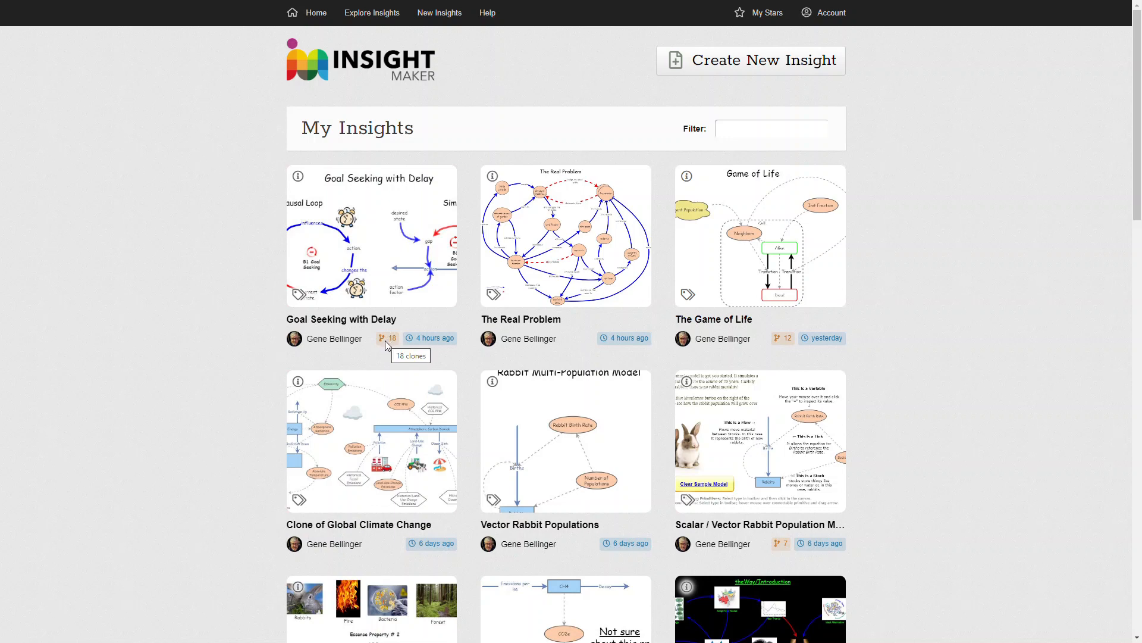
mouse_move(871, 424)
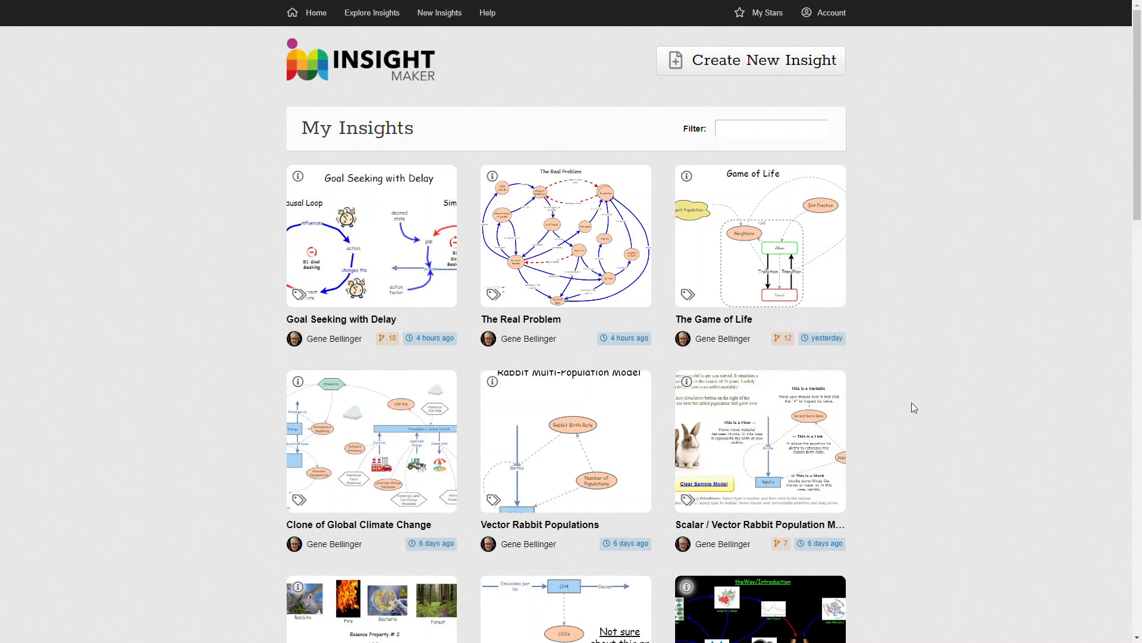
scroll("down", 3)
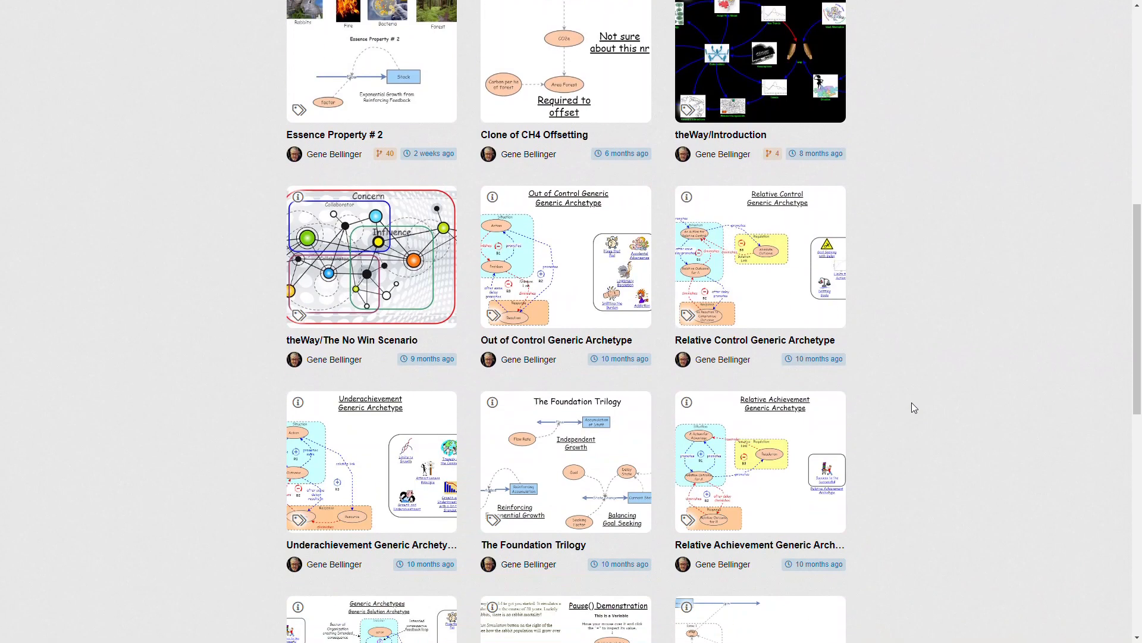
scroll("down", 3)
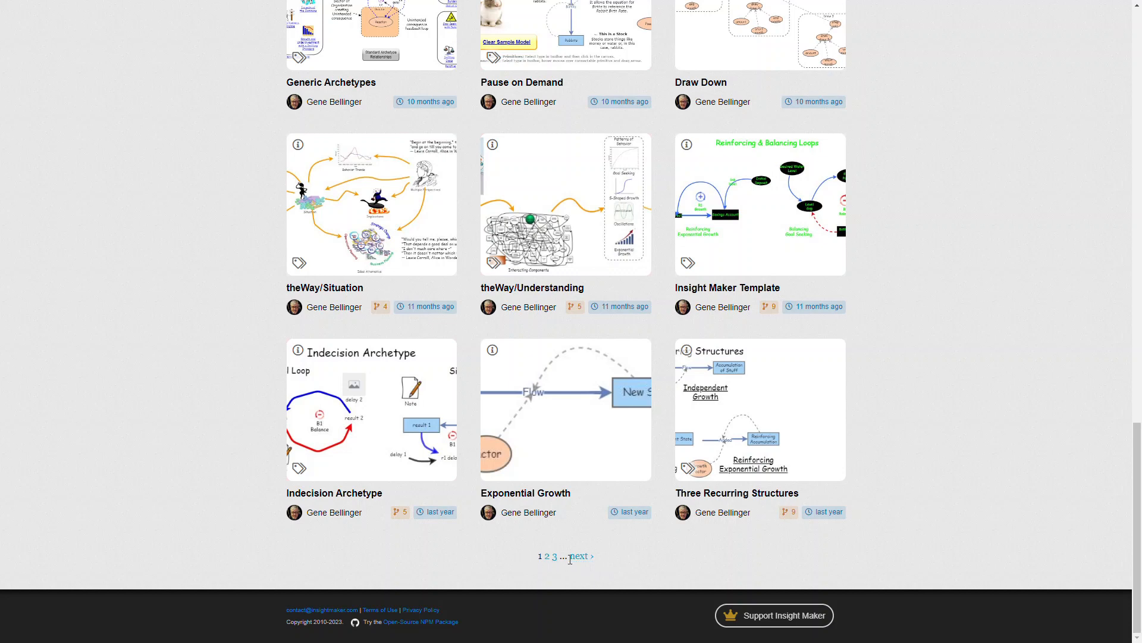
mouse_move(579, 556)
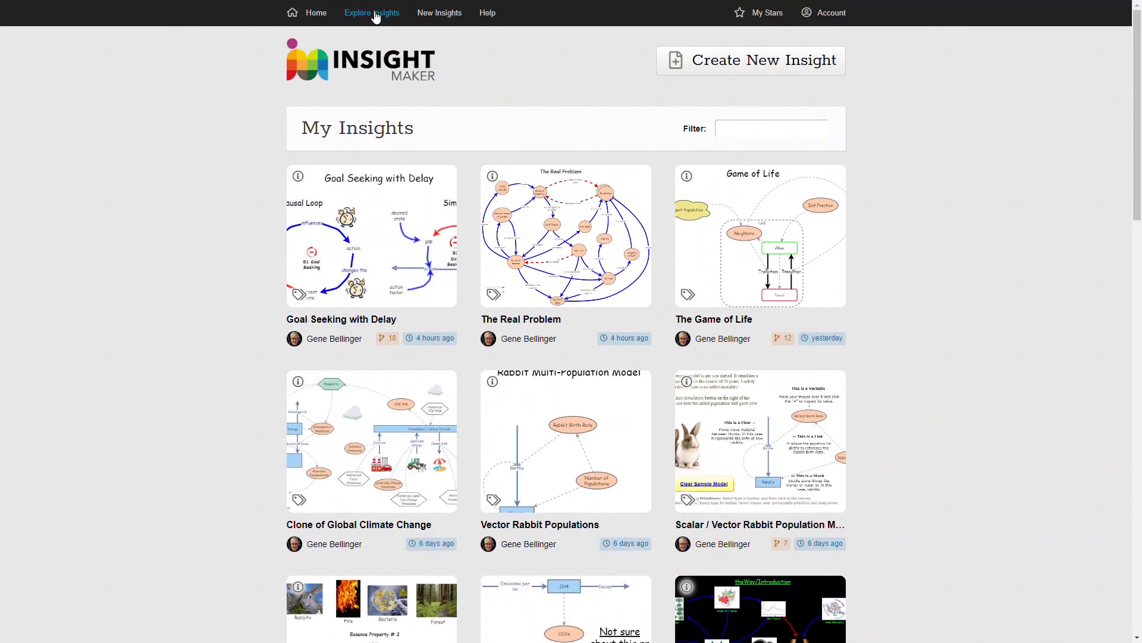
left_click(371, 11)
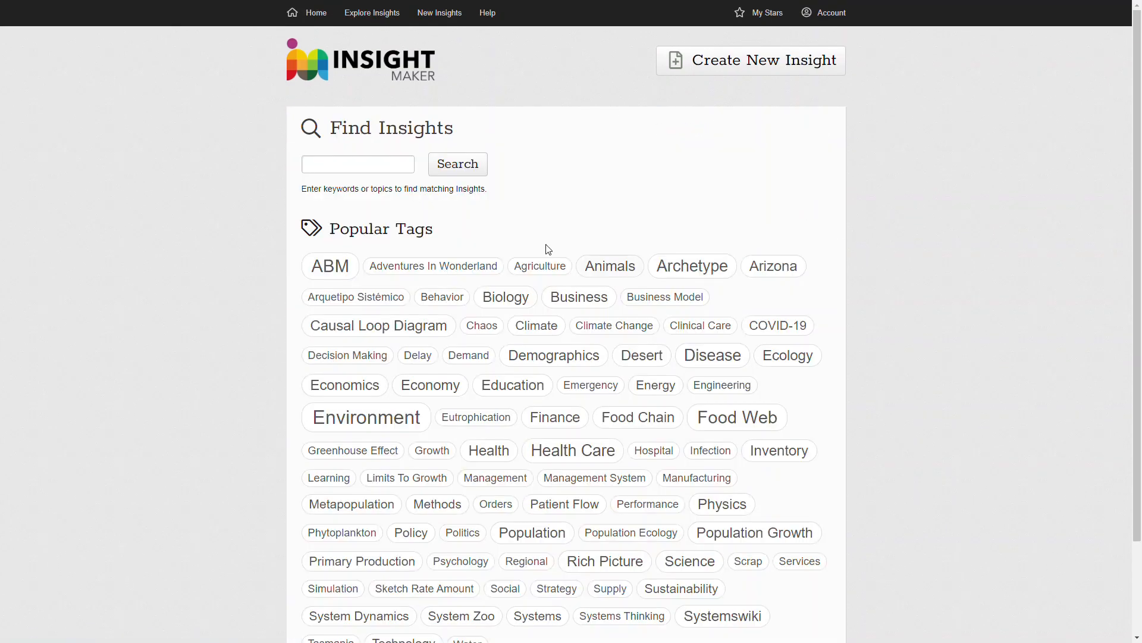
mouse_move(413, 313)
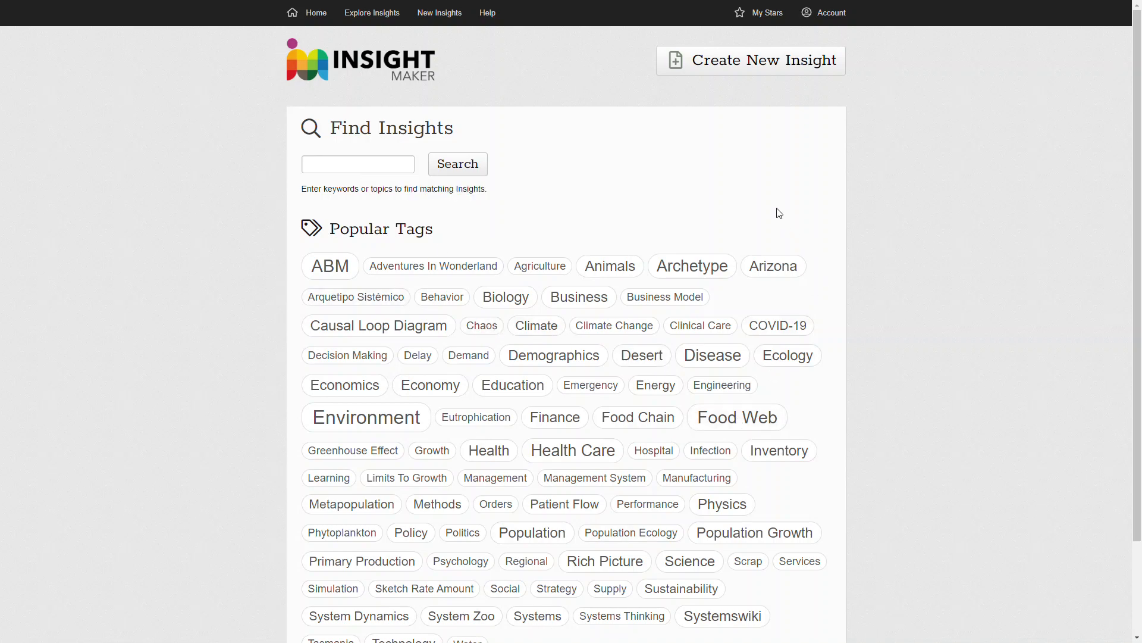
scroll("down", 3)
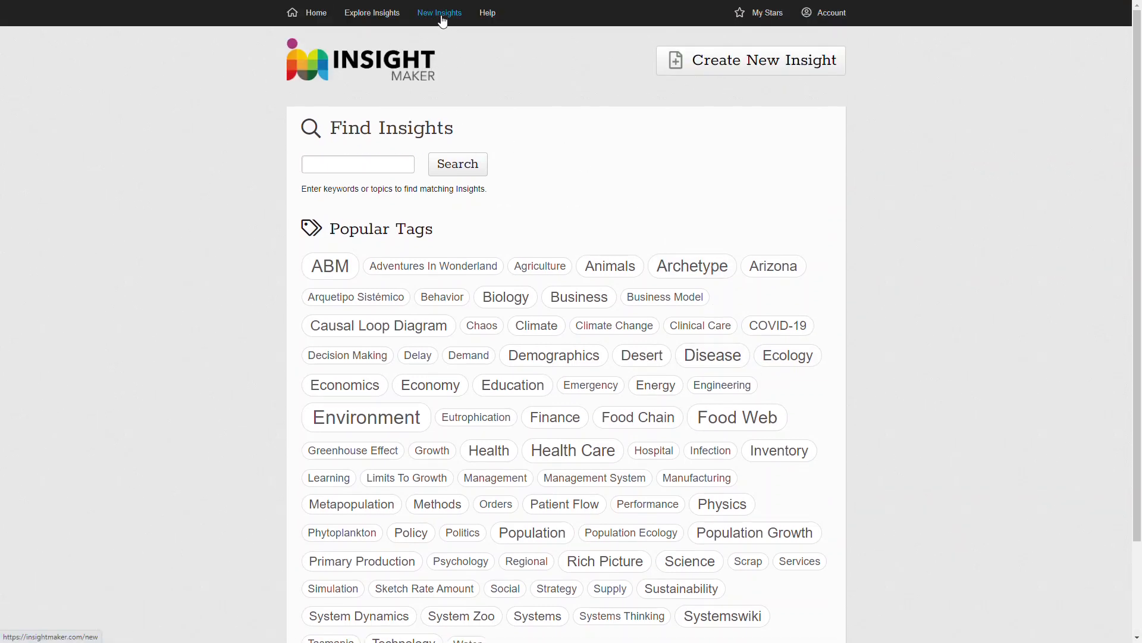
Go to New Insights and browse the recently updated public models down to the page links
left_click(439, 12)
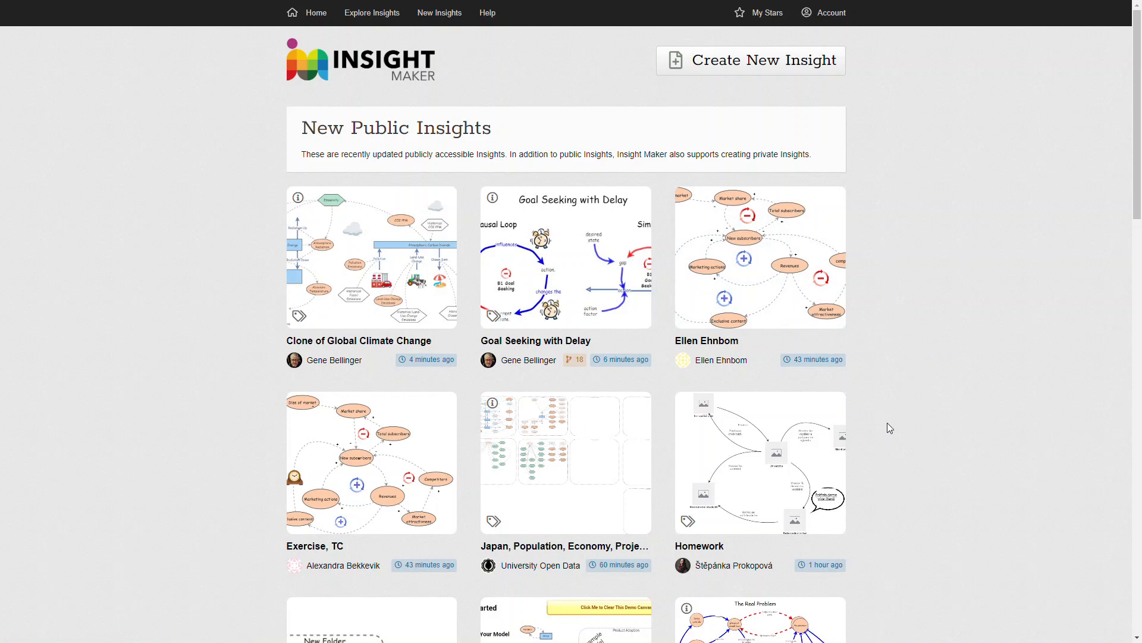
mouse_move(930, 284)
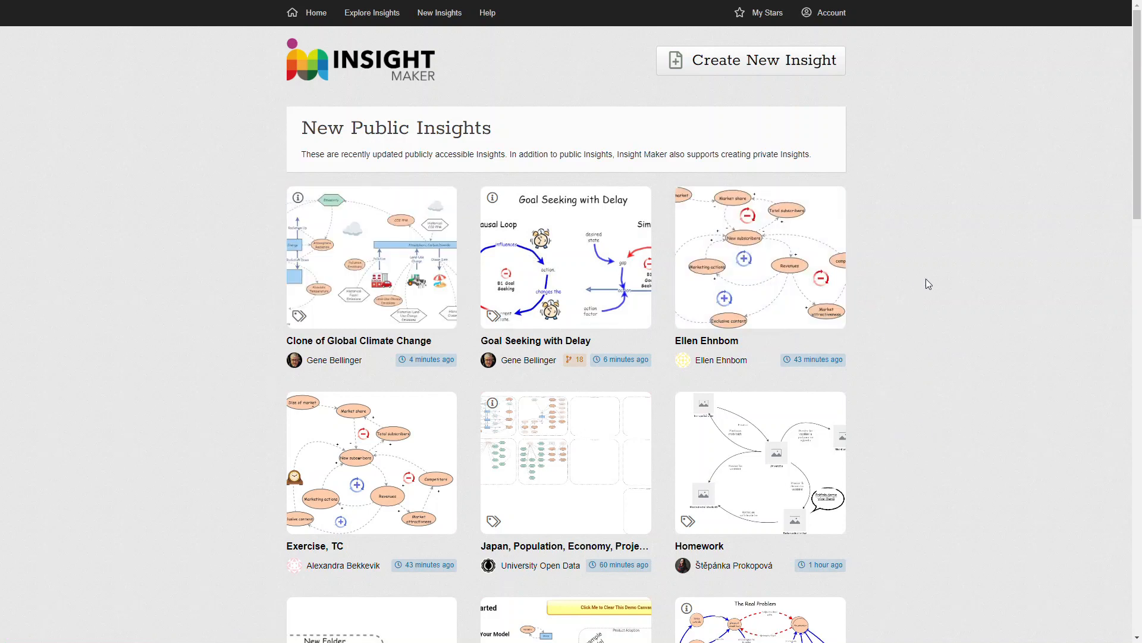
mouse_move(721, 252)
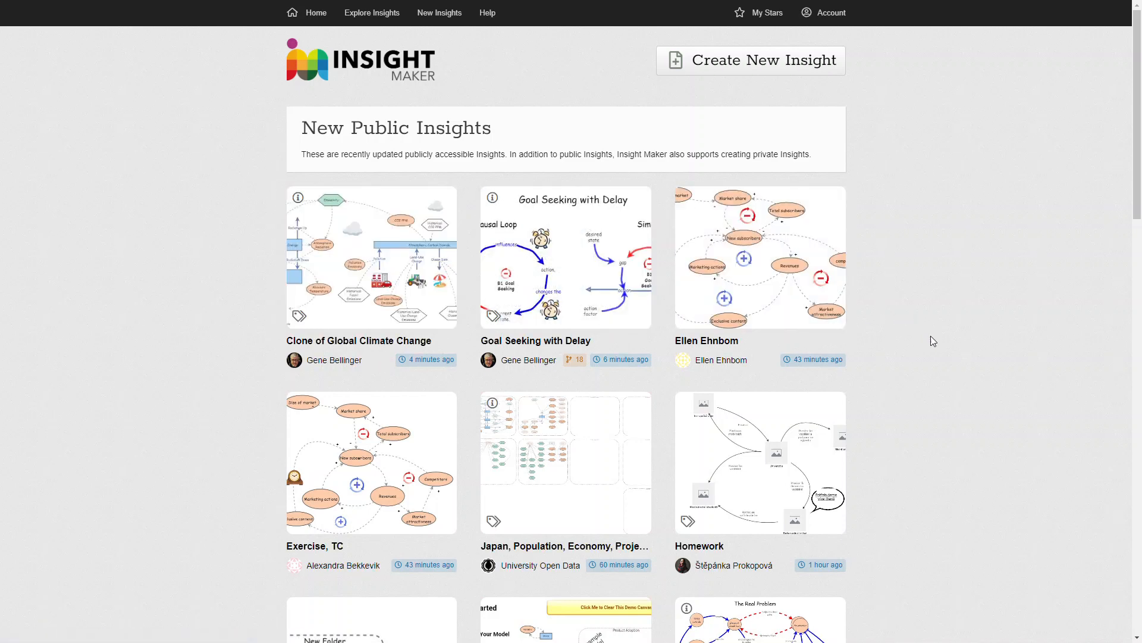
mouse_move(720, 360)
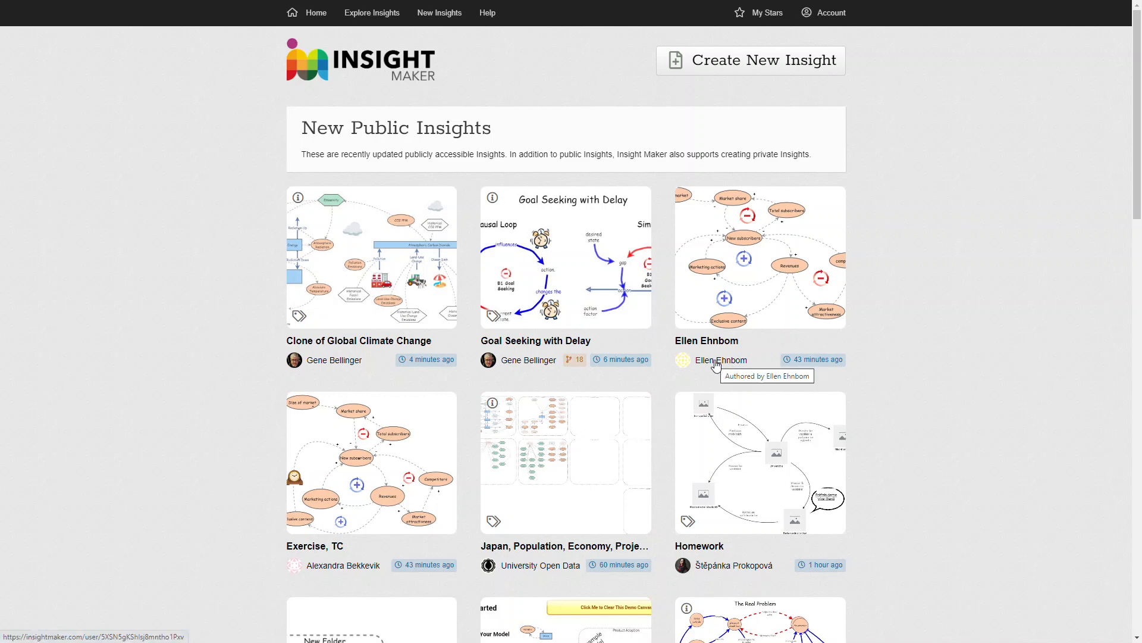
left_click(720, 359)
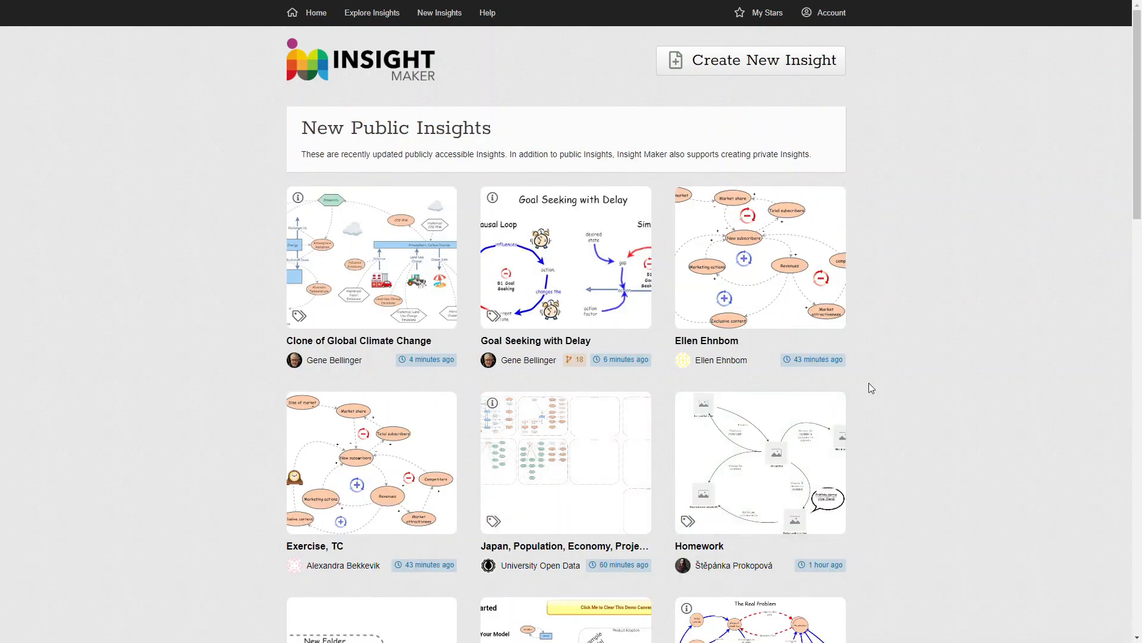
scroll("down", 3)
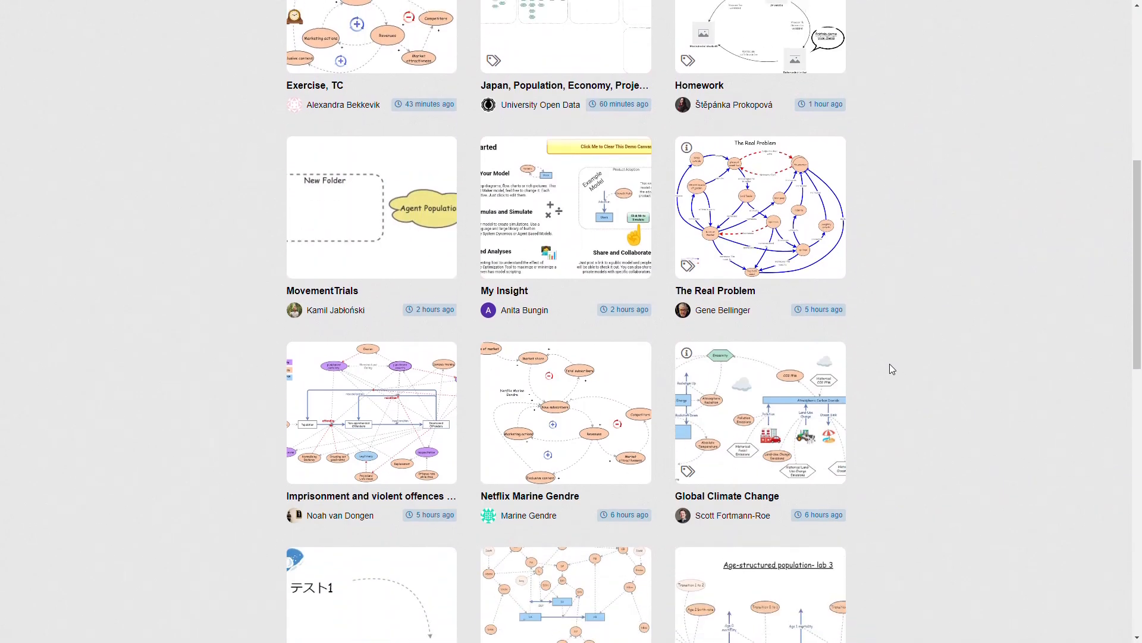
scroll("up", 3)
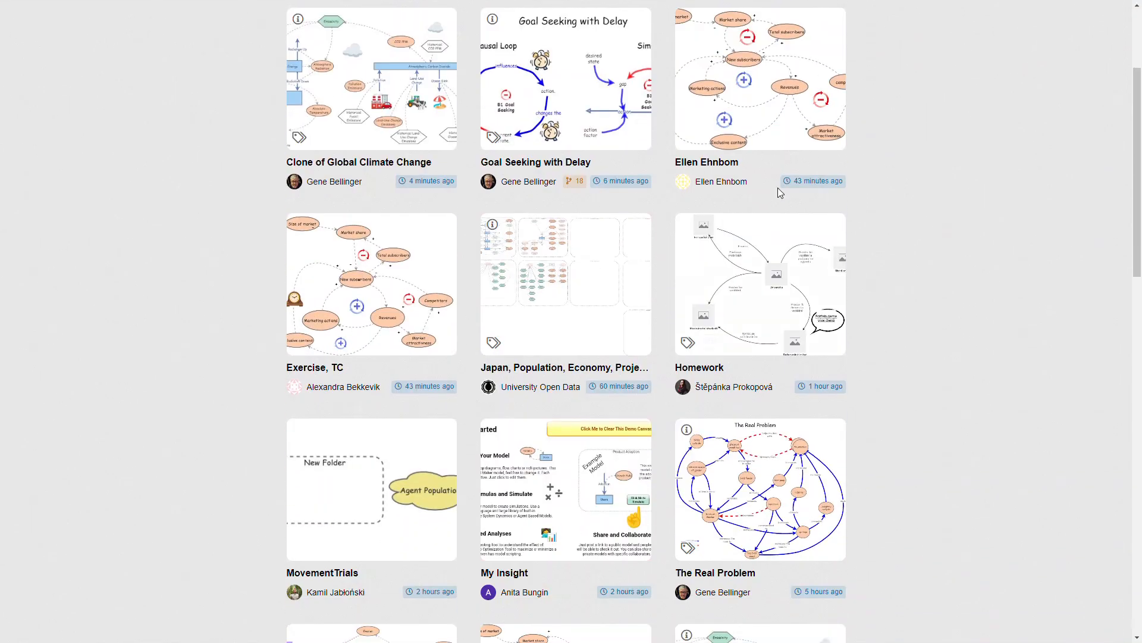
scroll("down", 3)
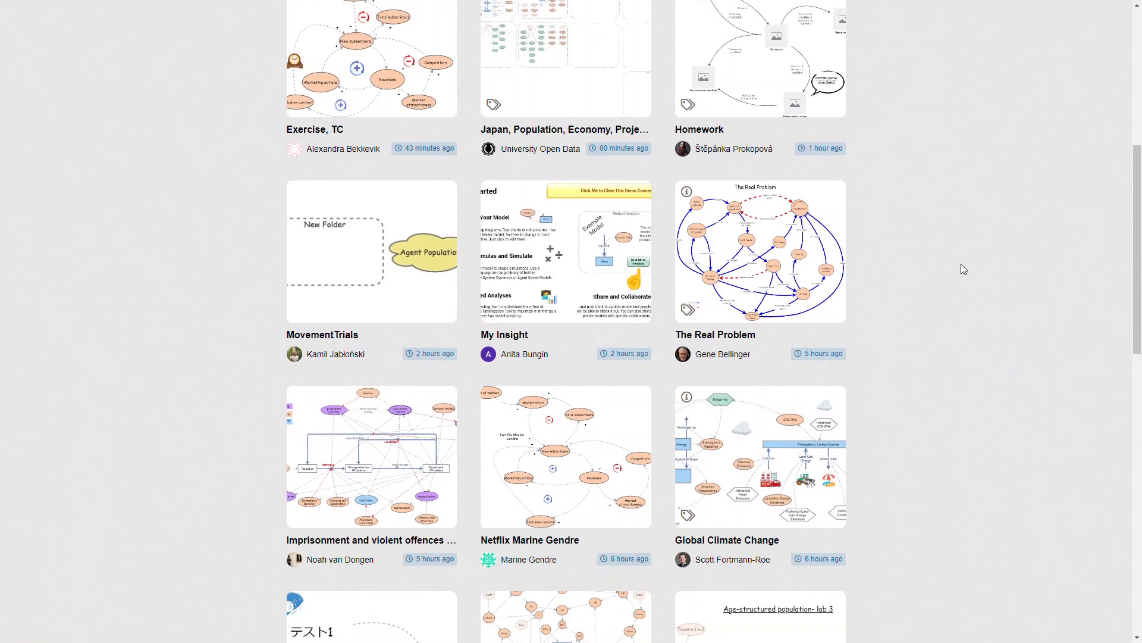
scroll("down", 3)
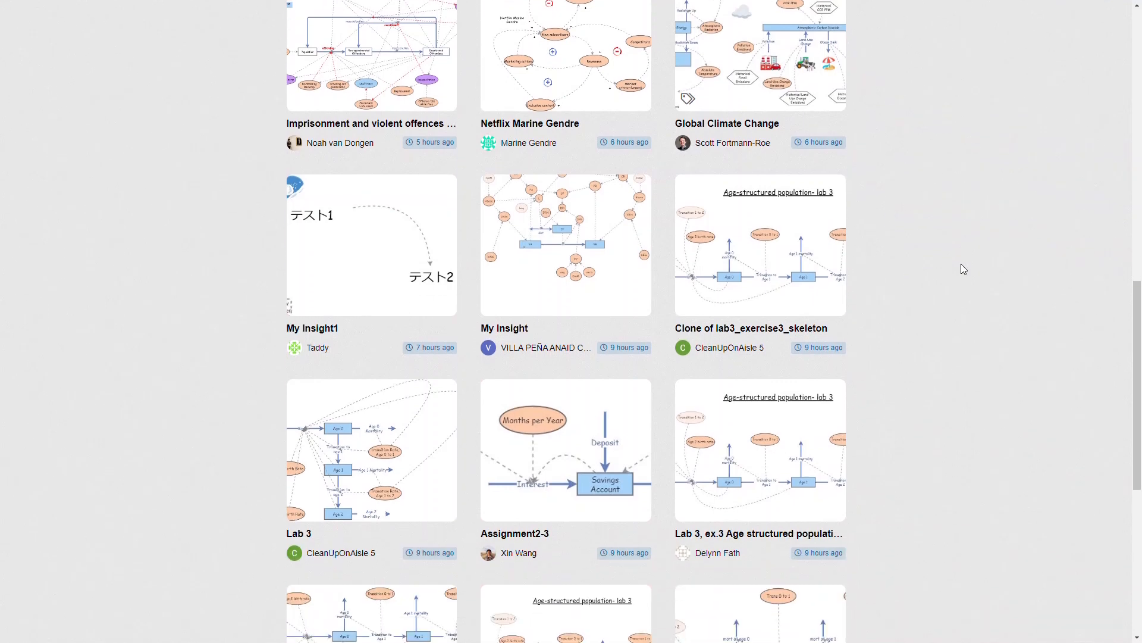
scroll("down", 3)
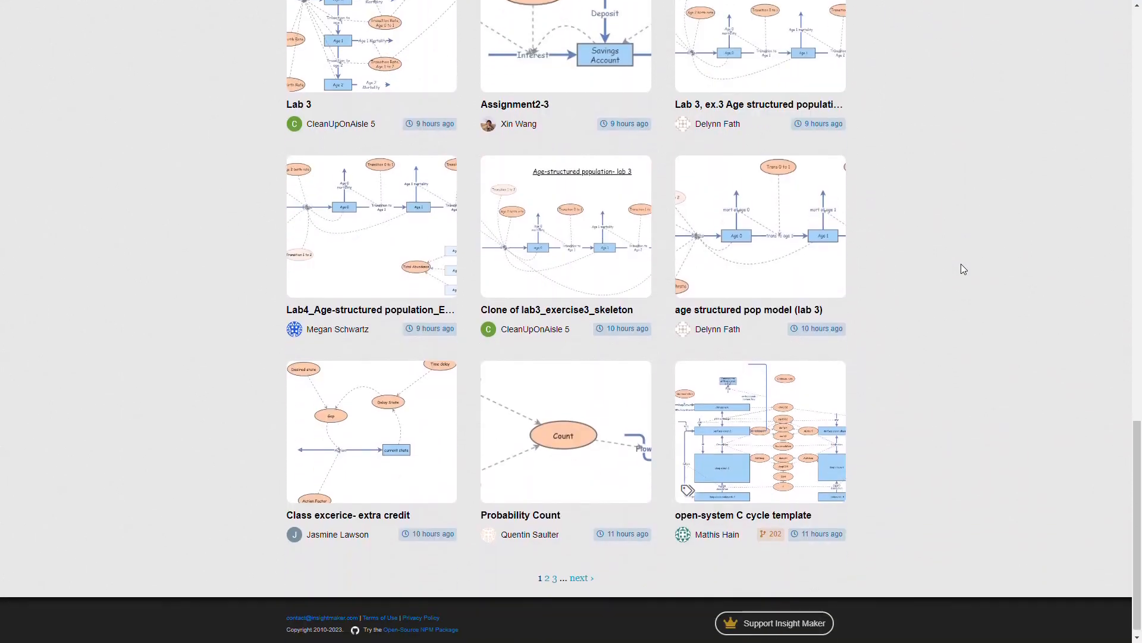
scroll("down", 3)
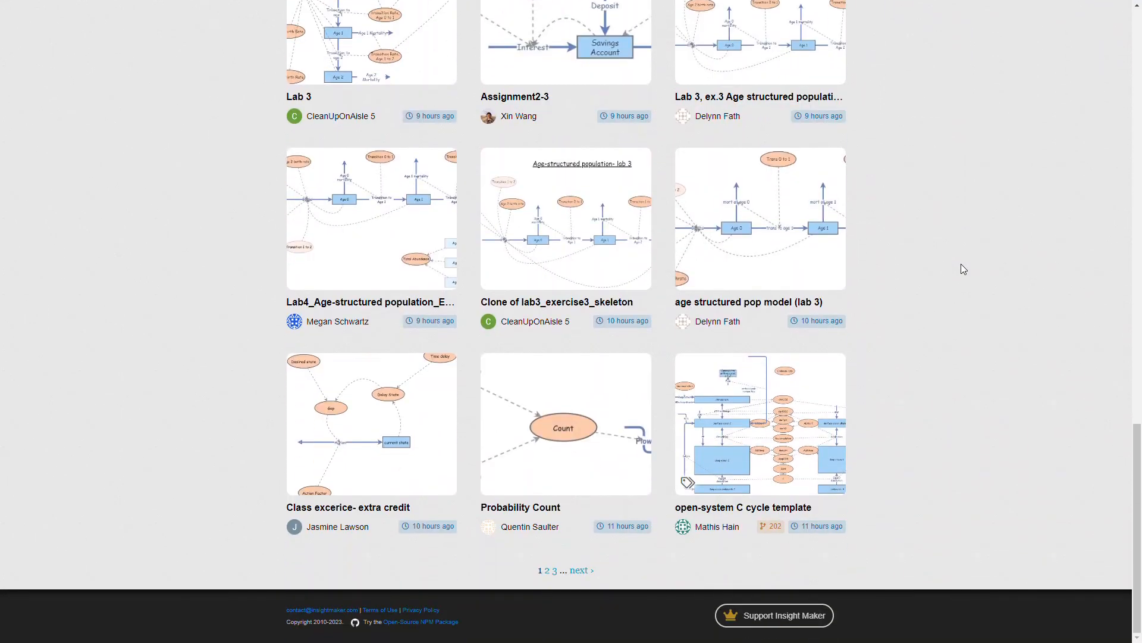
mouse_move(758, 548)
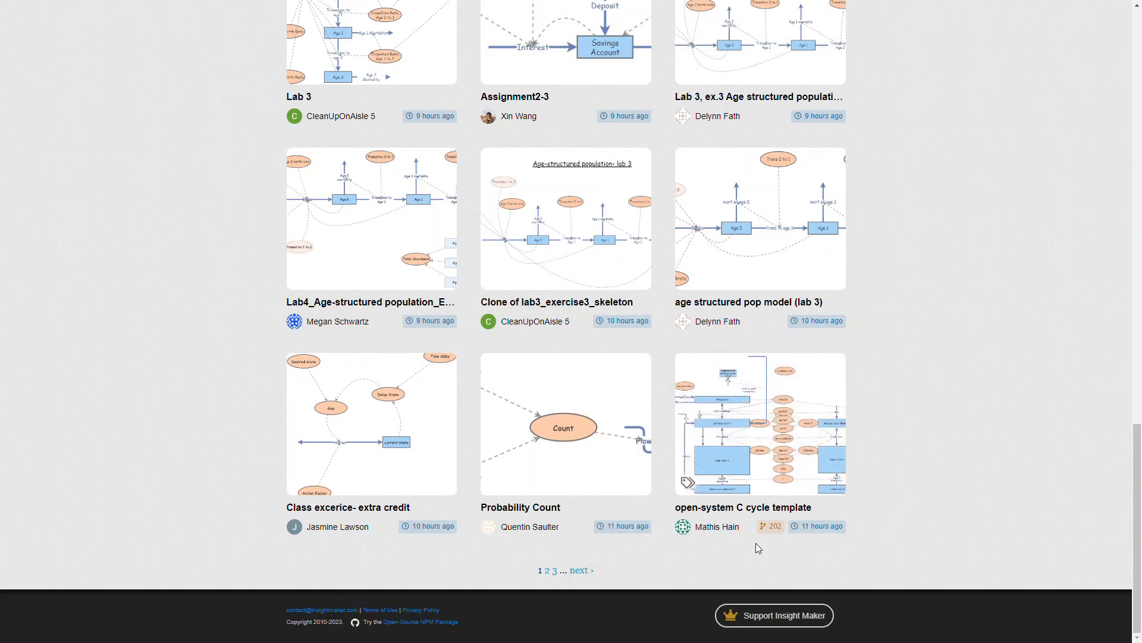
mouse_move(902, 484)
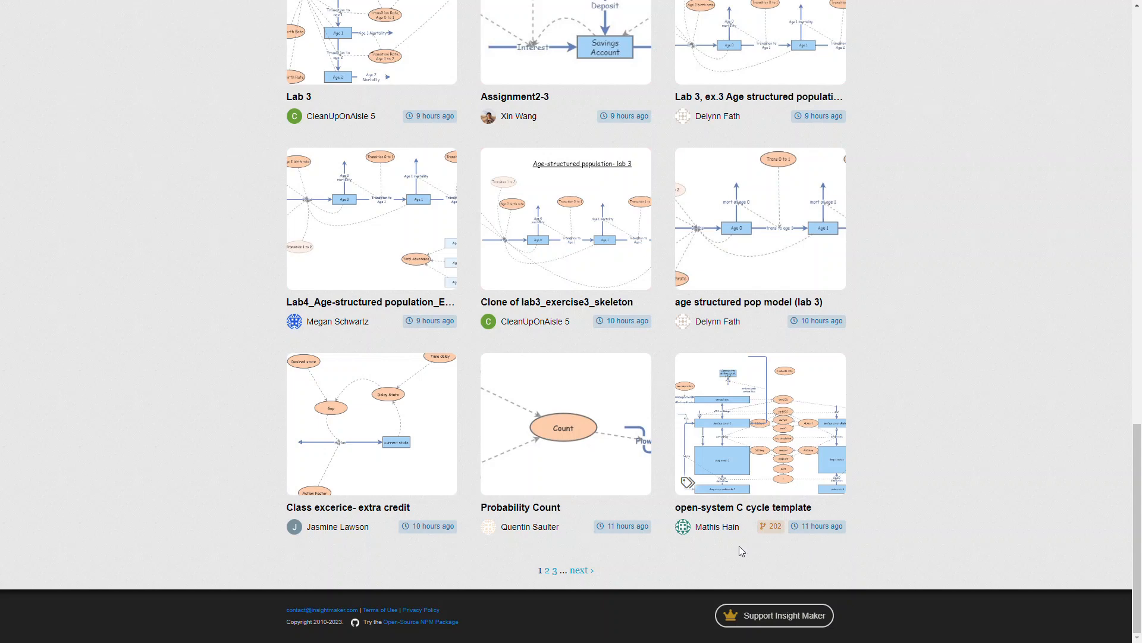
mouse_move(716, 526)
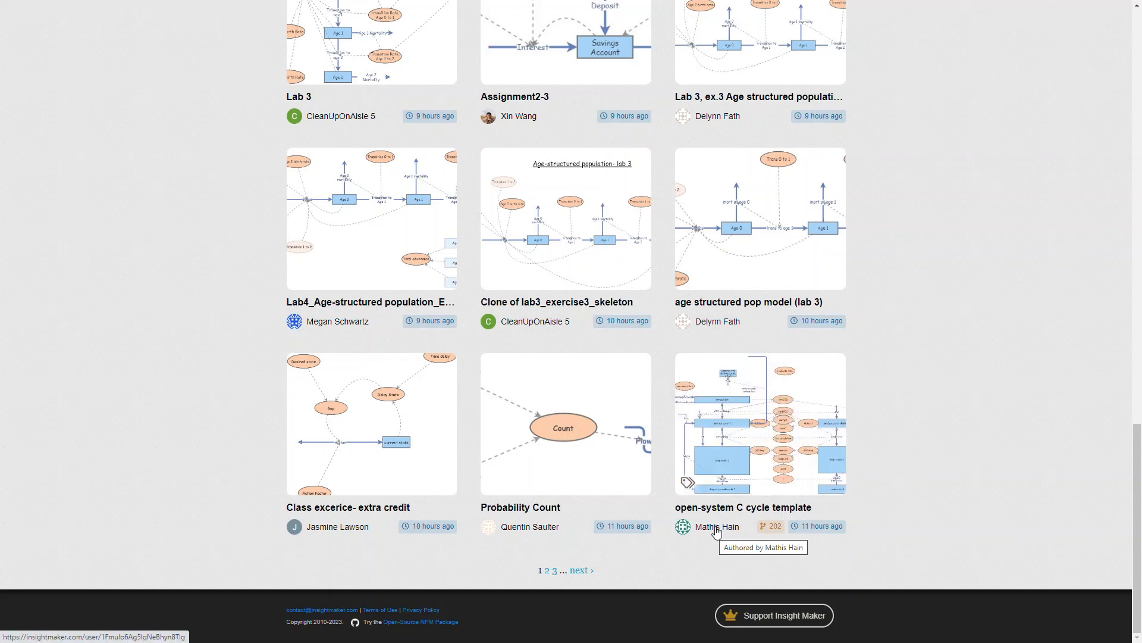
View the open-system C cycle template author's profile and browse their public insights
left_click(715, 526)
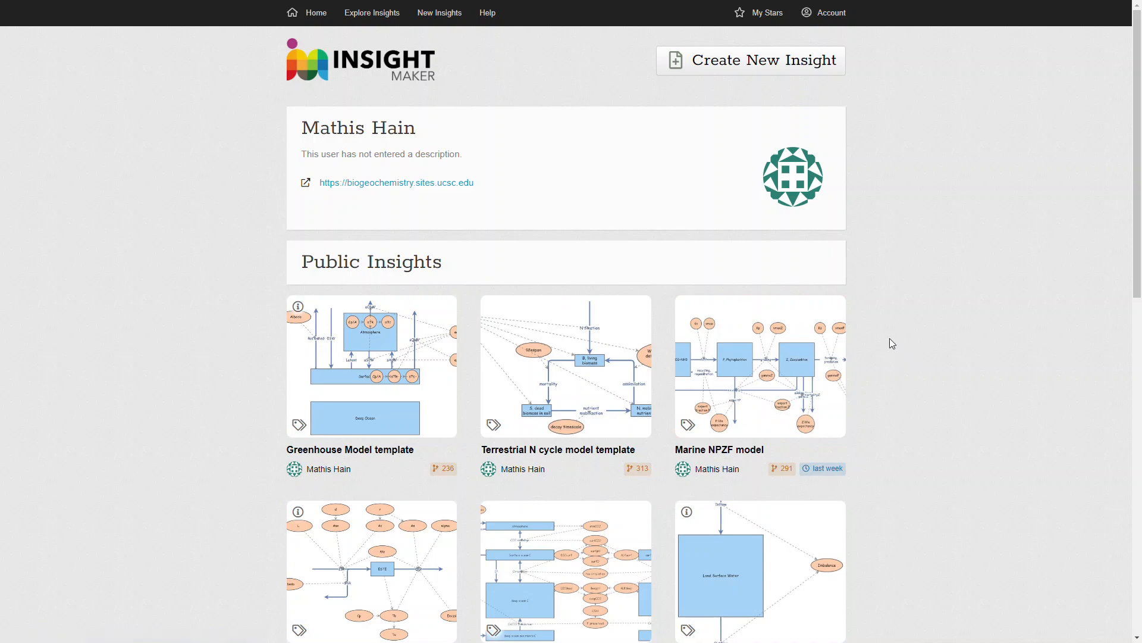
mouse_move(636, 193)
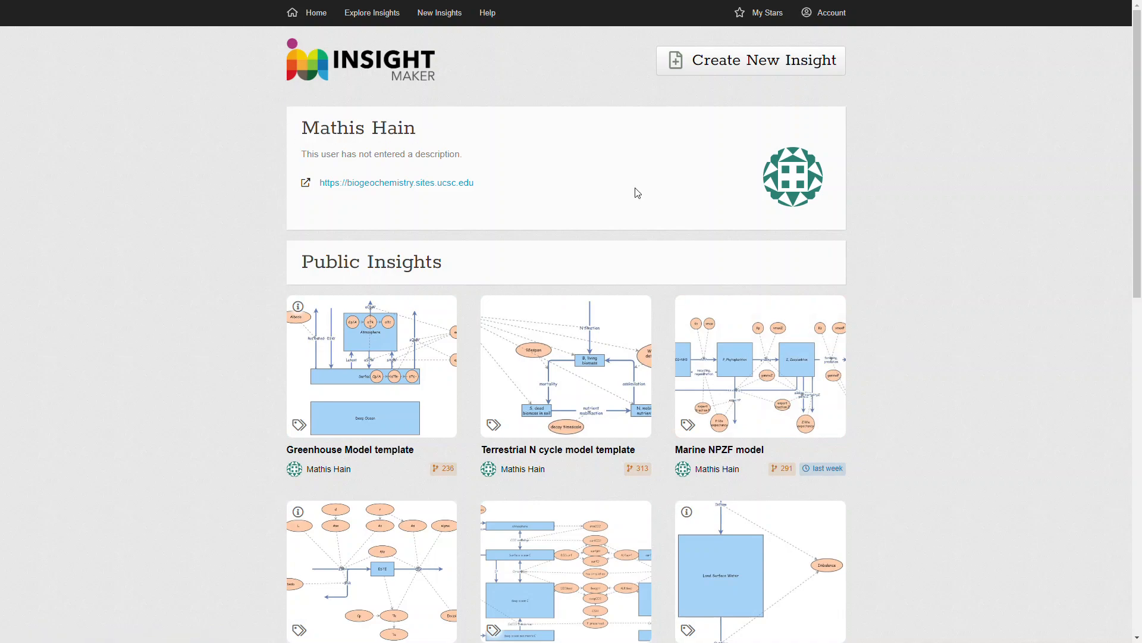
scroll("down", 3)
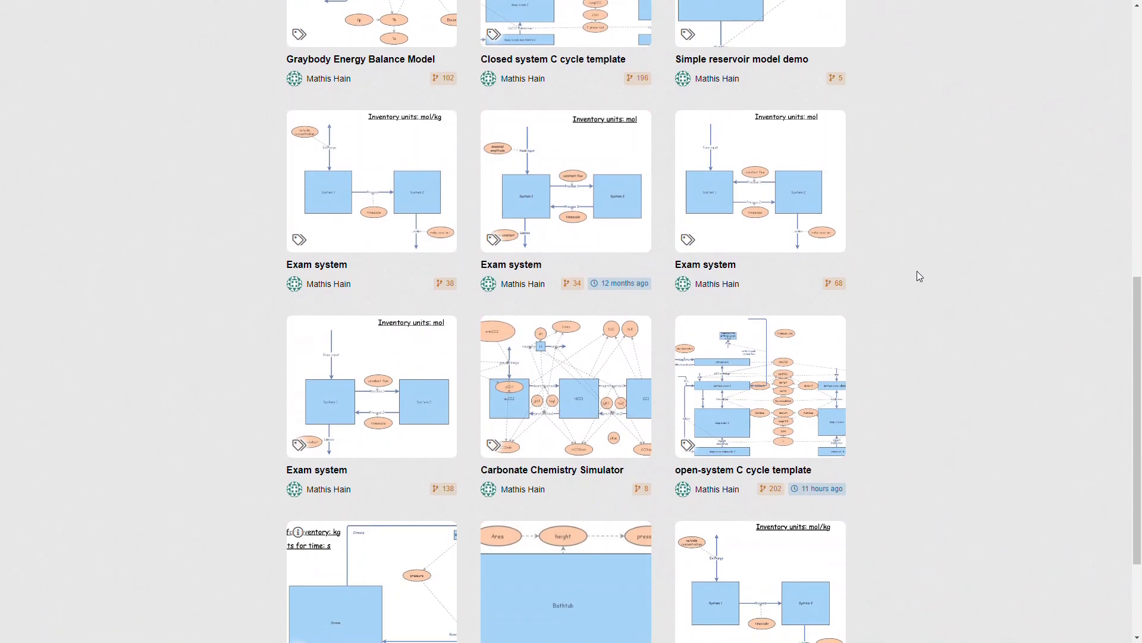
scroll("down", 3)
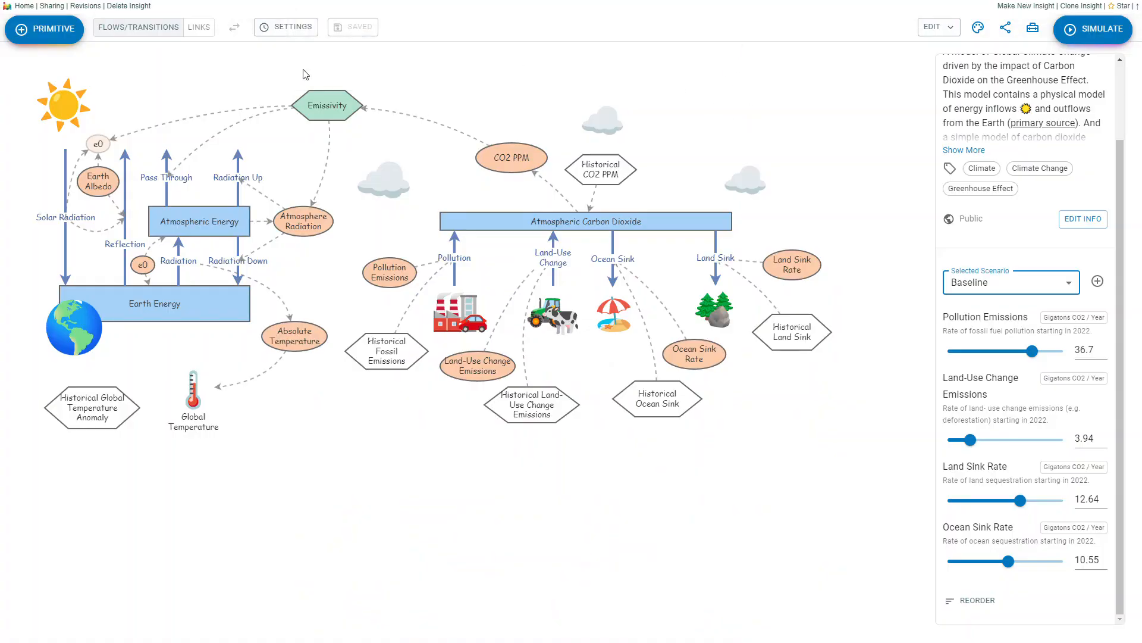
mouse_move(514, 43)
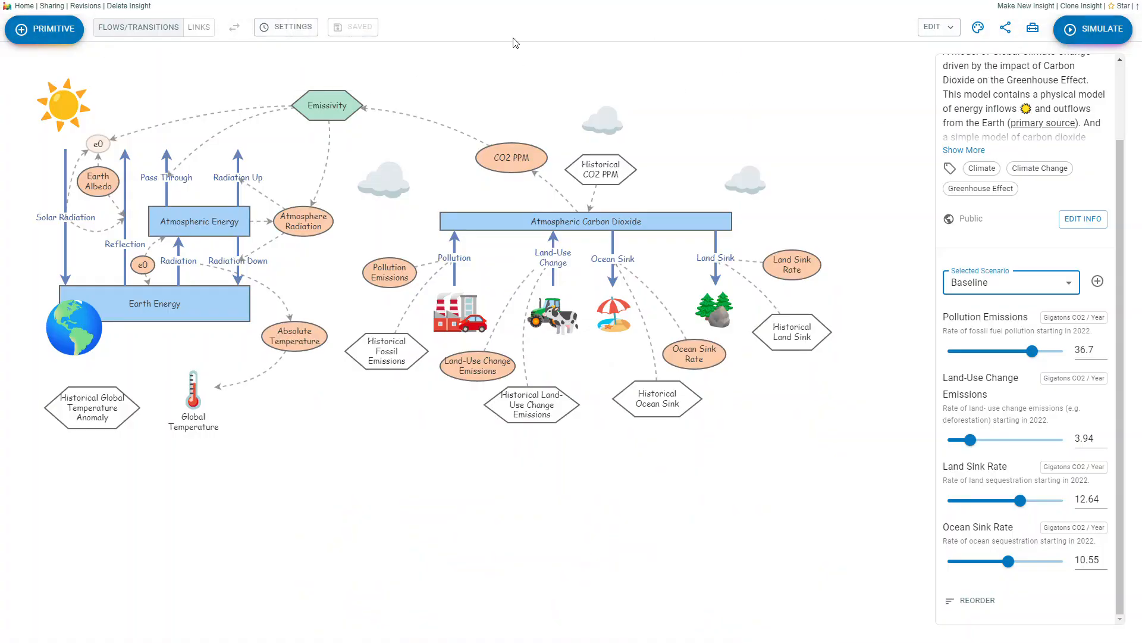
mouse_move(472, 80)
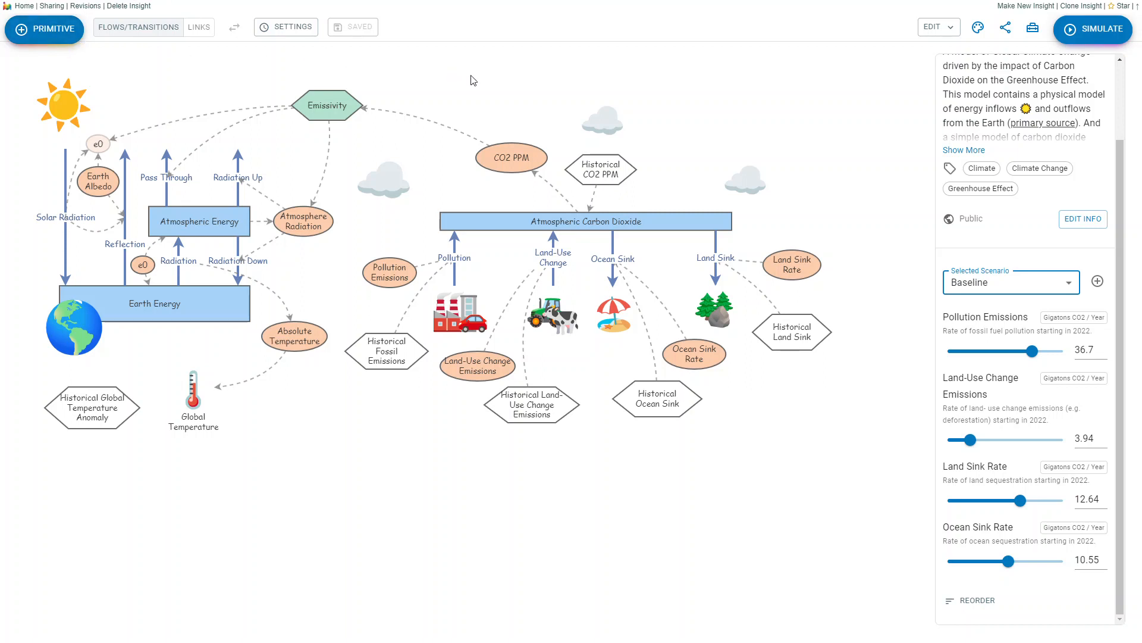
mouse_move(440, 55)
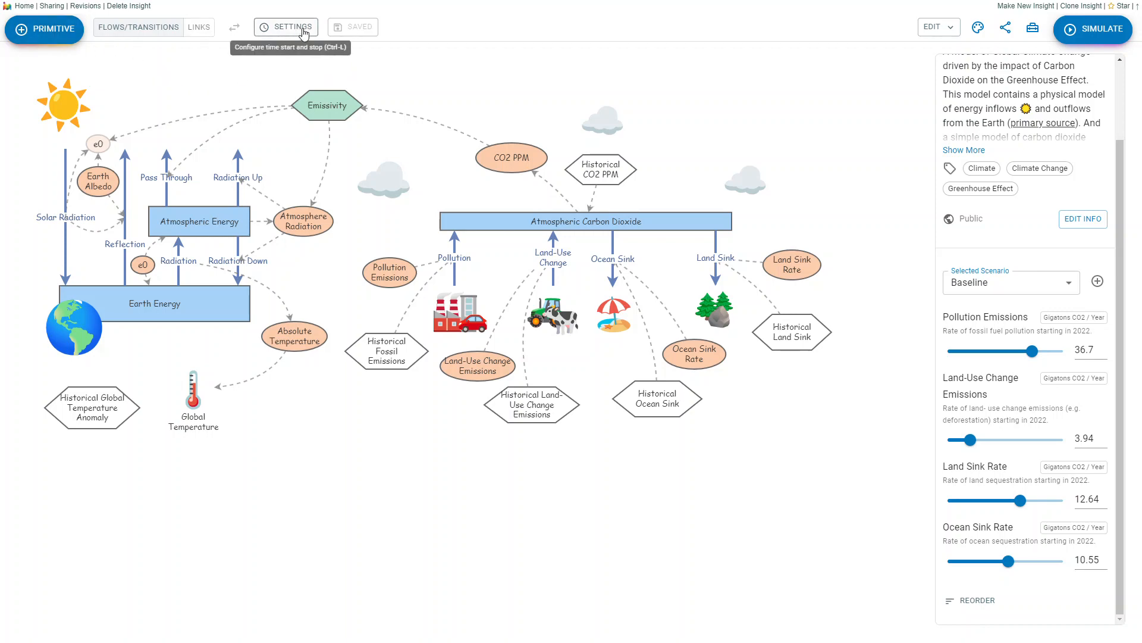
left_click(285, 28)
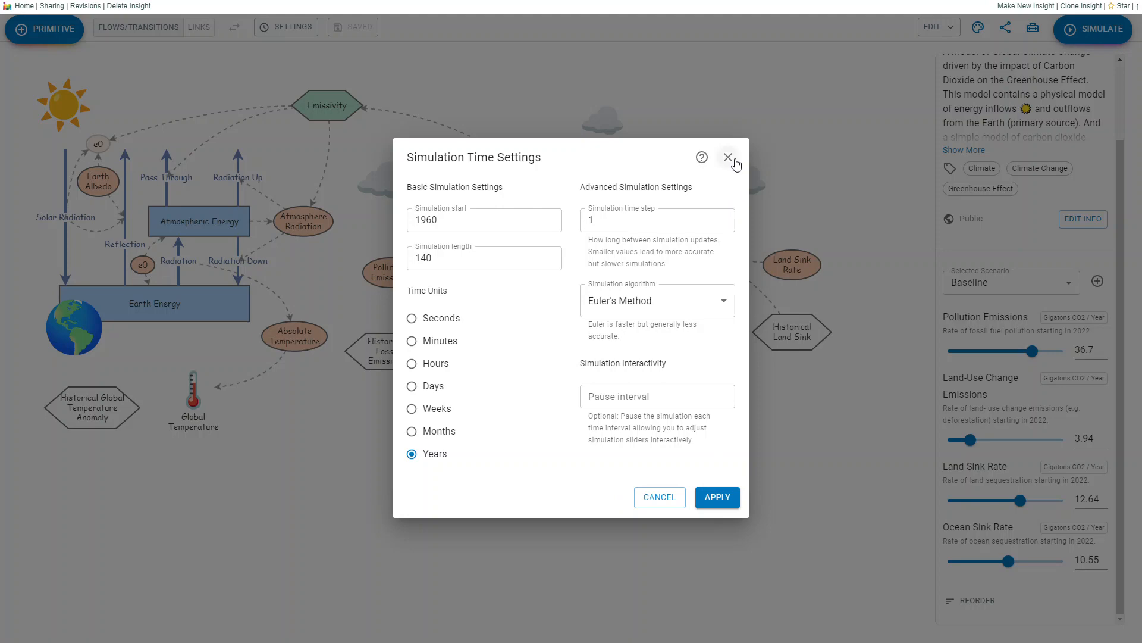
left_click(728, 157)
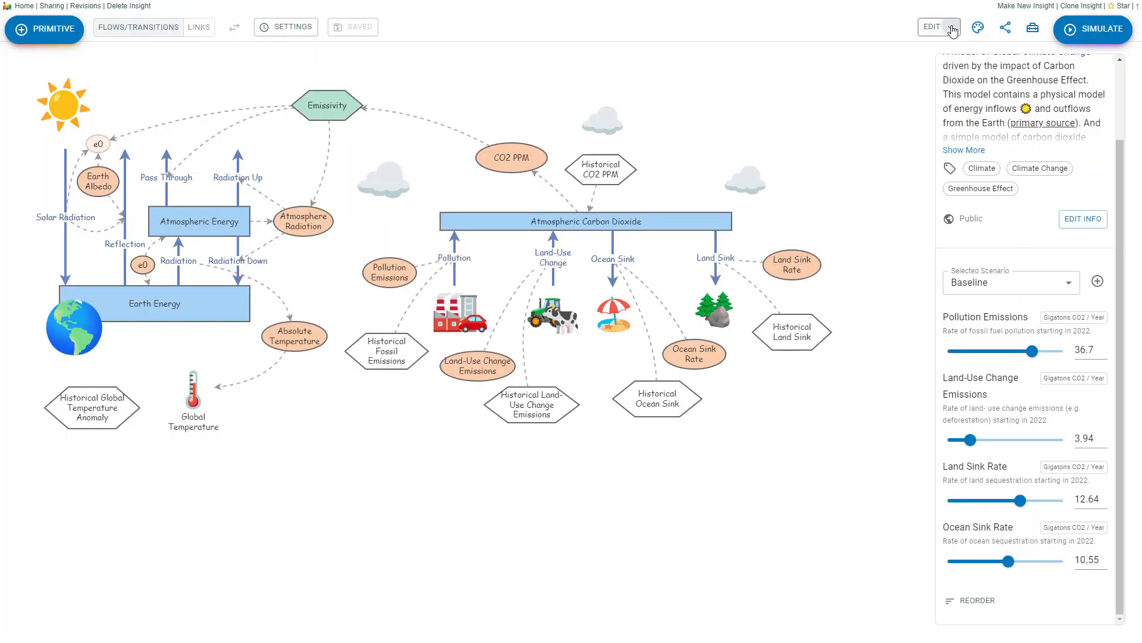
left_click(934, 28)
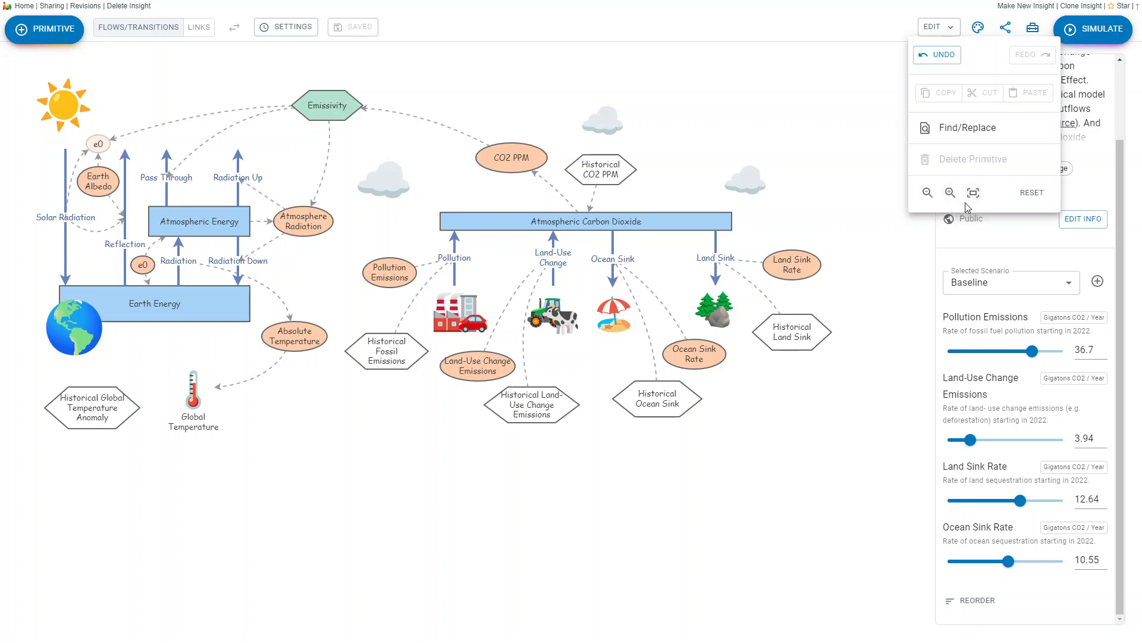
mouse_move(963, 109)
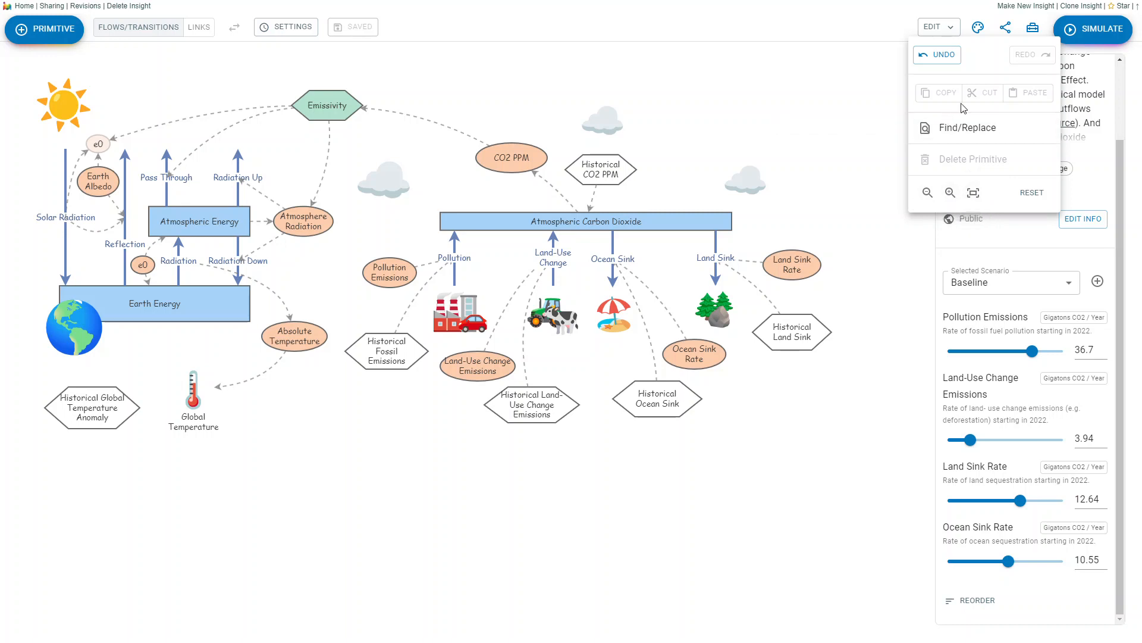
mouse_move(1023, 102)
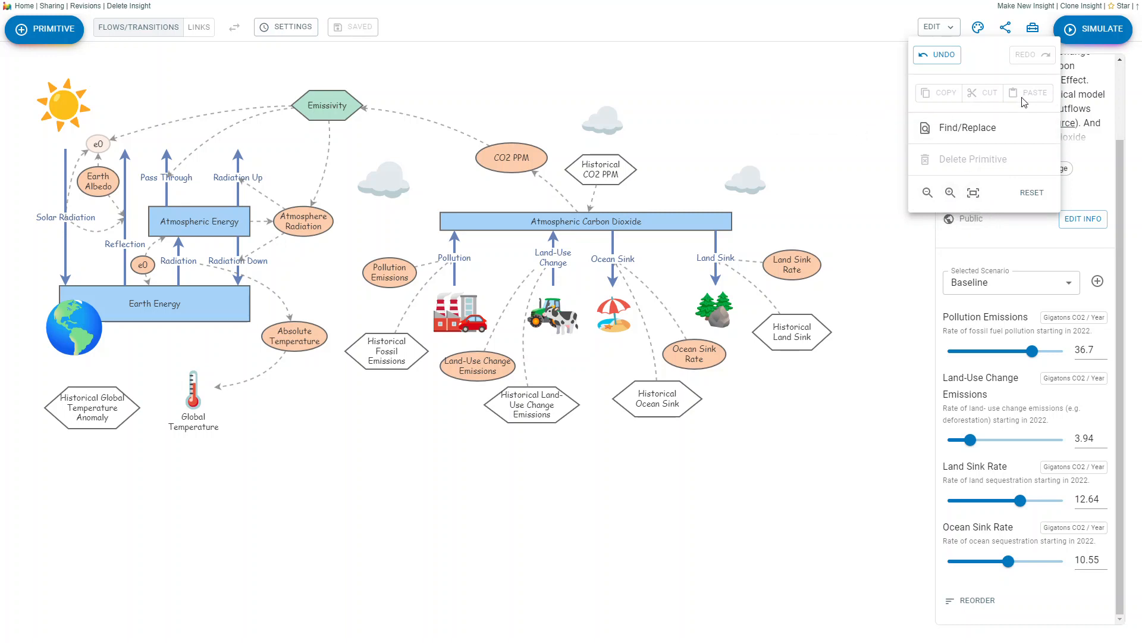
mouse_move(931, 109)
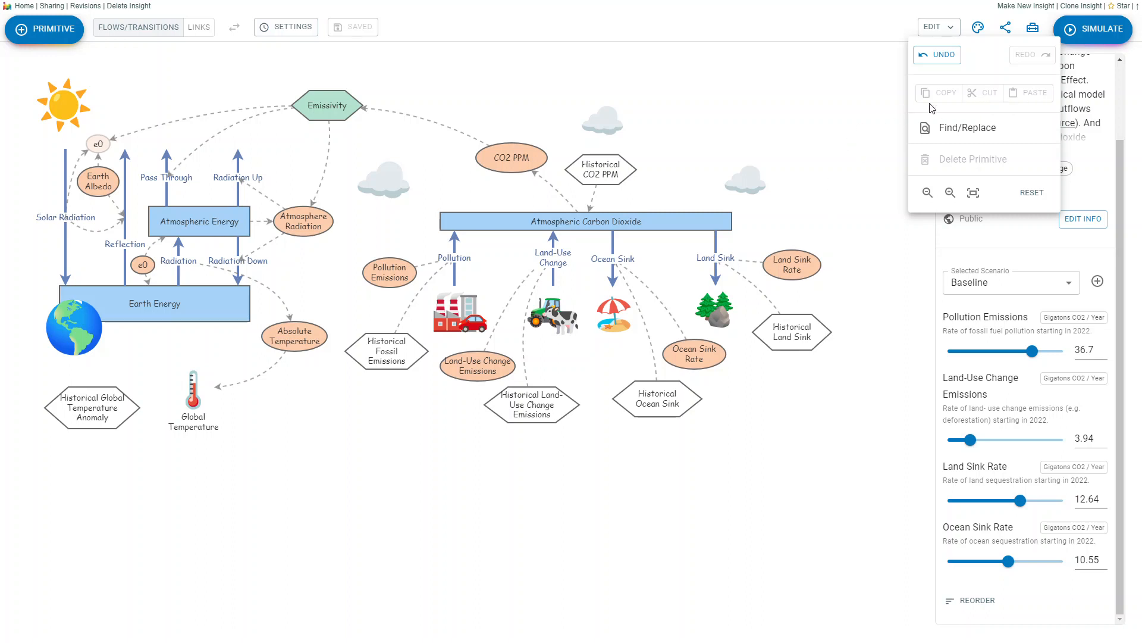
mouse_move(840, 116)
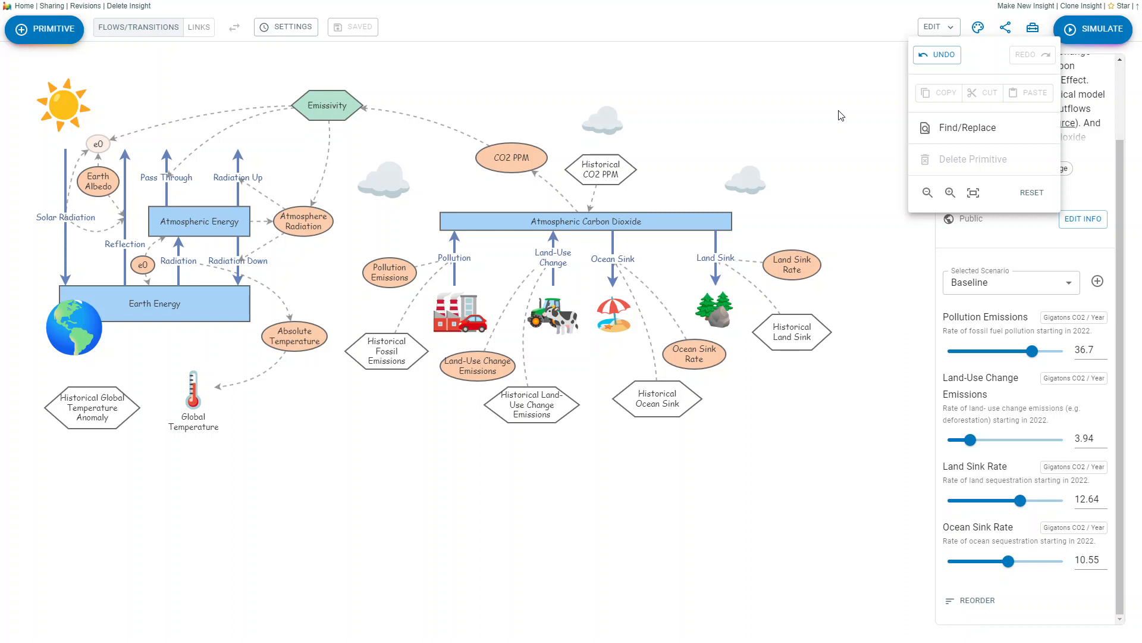
mouse_move(861, 101)
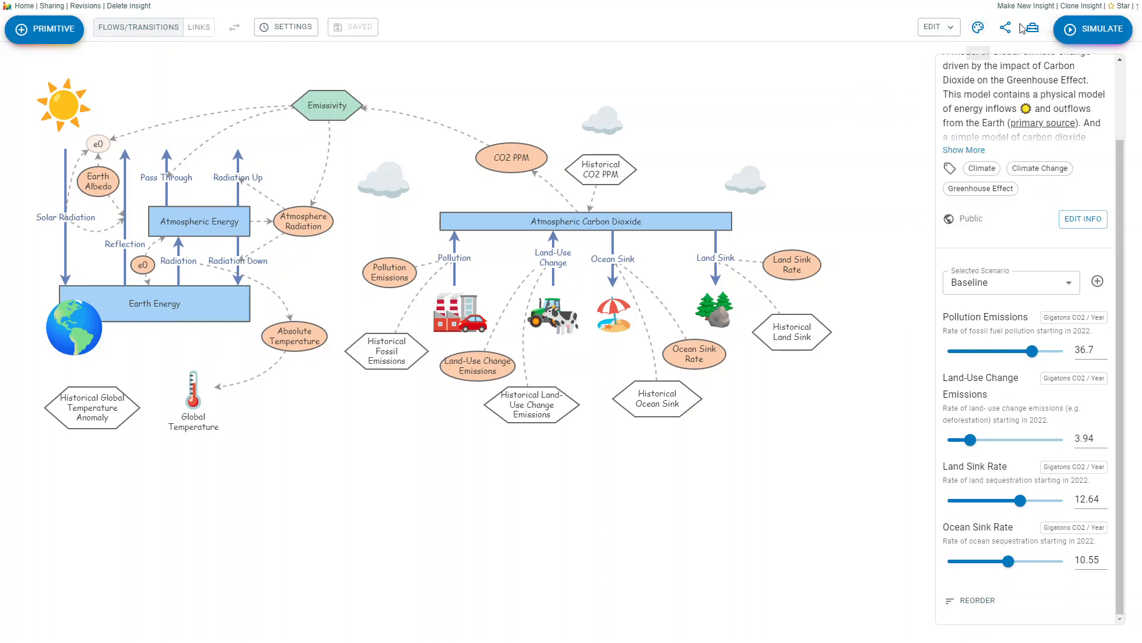
mouse_move(978, 27)
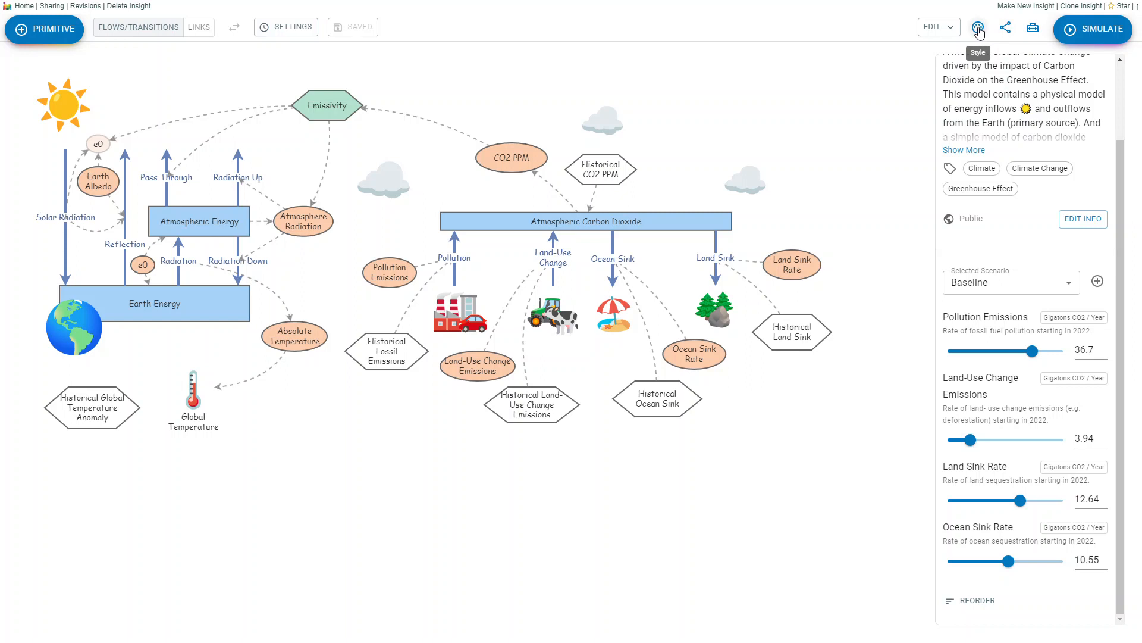
left_click(979, 28)
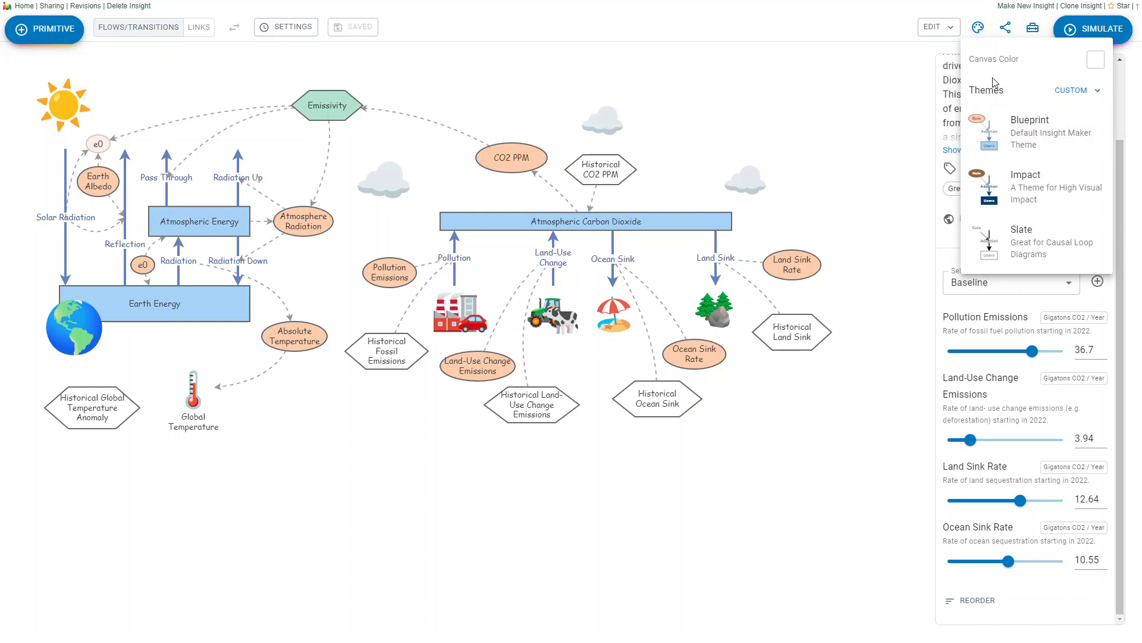
mouse_move(889, 185)
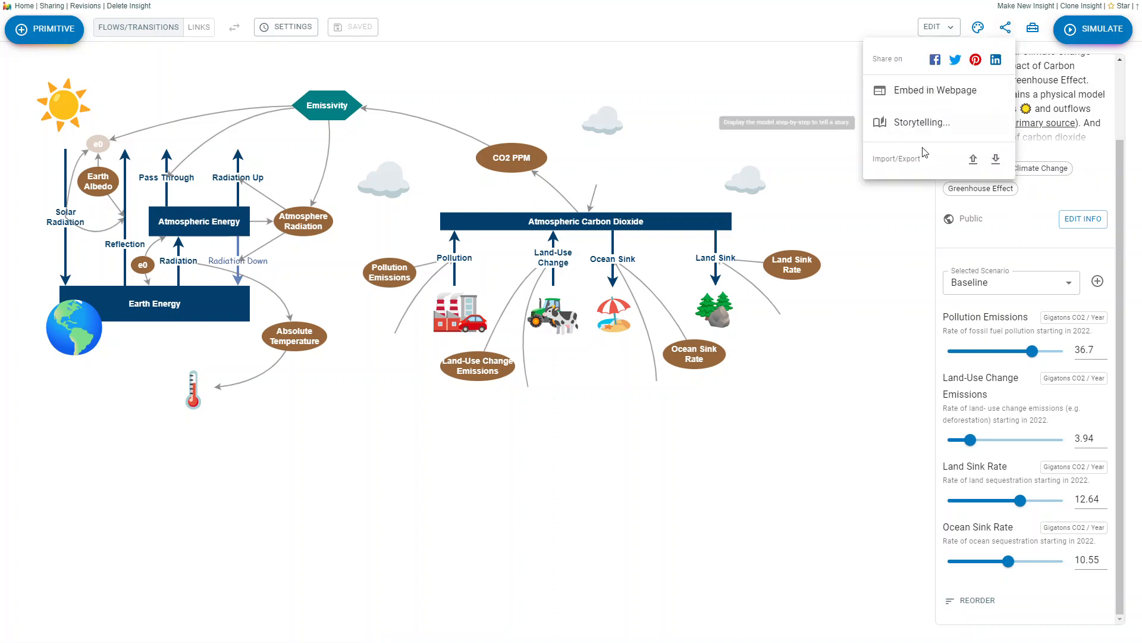
left_click(978, 28)
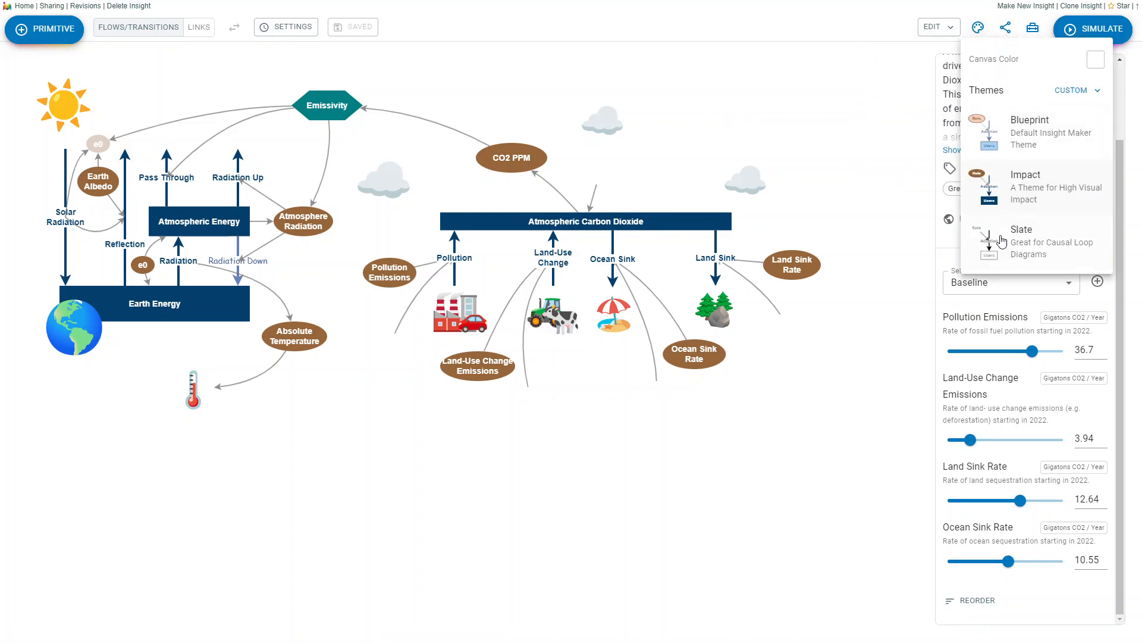
left_click(1030, 132)
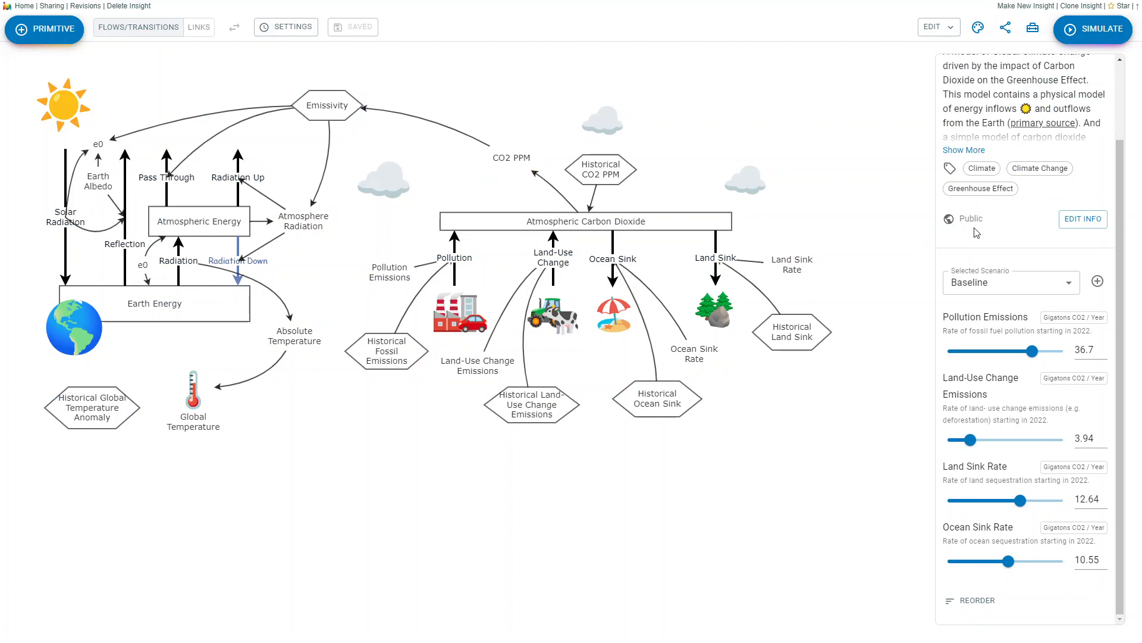
left_click(979, 27)
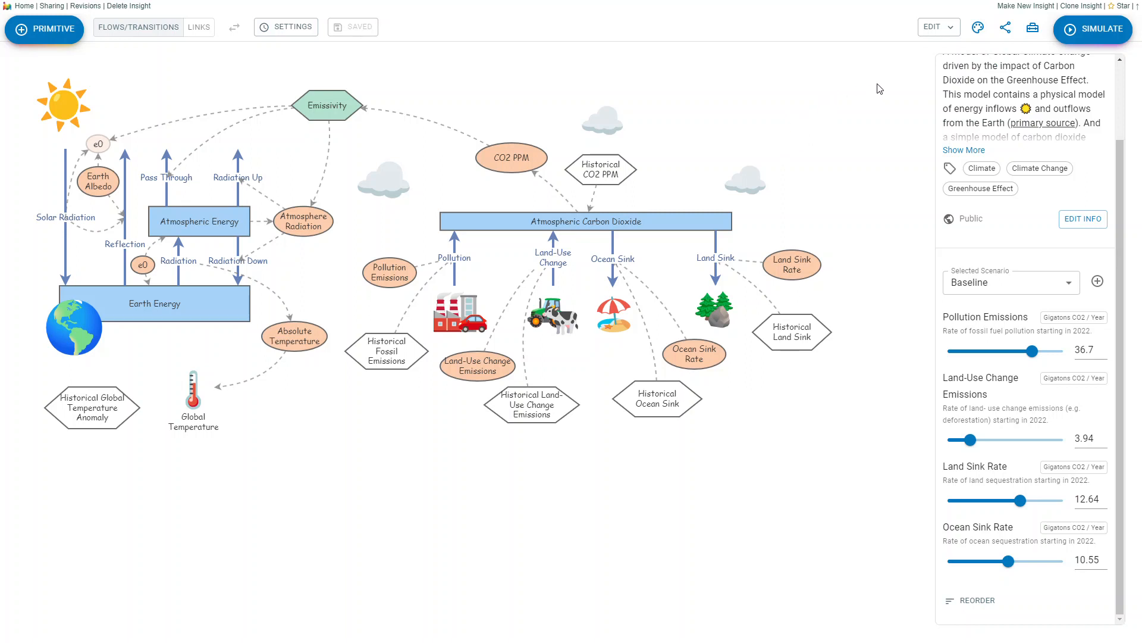
From the Share menu's Import/Export options, choose Import Insight Maker URL
left_click(1005, 27)
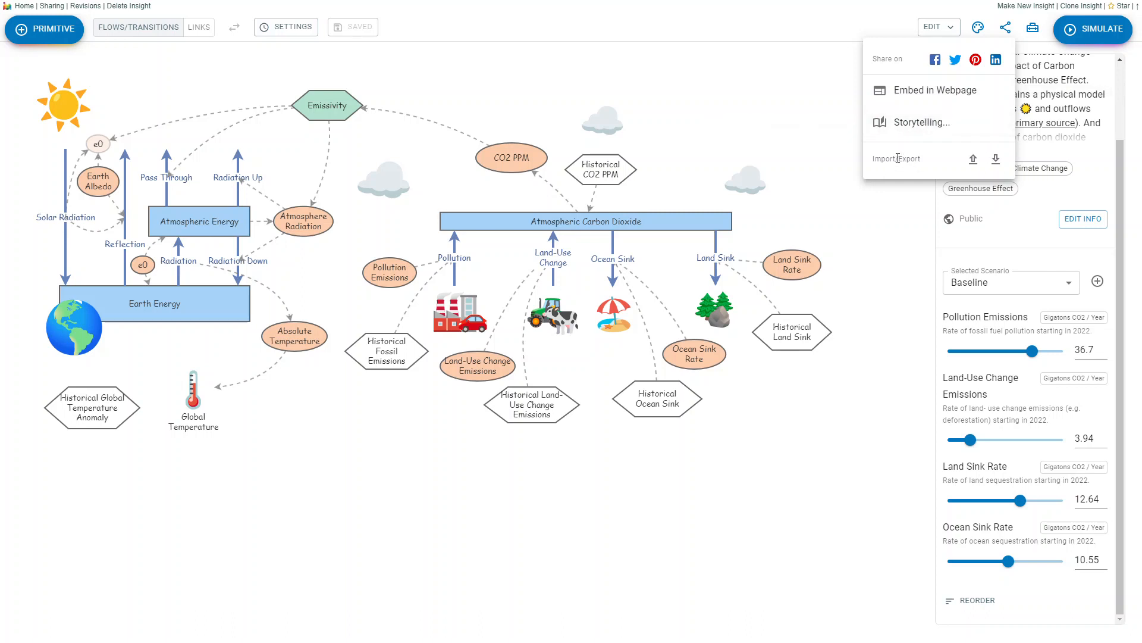
mouse_move(702, 152)
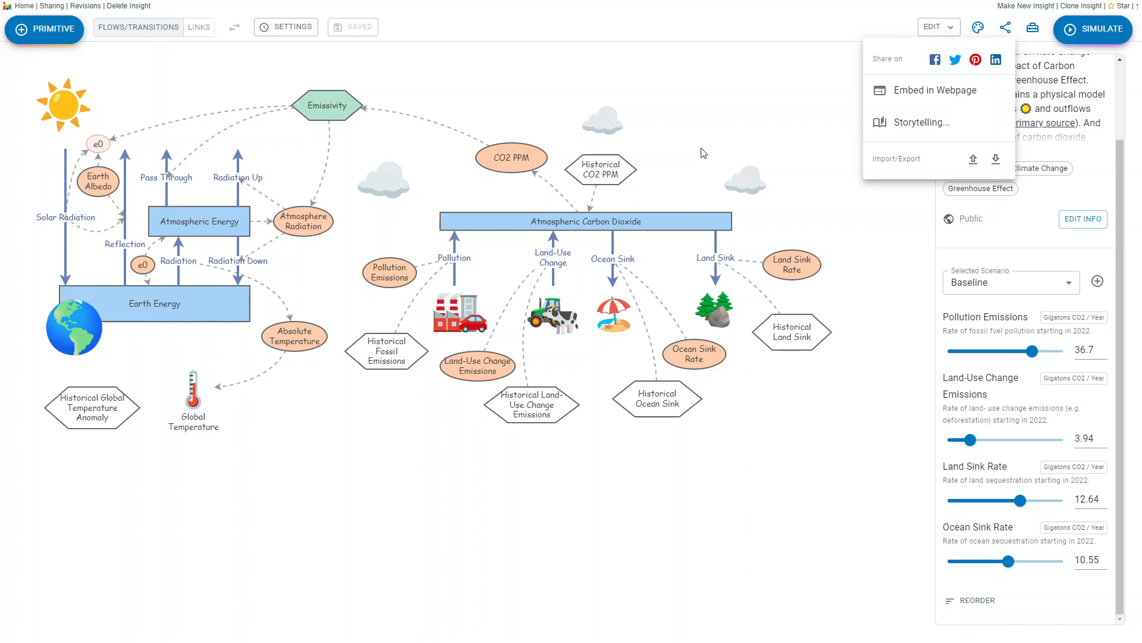
mouse_move(729, 128)
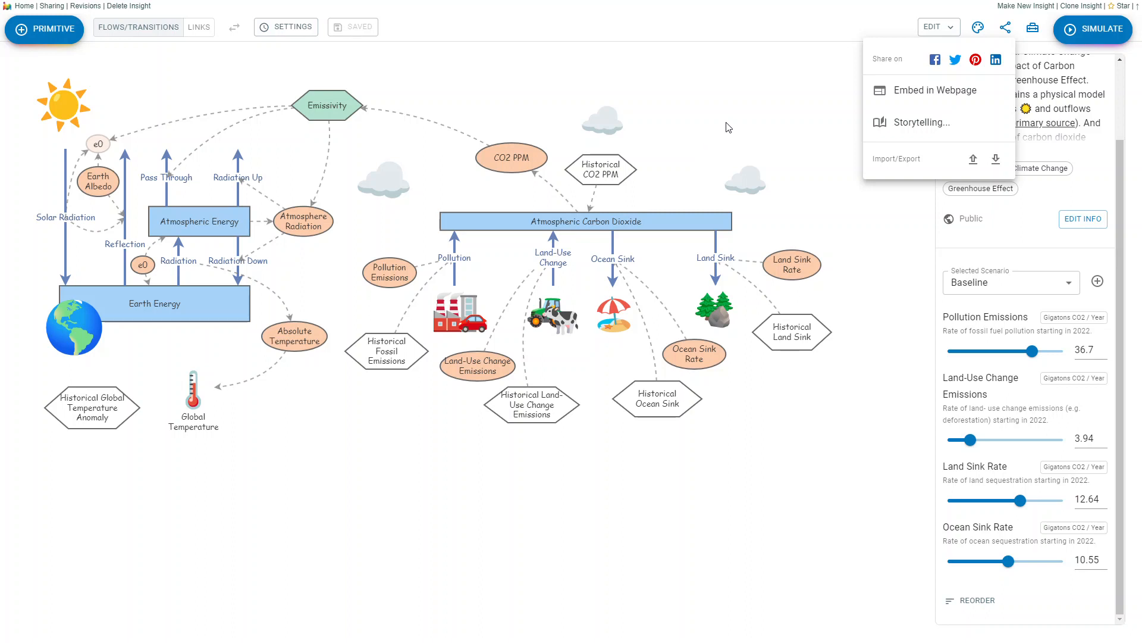
mouse_move(929, 163)
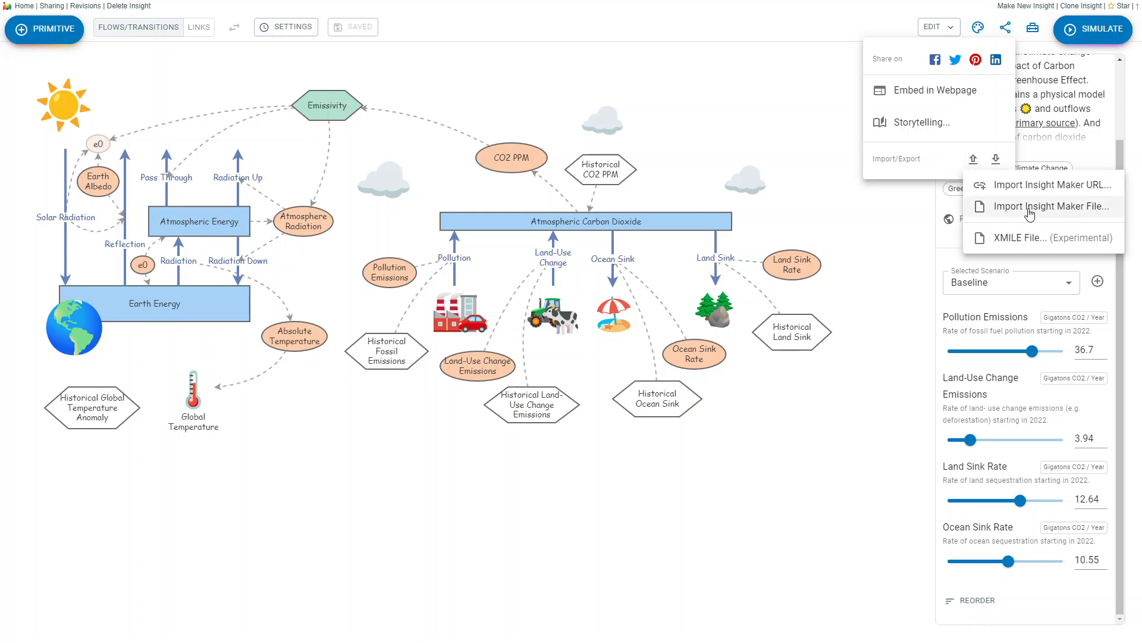
mouse_move(1043, 184)
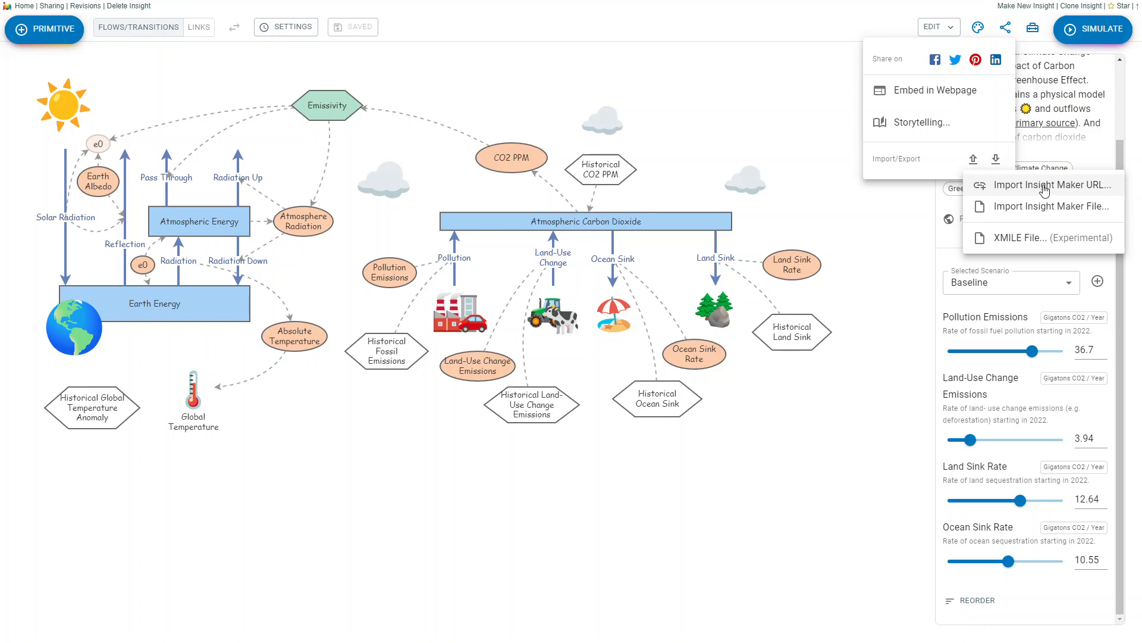
left_click(978, 27)
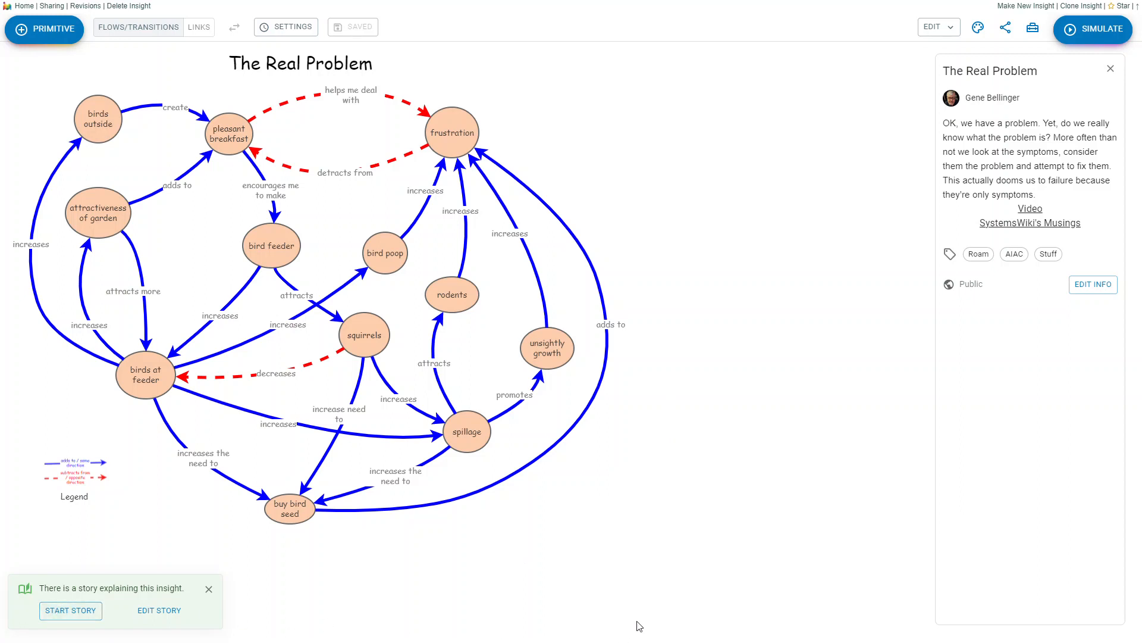
mouse_move(298, 601)
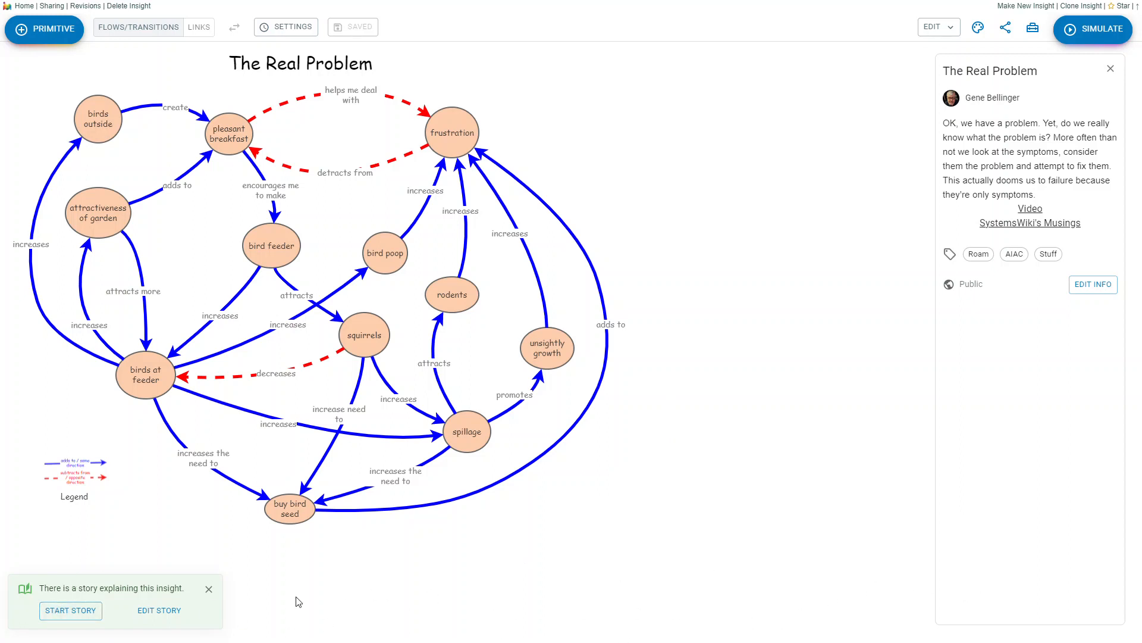
mouse_move(152, 599)
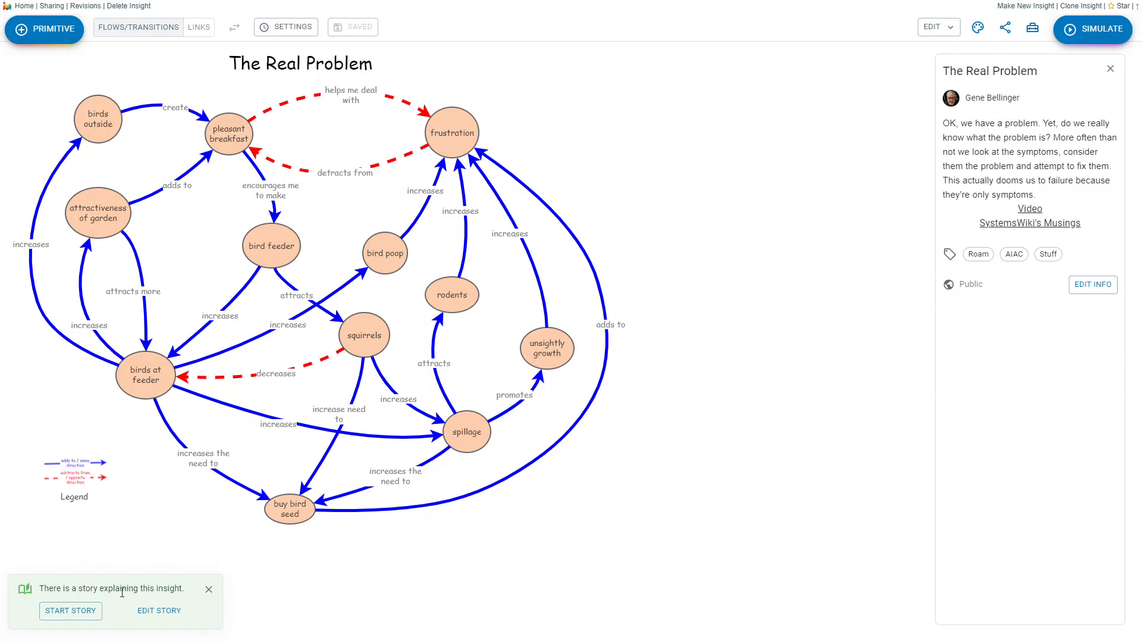
Play The Real Problem story through its first few steps, then exit with Done
left_click(71, 609)
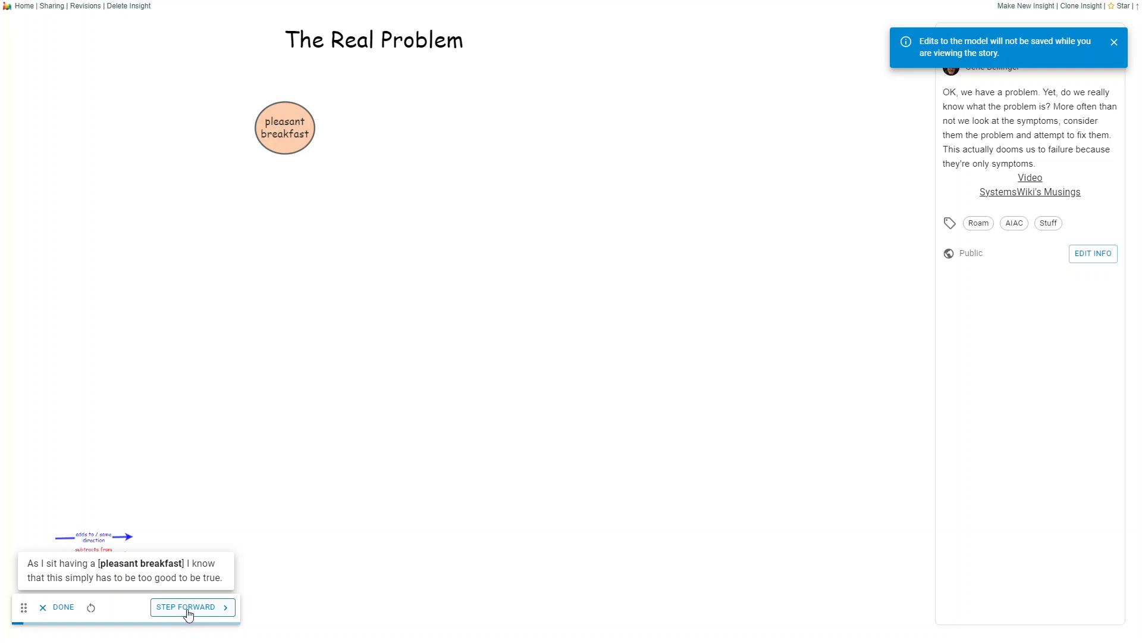
left_click(192, 605)
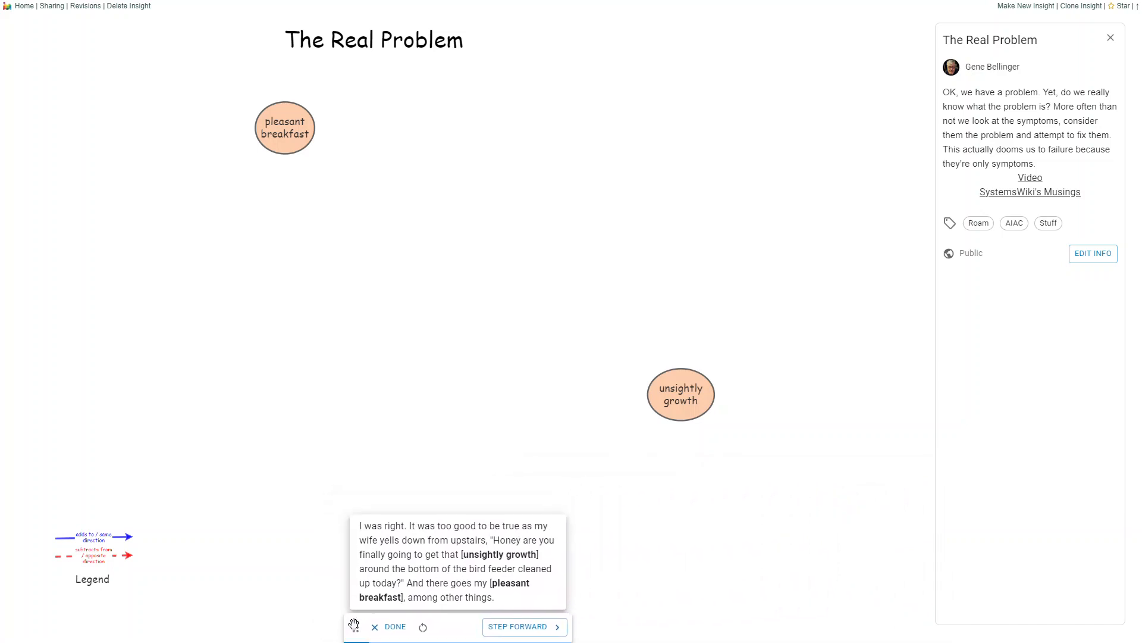
left_click(521, 618)
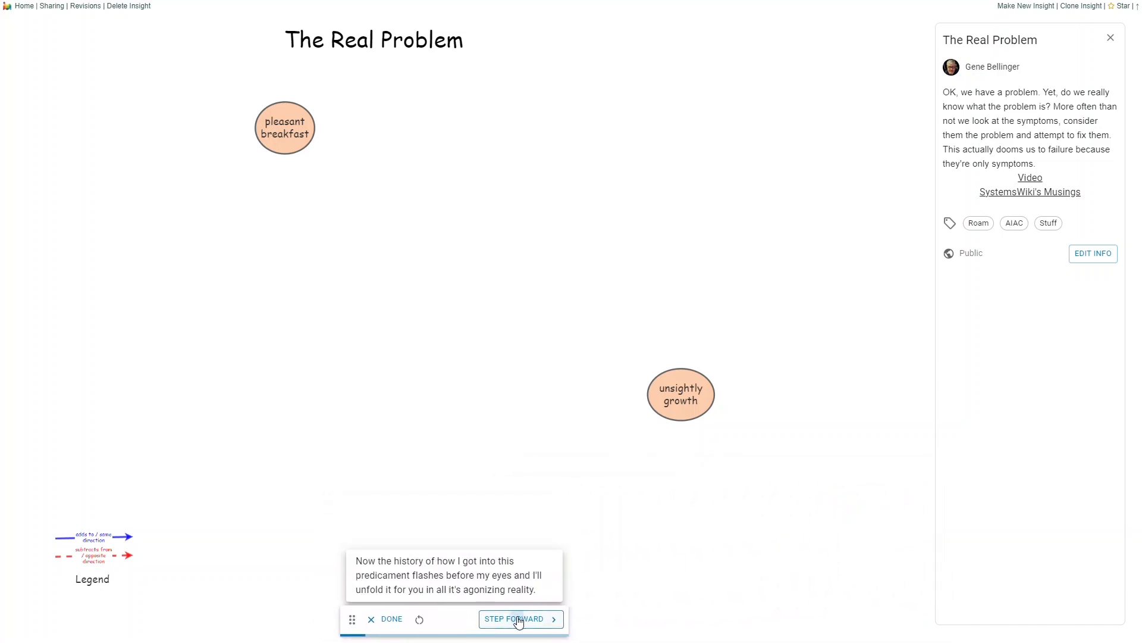
left_click(516, 619)
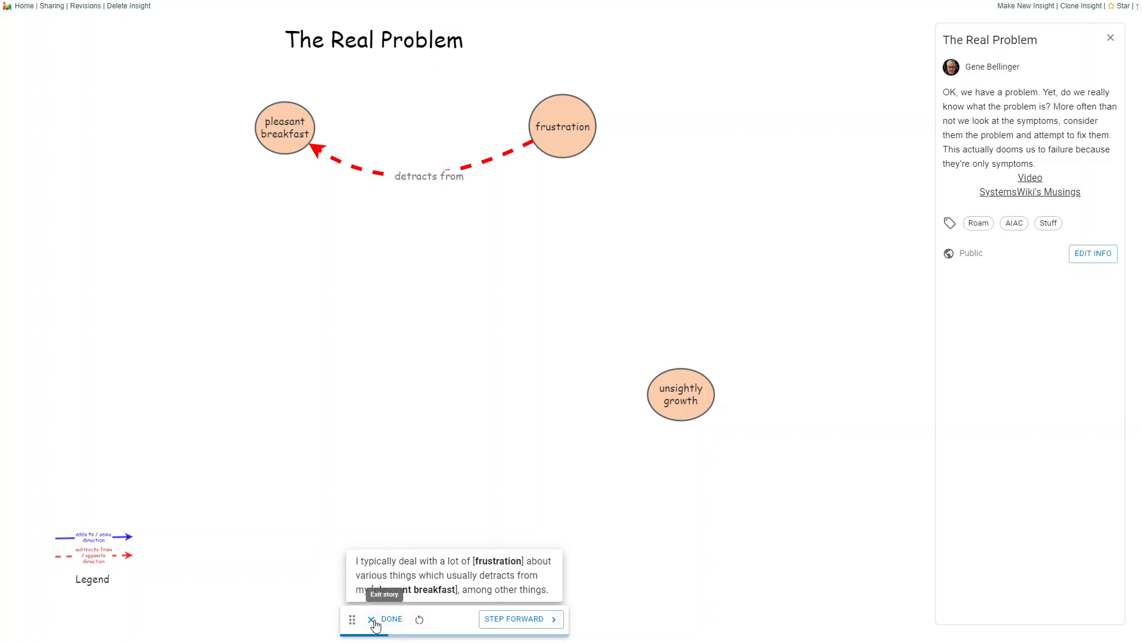
left_click(386, 619)
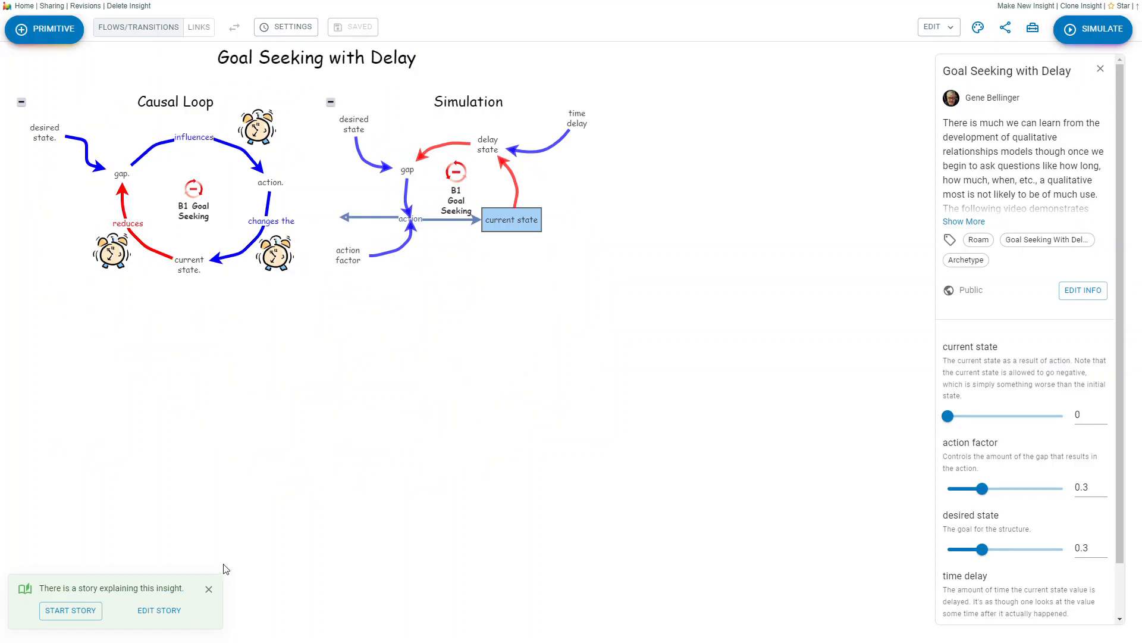
mouse_move(809, 395)
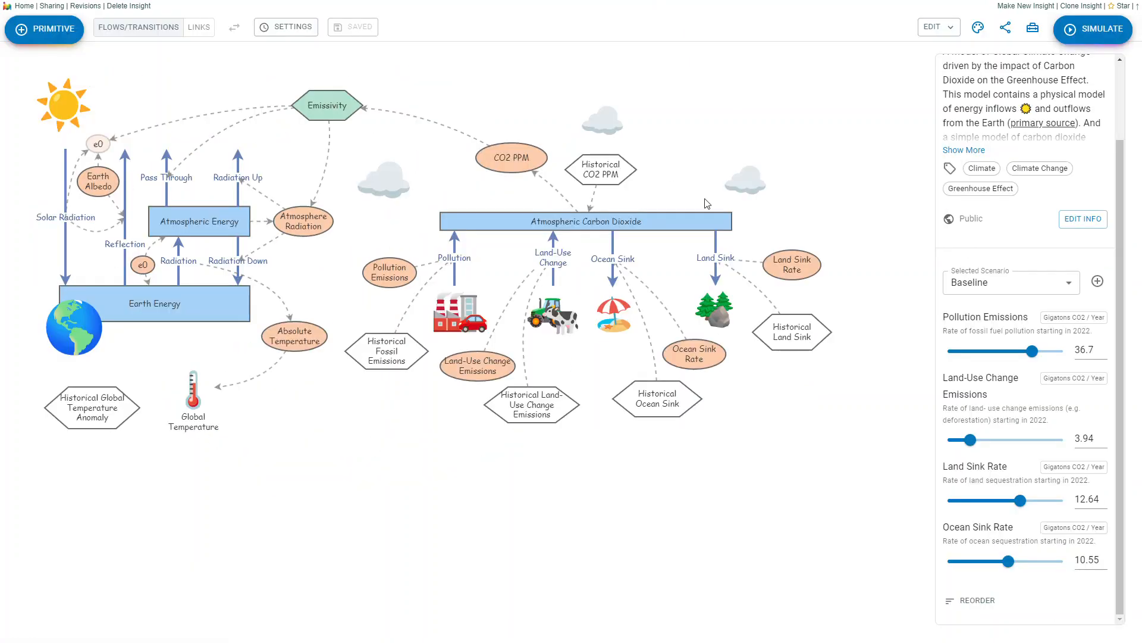
mouse_move(986, 575)
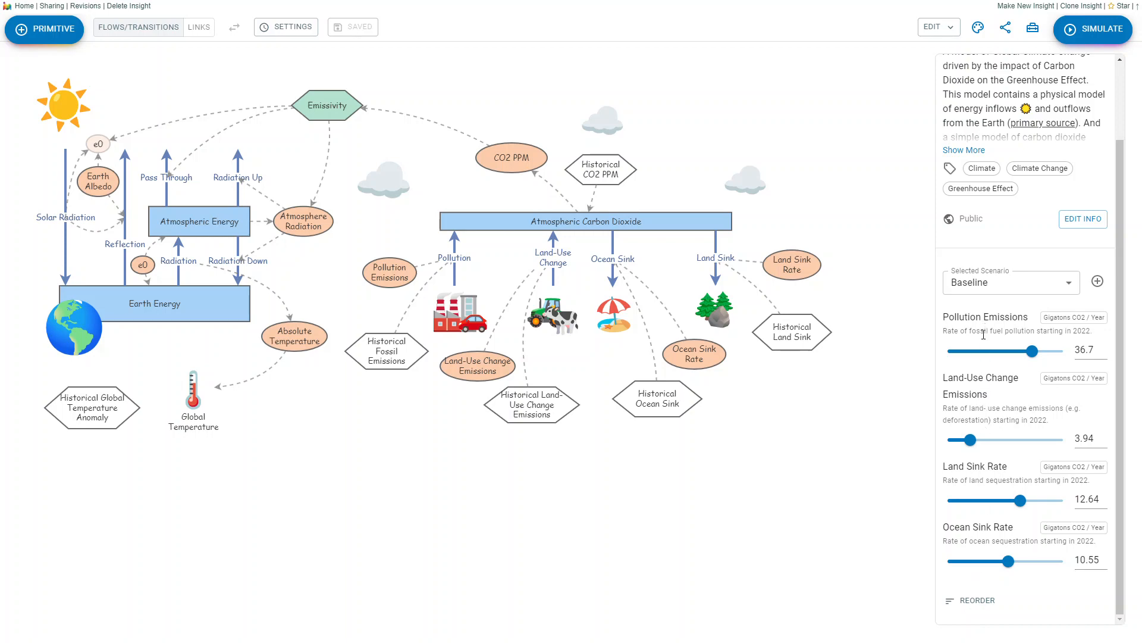
mouse_move(956, 605)
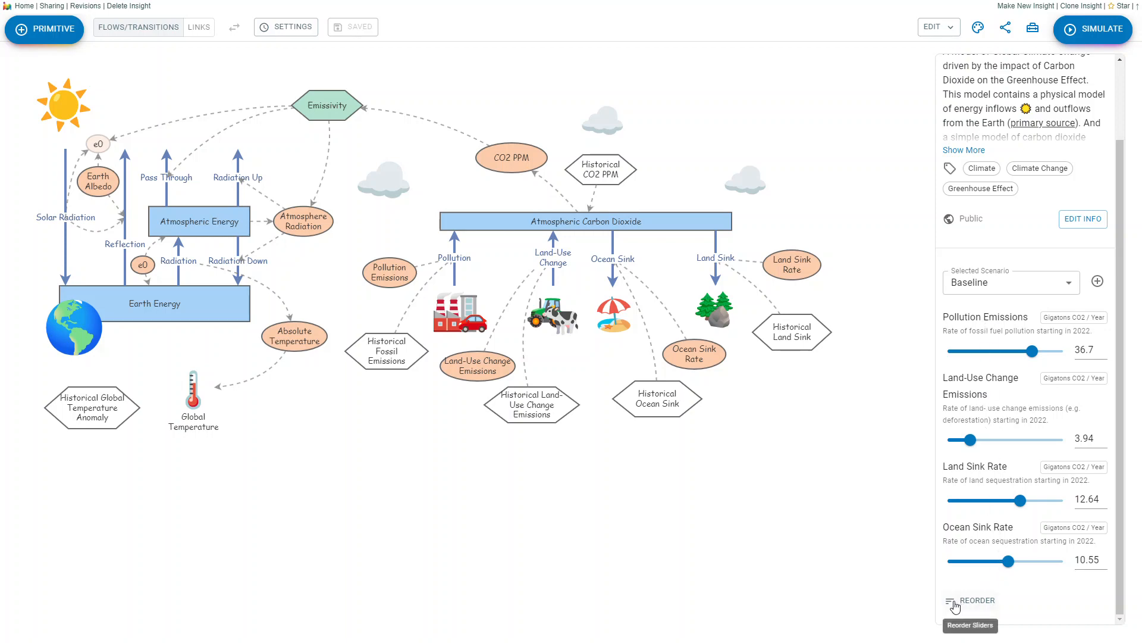
left_click(975, 600)
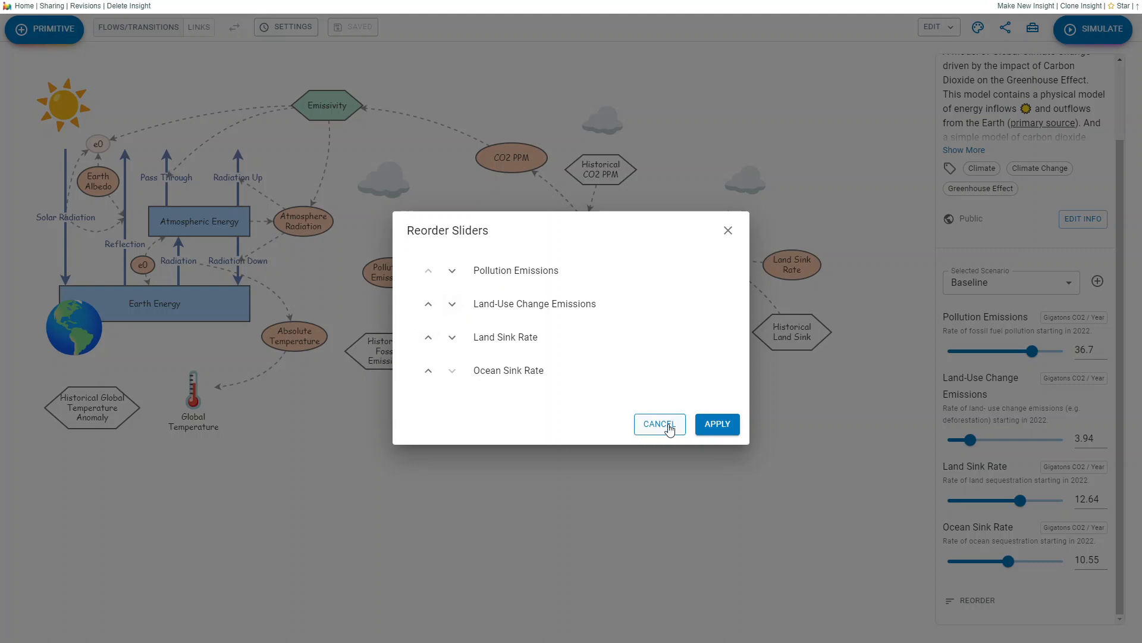
left_click(658, 423)
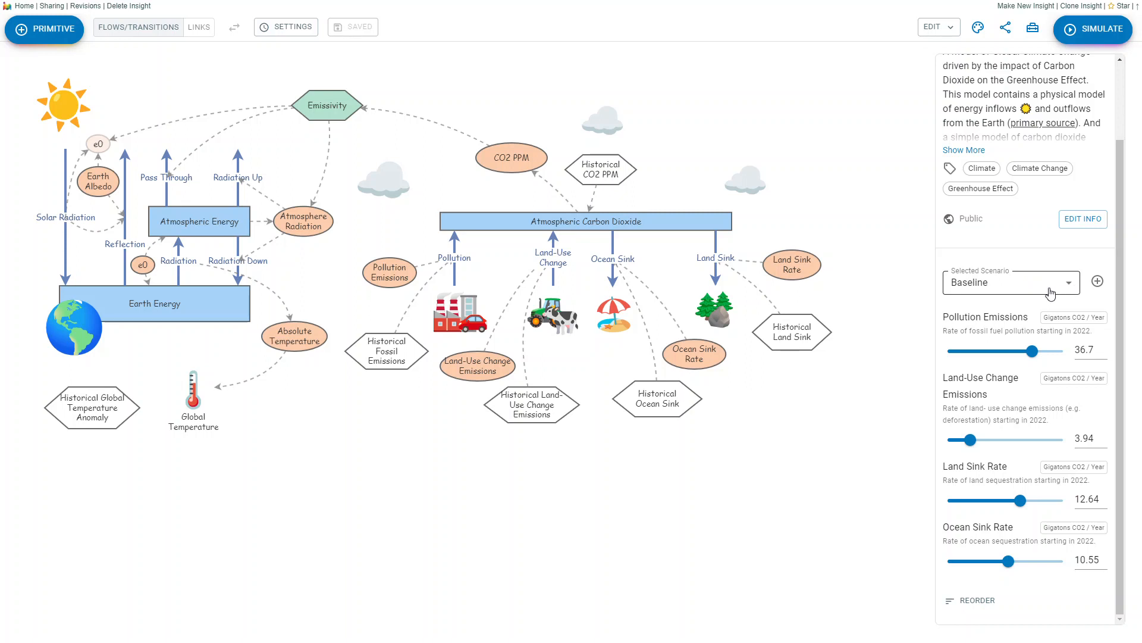
mouse_move(1053, 287)
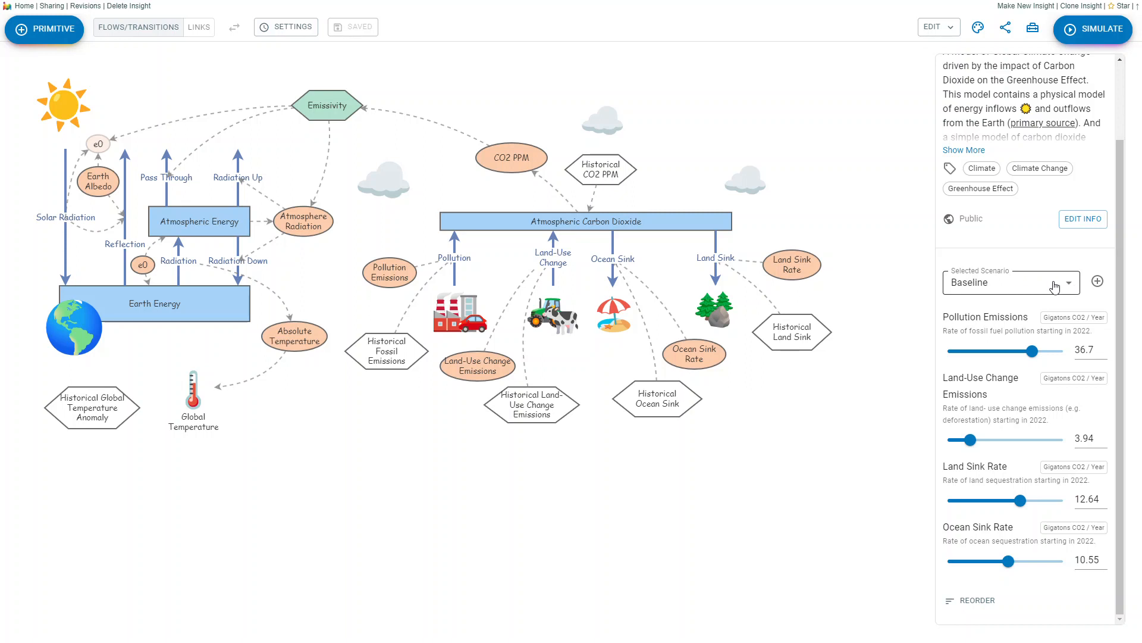
mouse_move(1053, 288)
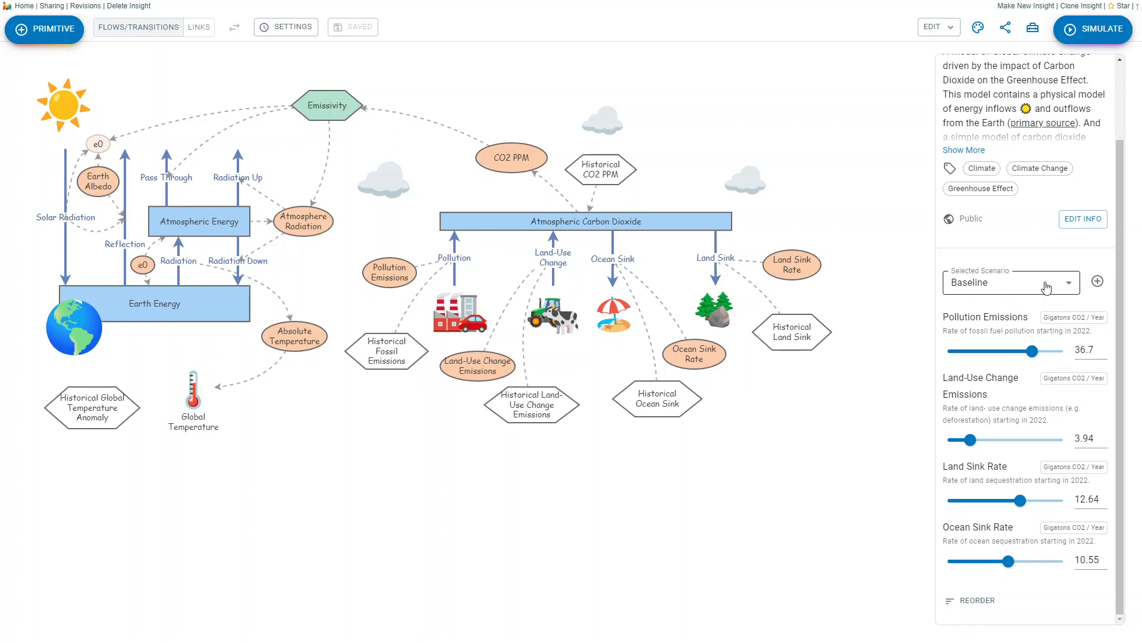
Update the Baseline scenario's stored values to the current slider values and confirm
left_click(1011, 283)
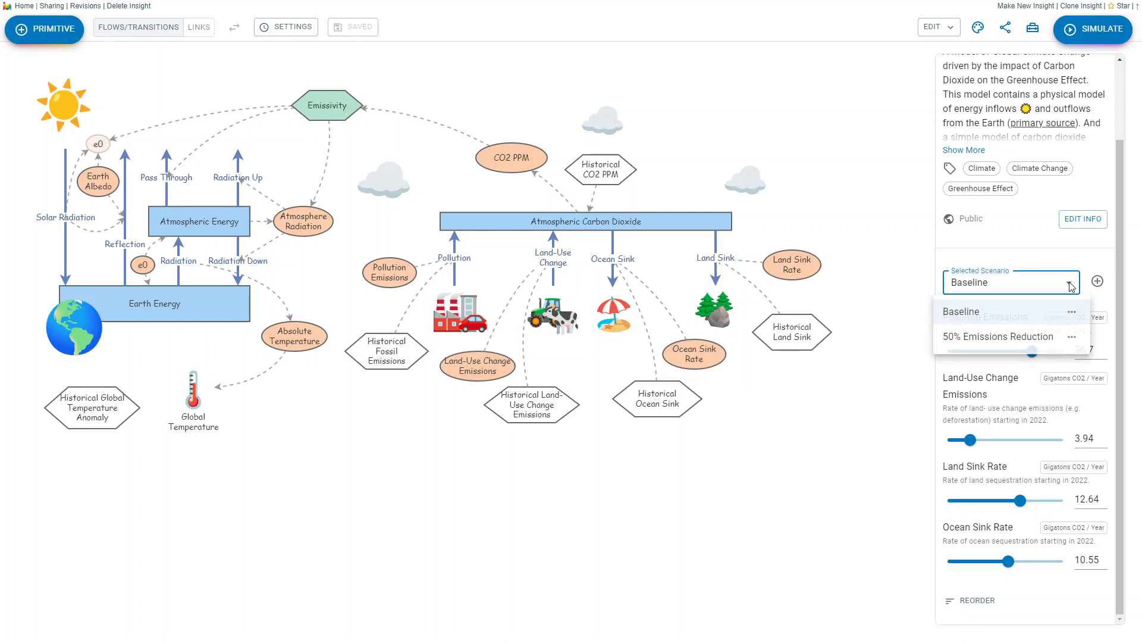
left_click(1072, 312)
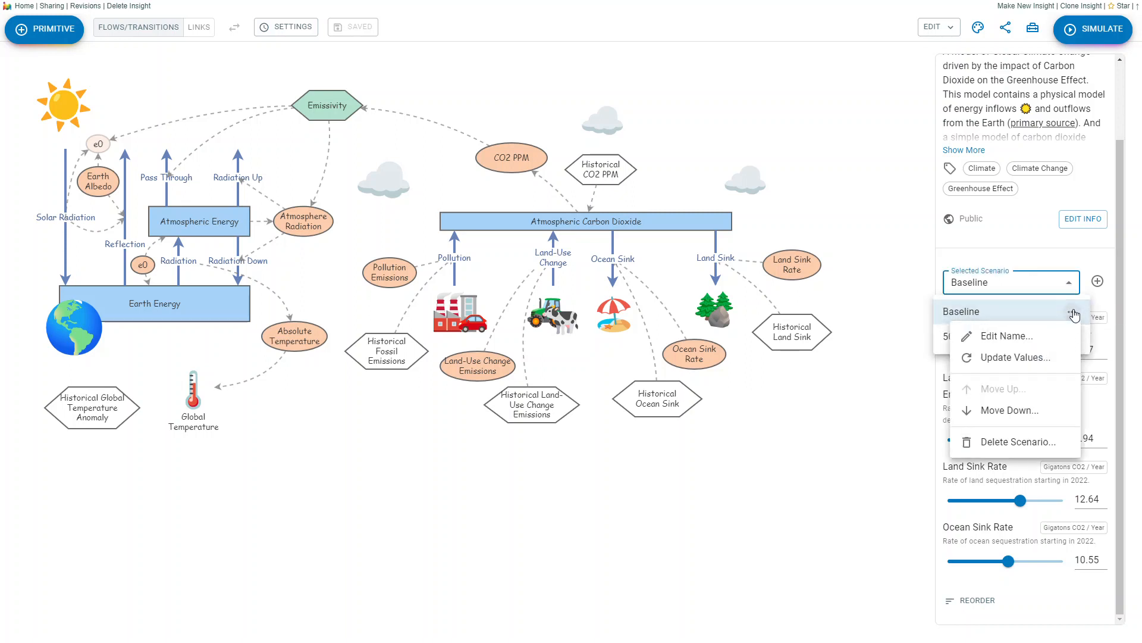
mouse_move(1027, 357)
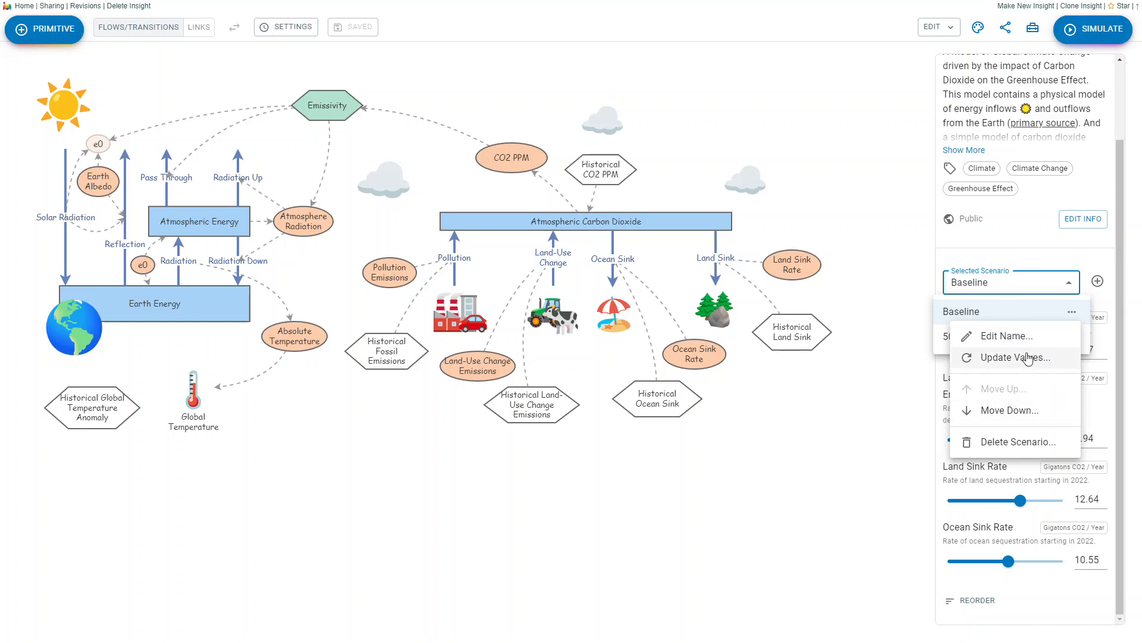
mouse_move(1026, 361)
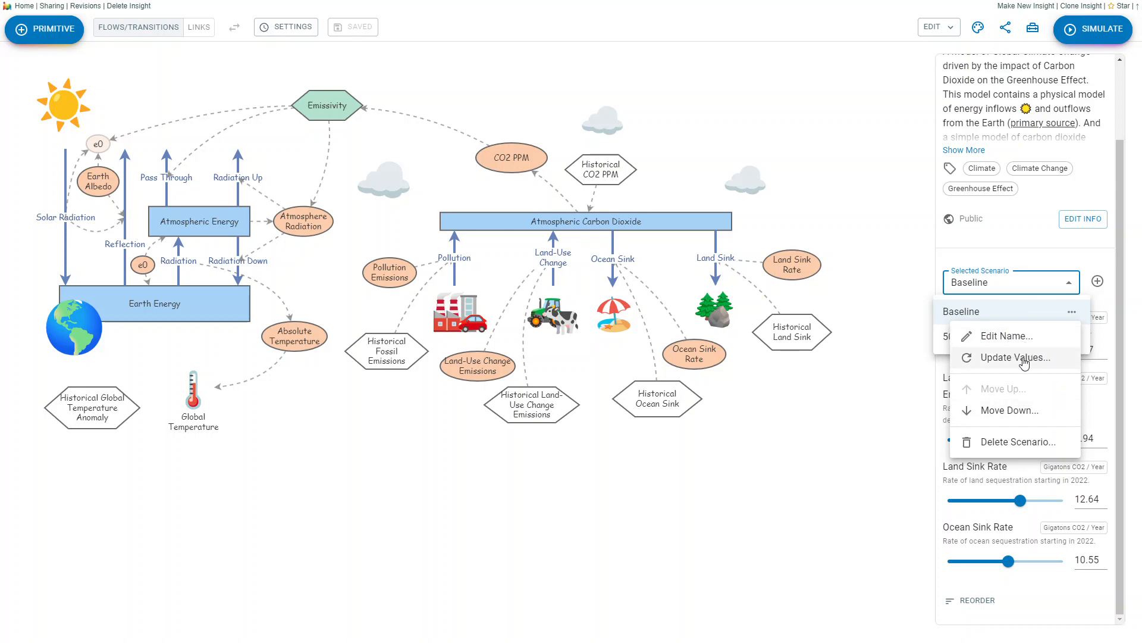
left_click(1012, 357)
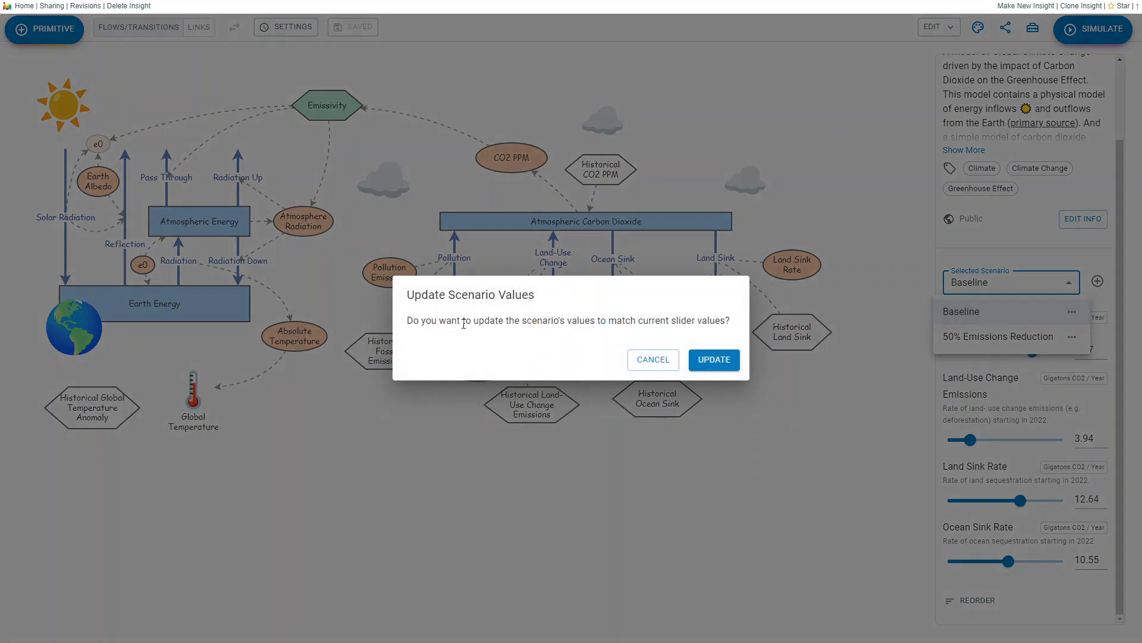
left_click(712, 360)
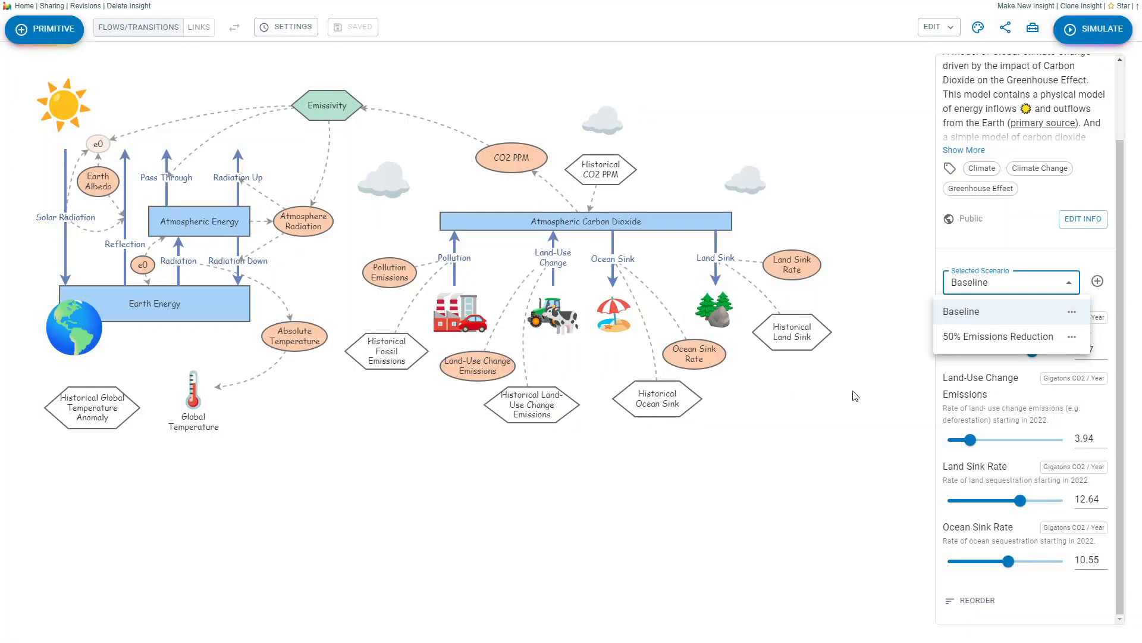
mouse_move(988, 403)
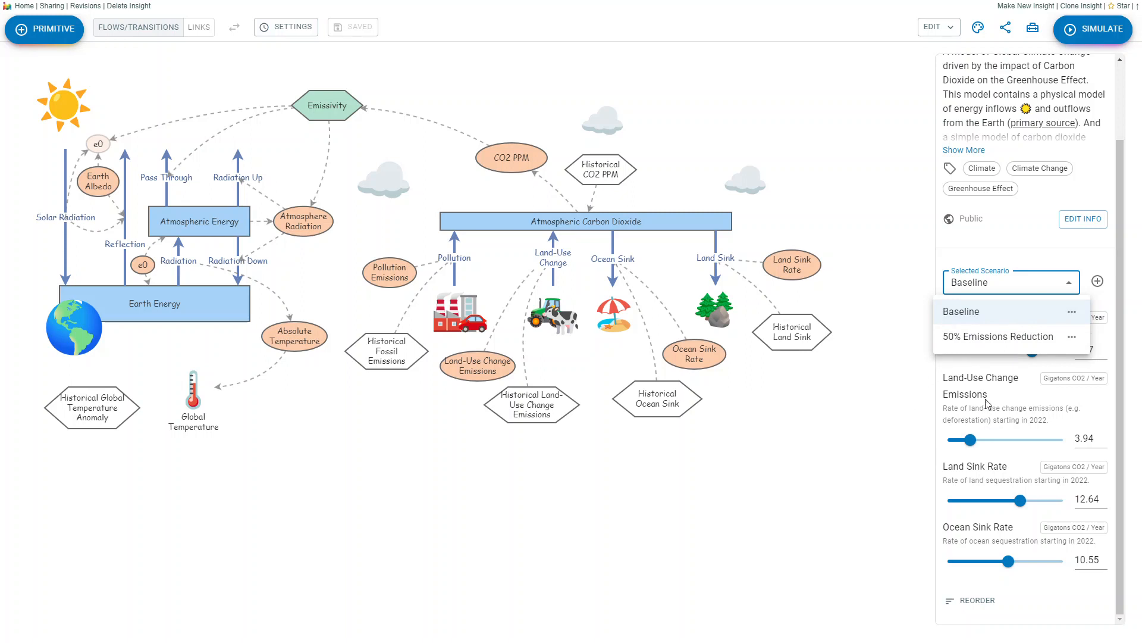
mouse_move(927, 367)
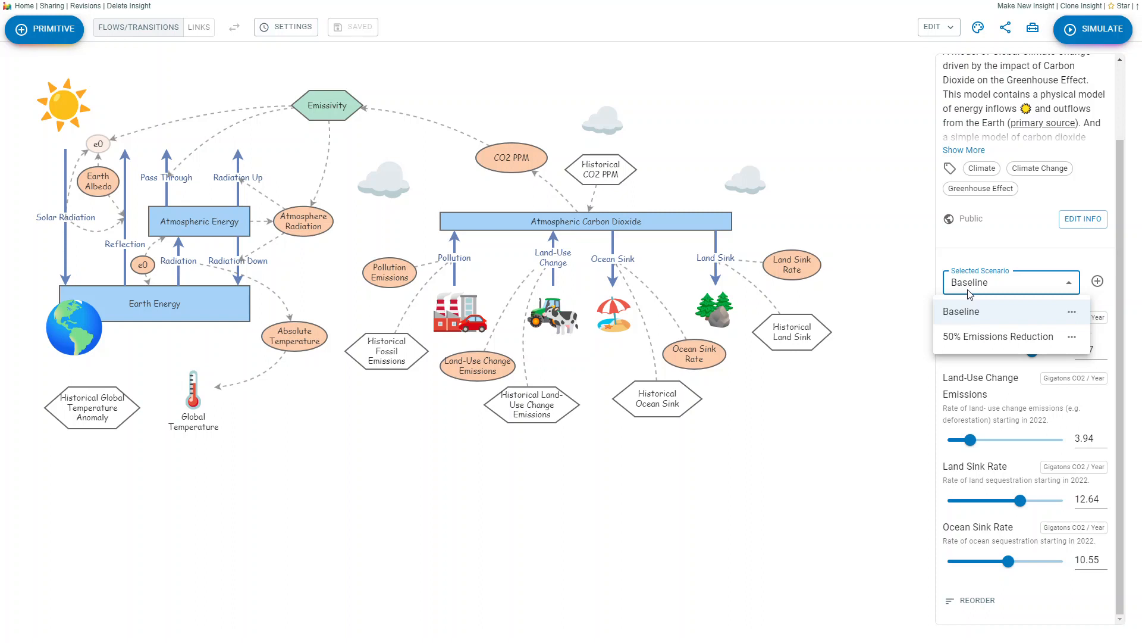
Simulate the Baseline scenario, set its results aside, then simulate 50% Emissions Reduction
left_click(1092, 29)
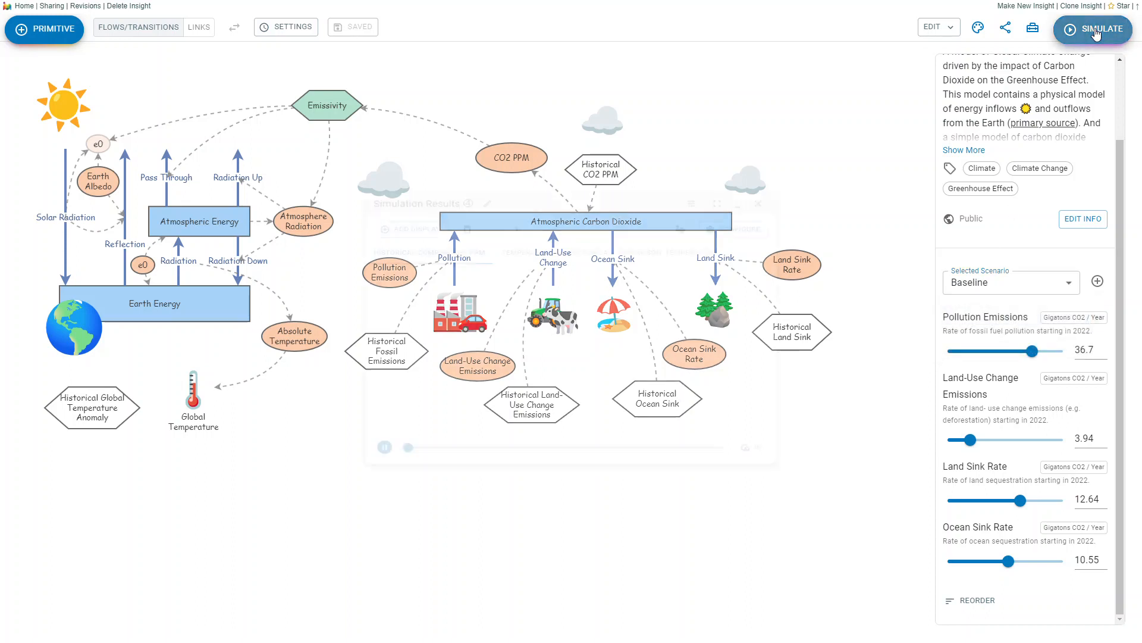
left_click(1093, 29)
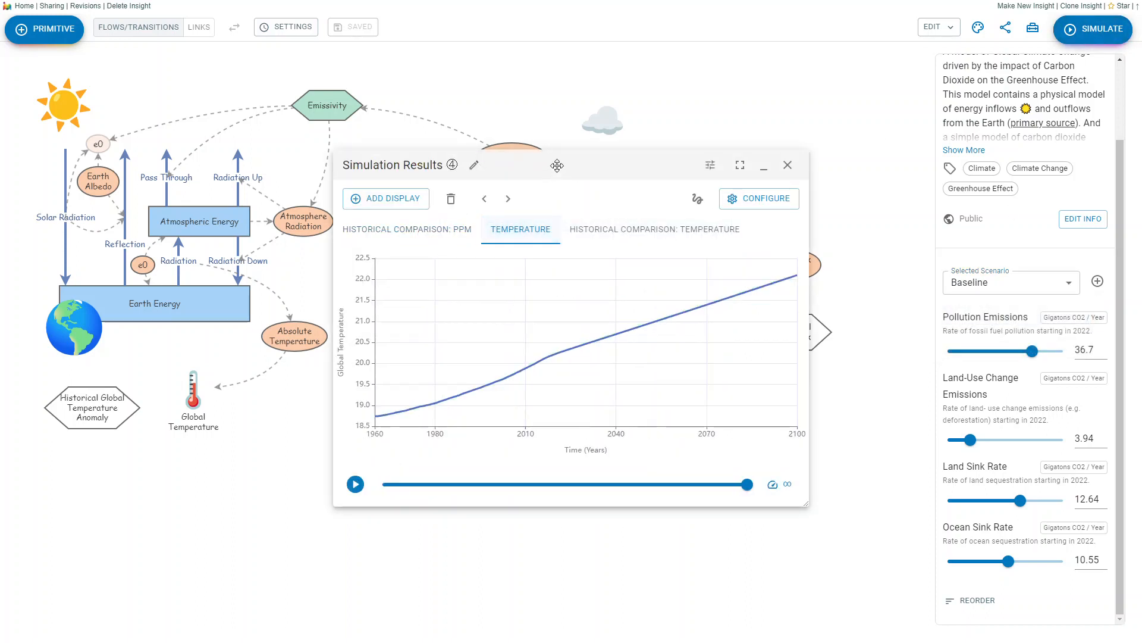
left_click_drag(557, 164, 286, 65)
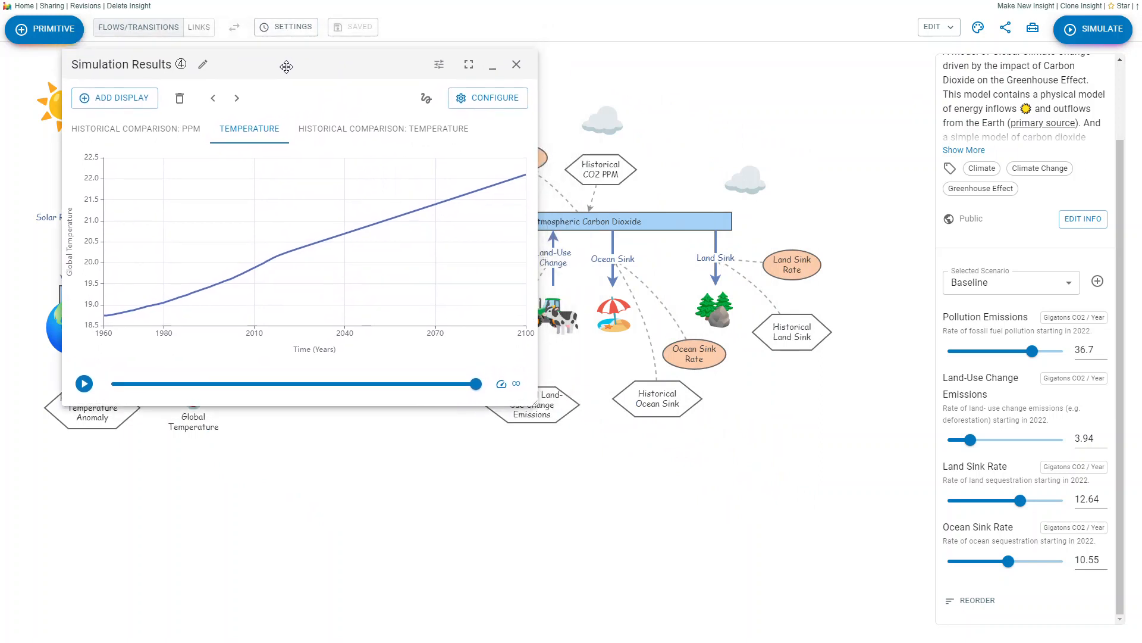
left_click(1010, 284)
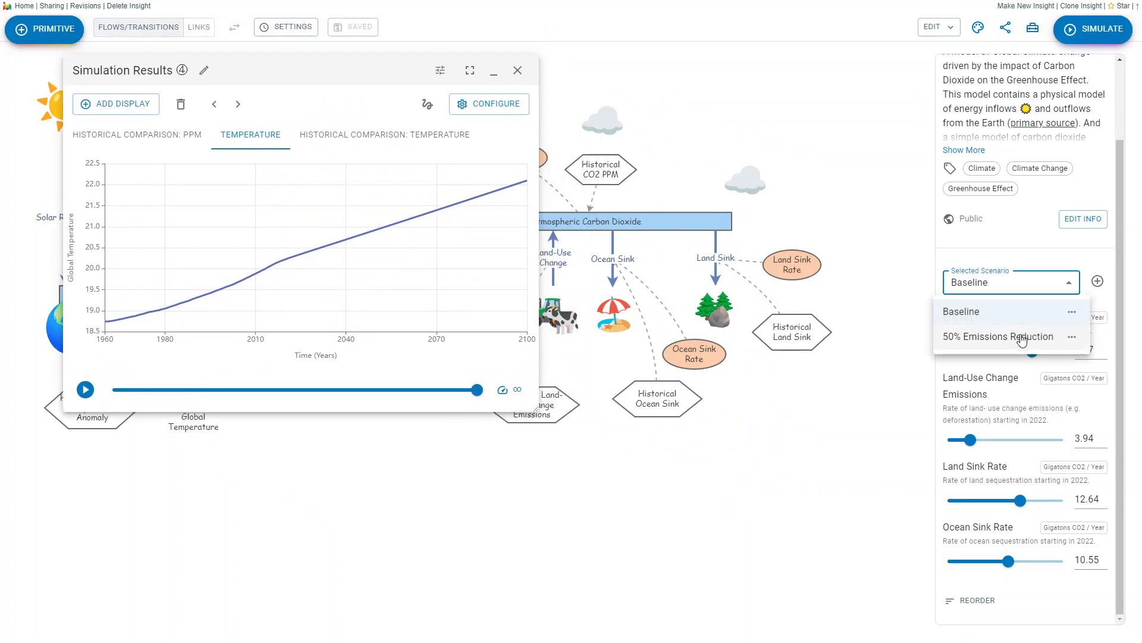
left_click(998, 335)
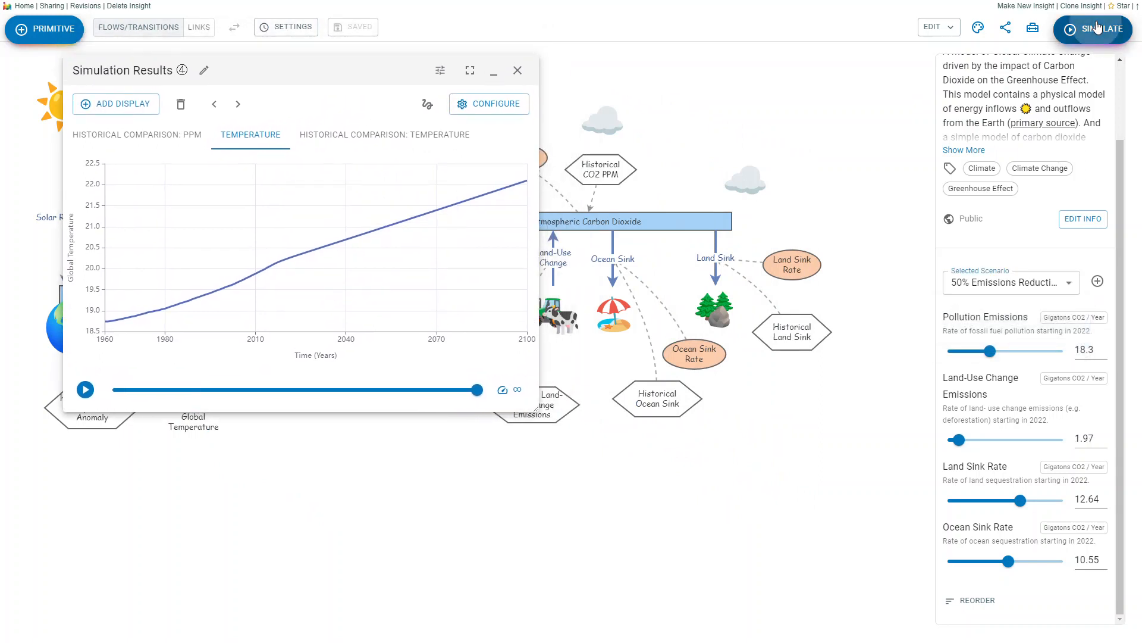
left_click(1093, 29)
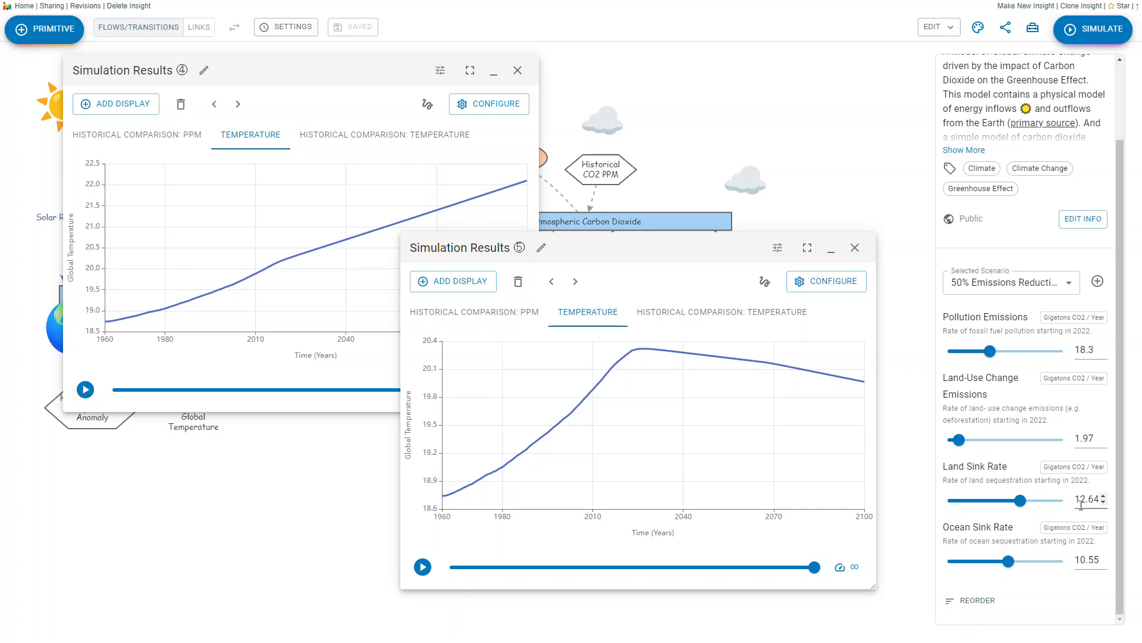
Close both results windows and select the beach umbrella picture on Ocean Sink
left_click(855, 247)
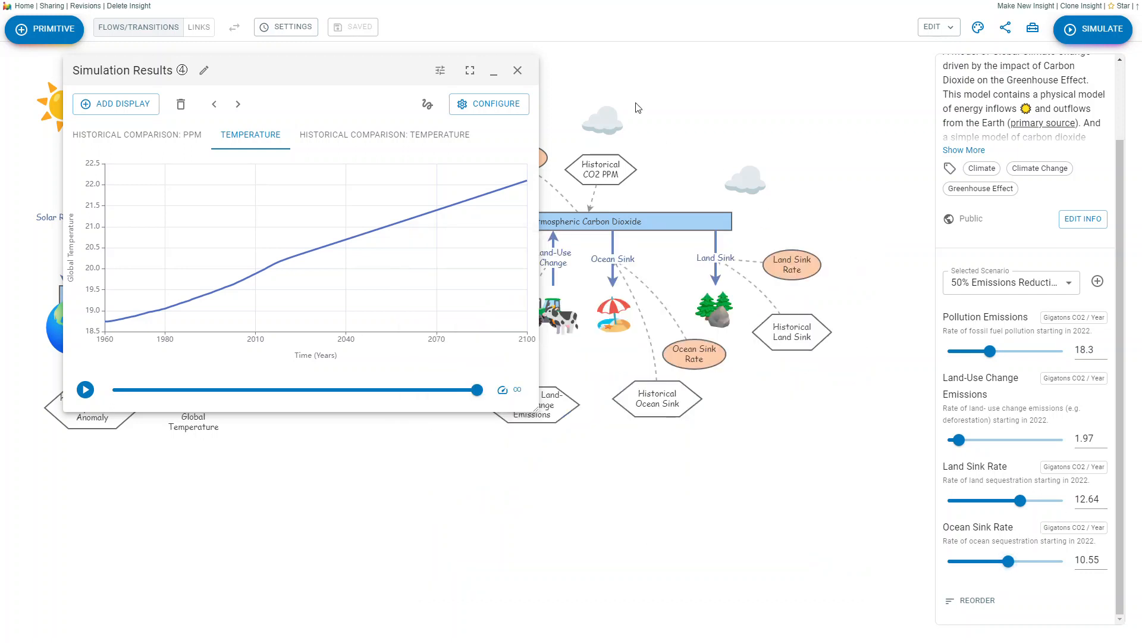
left_click(517, 70)
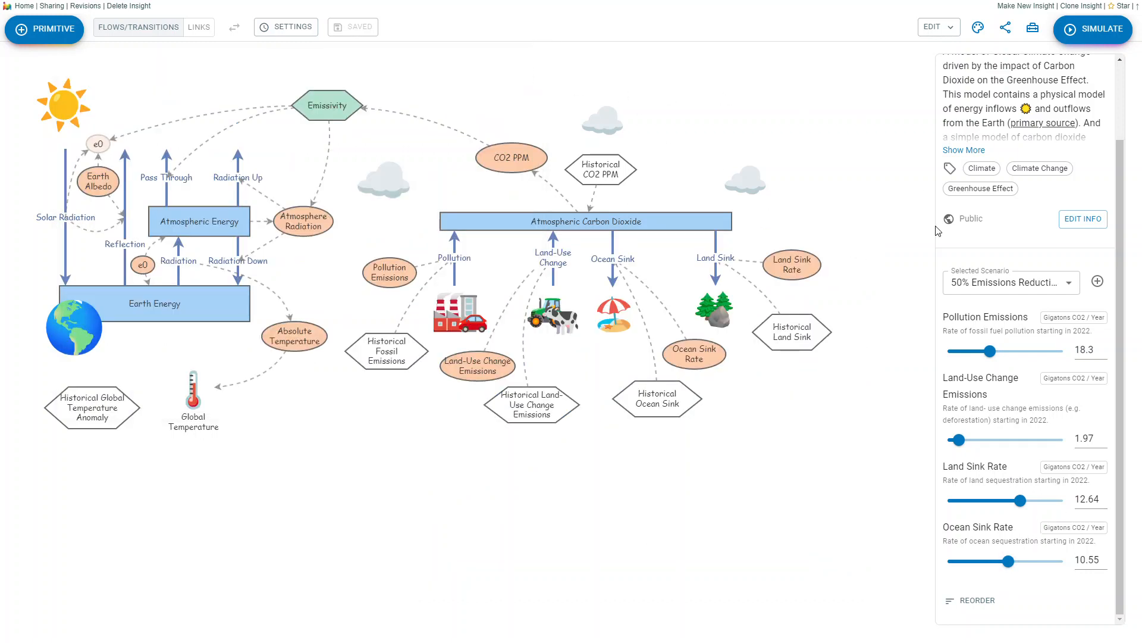
mouse_move(559, 466)
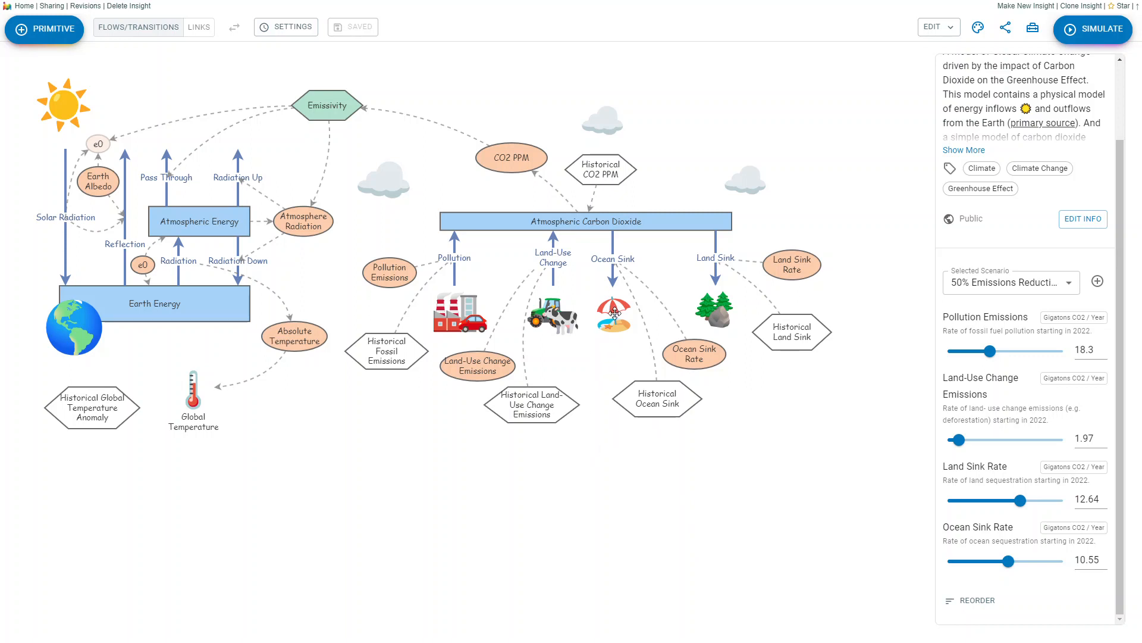
left_click(614, 313)
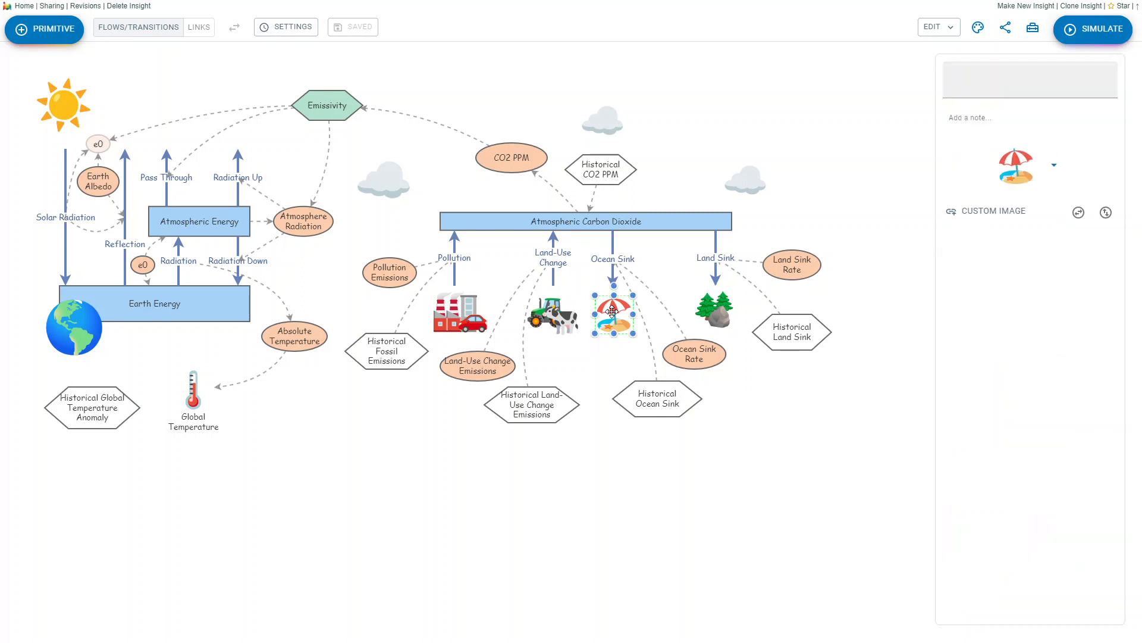
mouse_move(1073, 187)
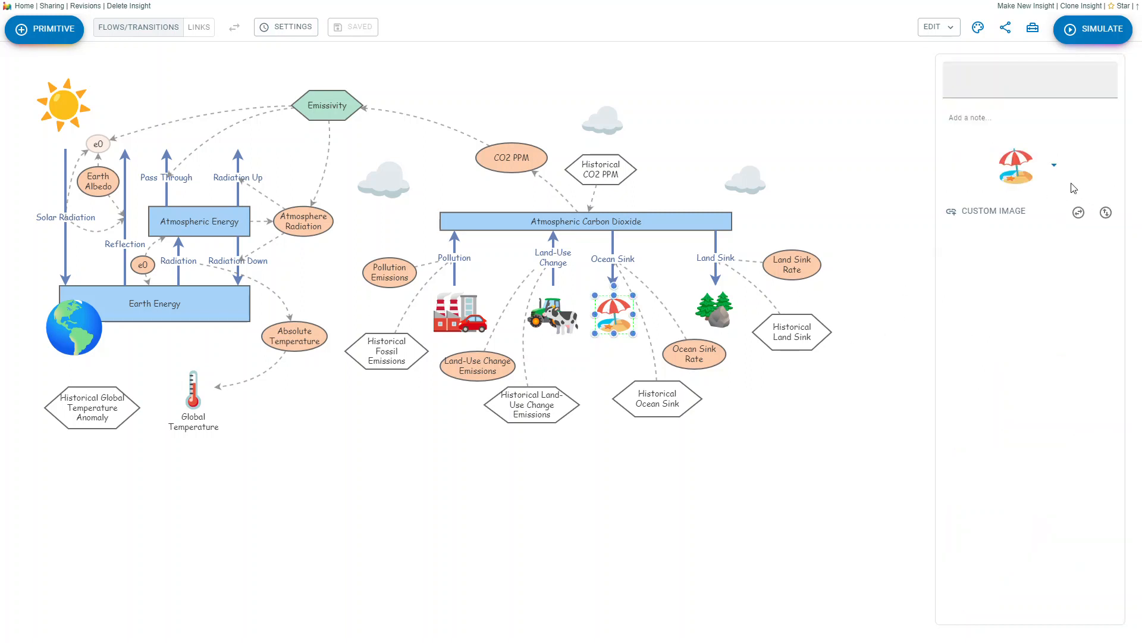
Browse the emoji picker's Objects, Activity and Smileys categories, then dismiss it leaving the umbrella unchanged
left_click(1054, 164)
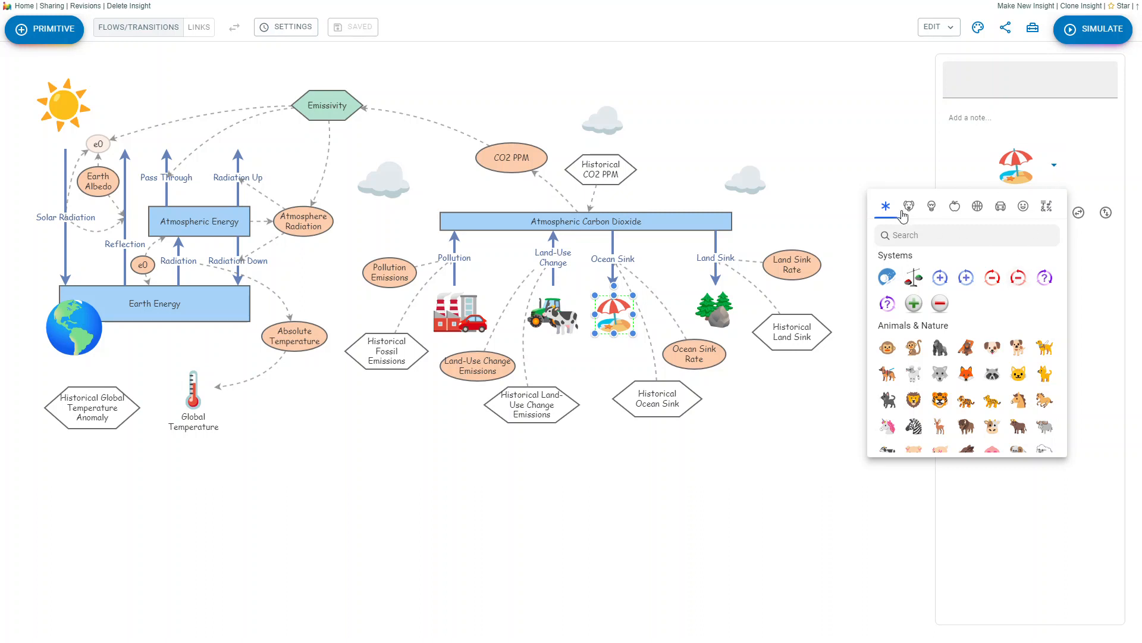
left_click(931, 205)
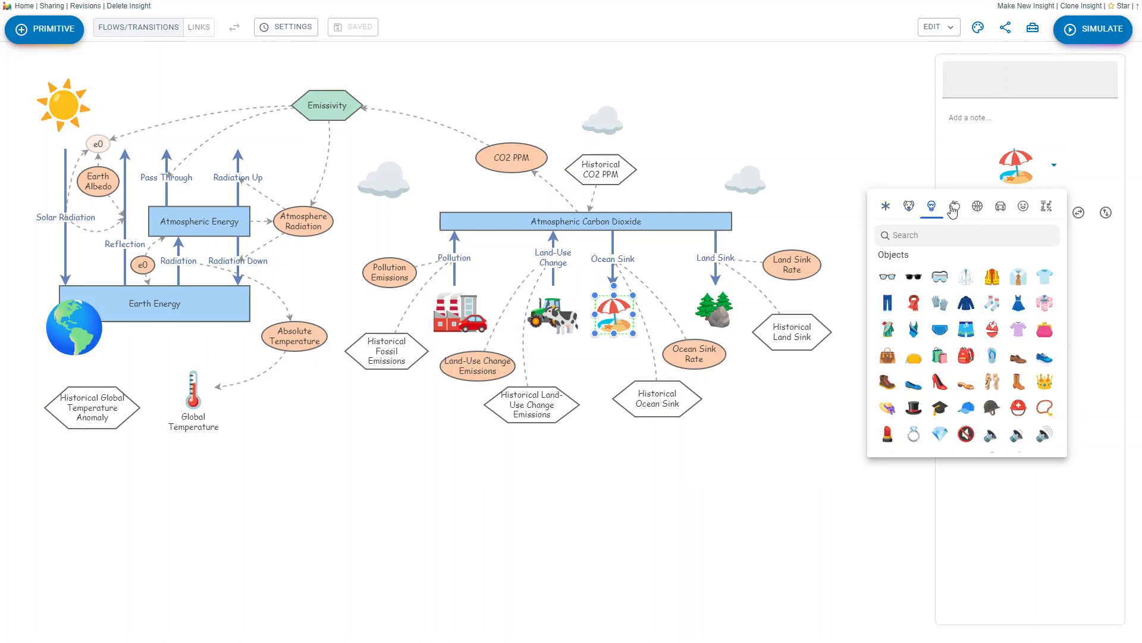
left_click(975, 206)
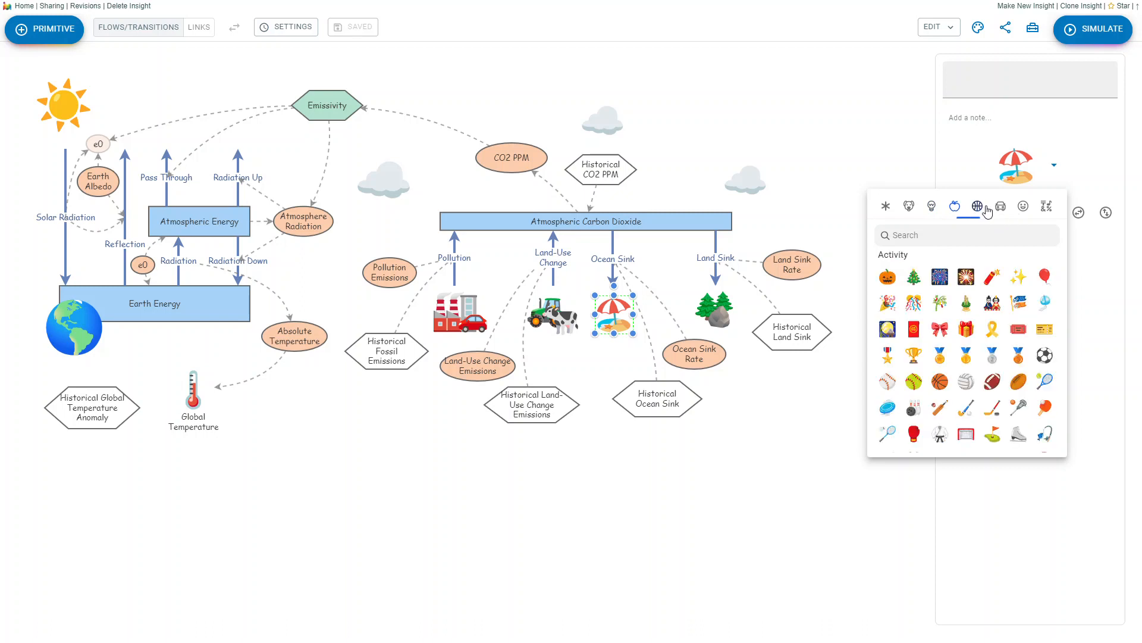
left_click(1023, 206)
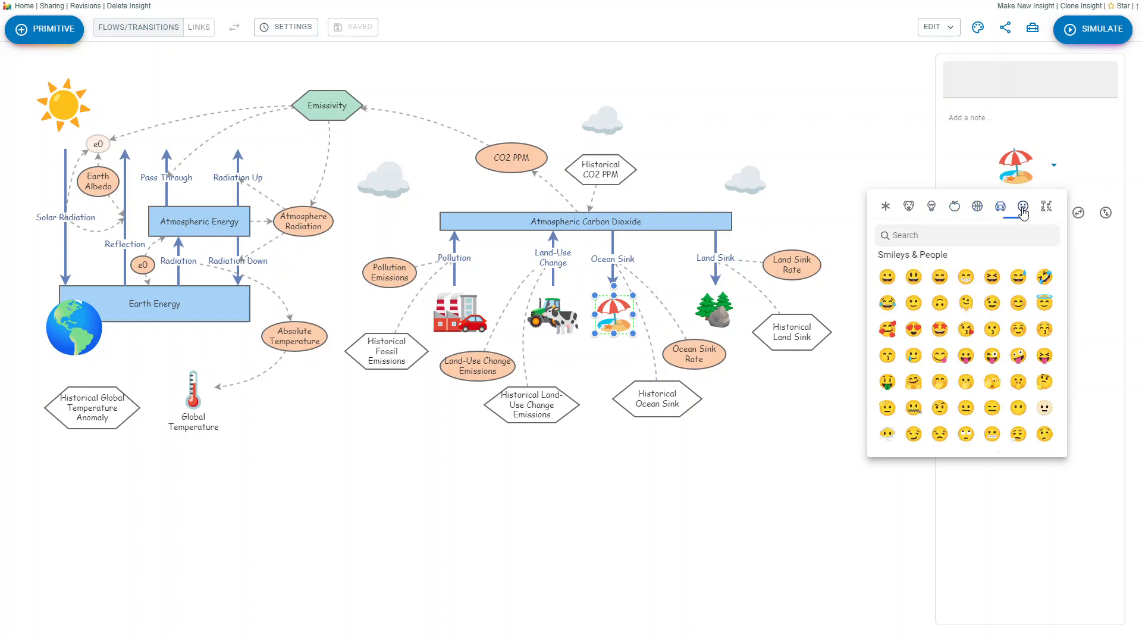
left_click(885, 206)
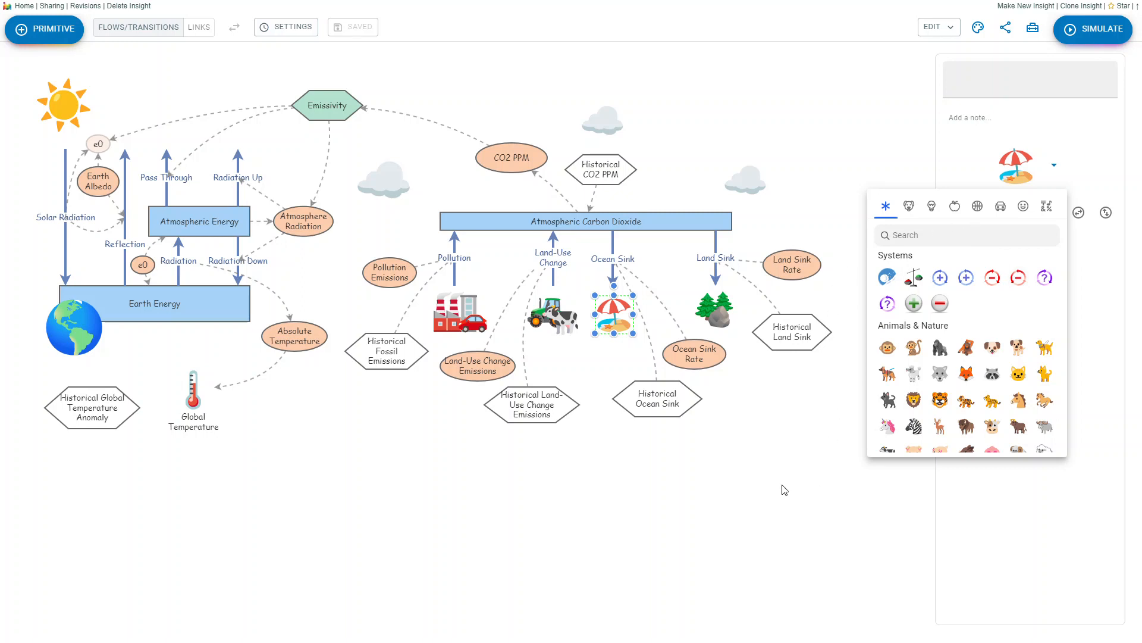
mouse_move(703, 515)
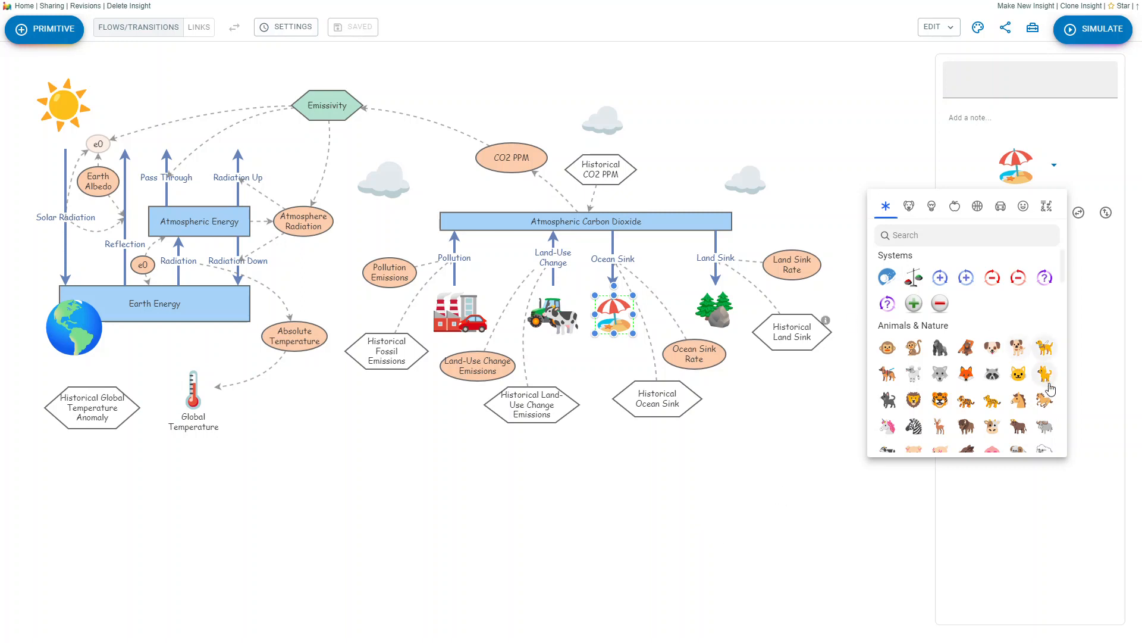
left_click(908, 206)
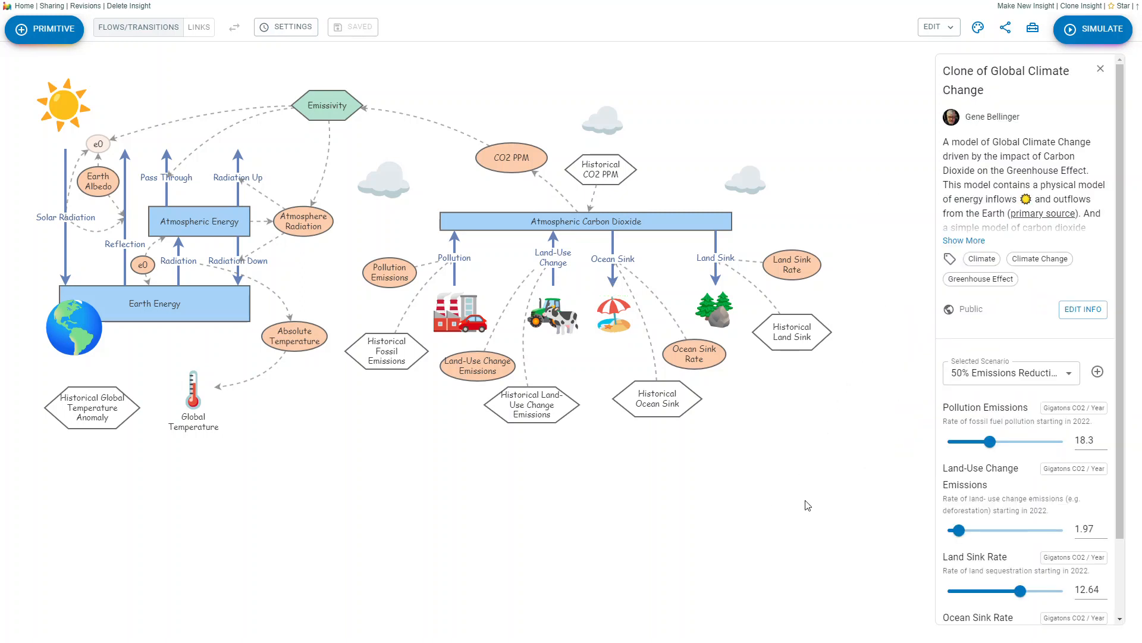
mouse_move(929, 279)
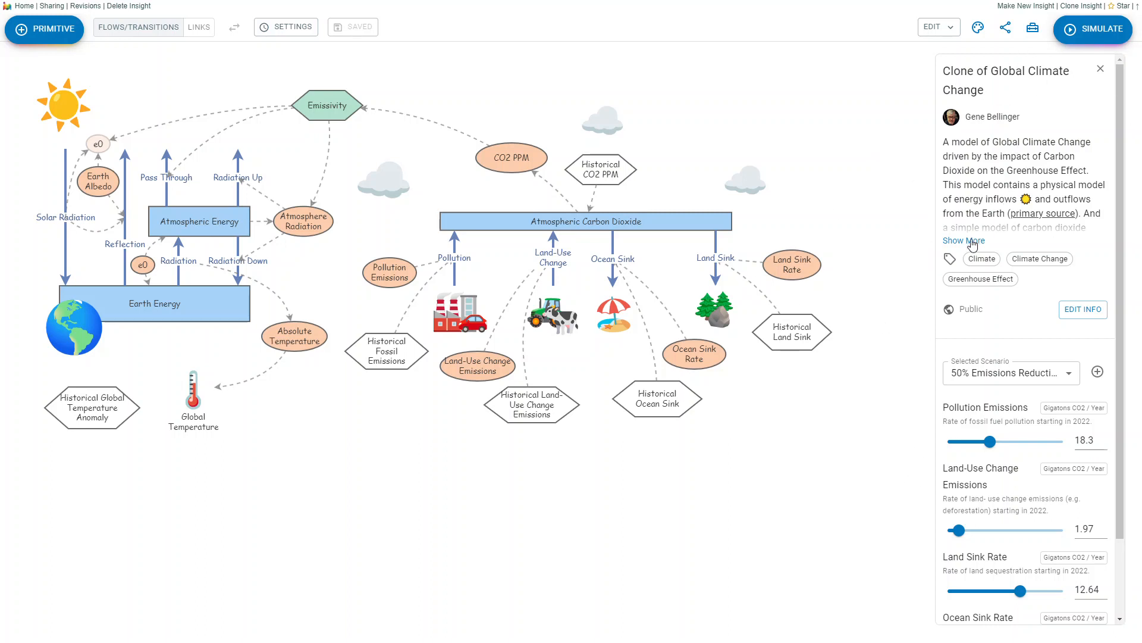
Expand and read the model description, close the info panel, then reopen it
left_click(962, 240)
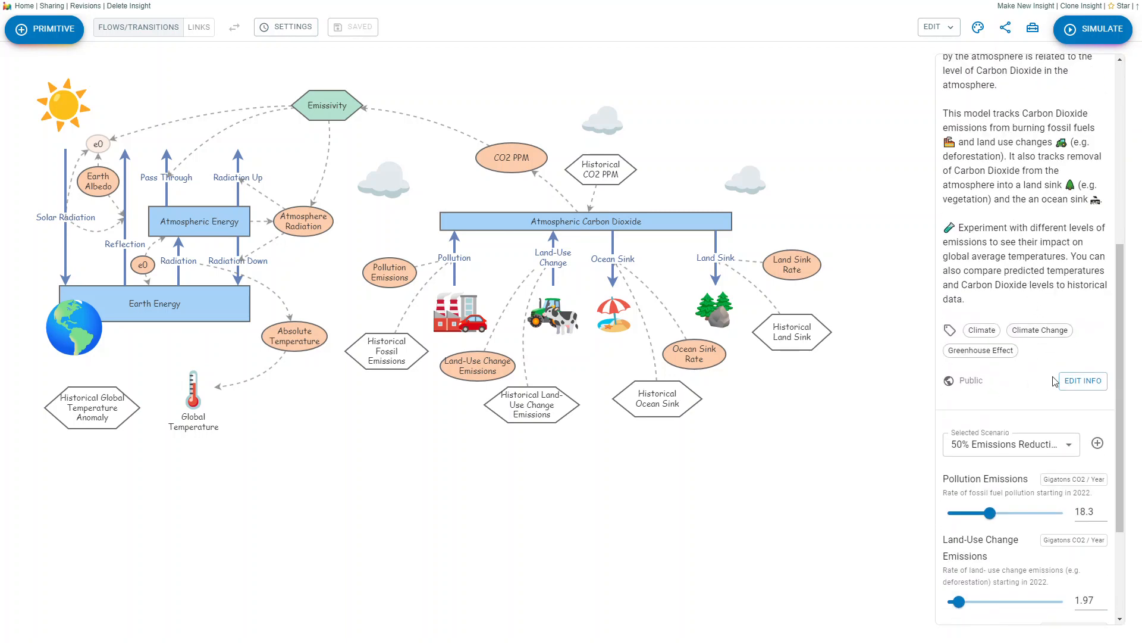
scroll("down", 3)
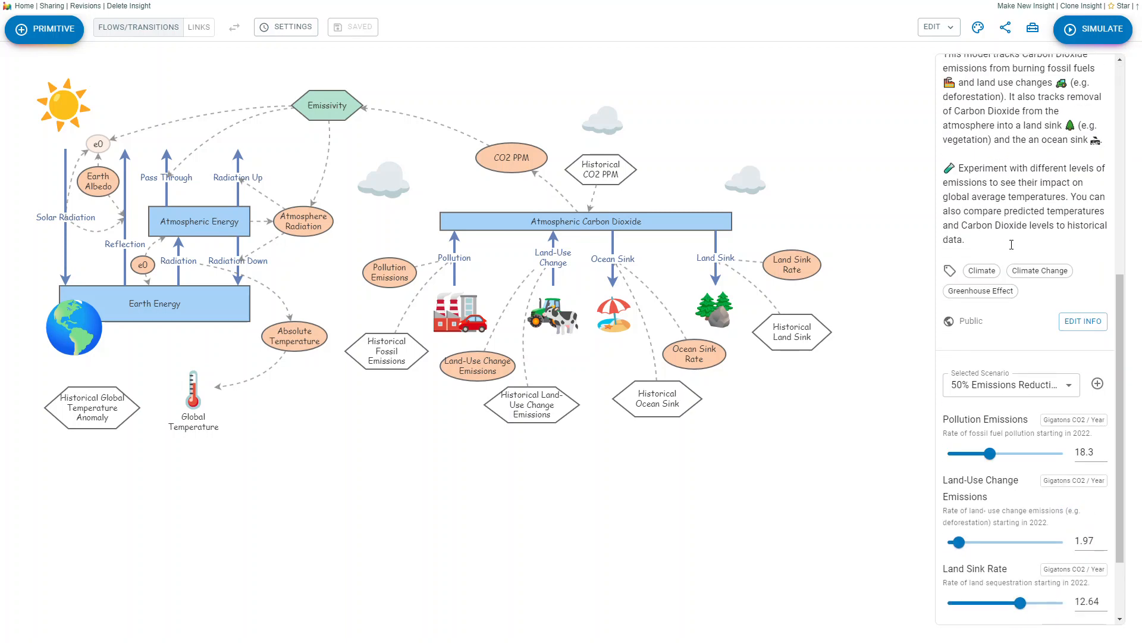
scroll("down", 3)
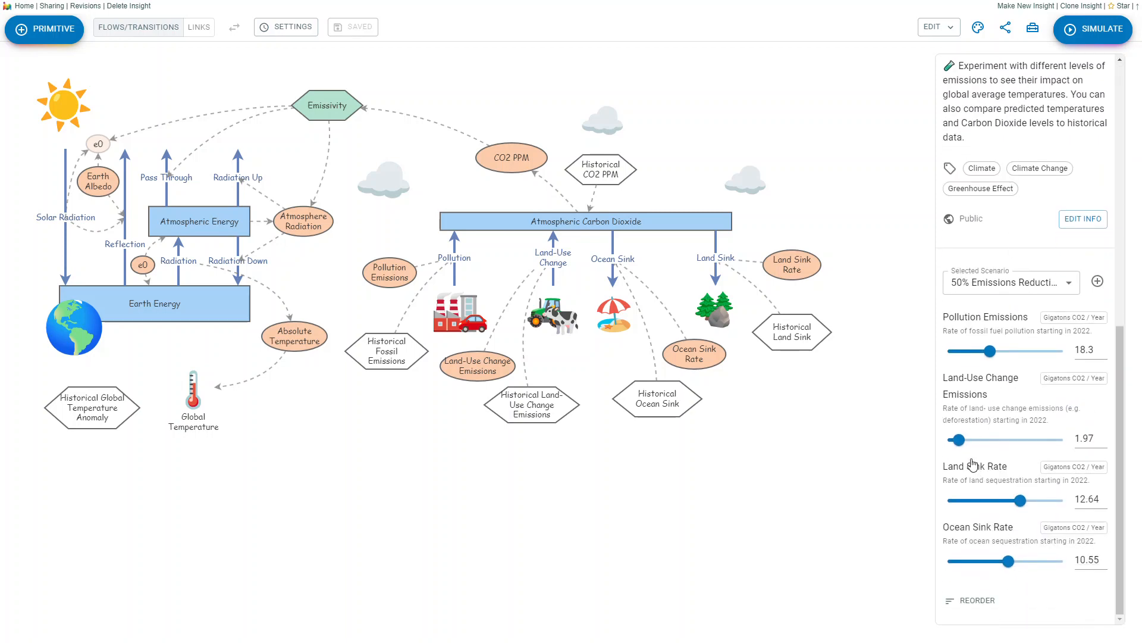
mouse_move(901, 145)
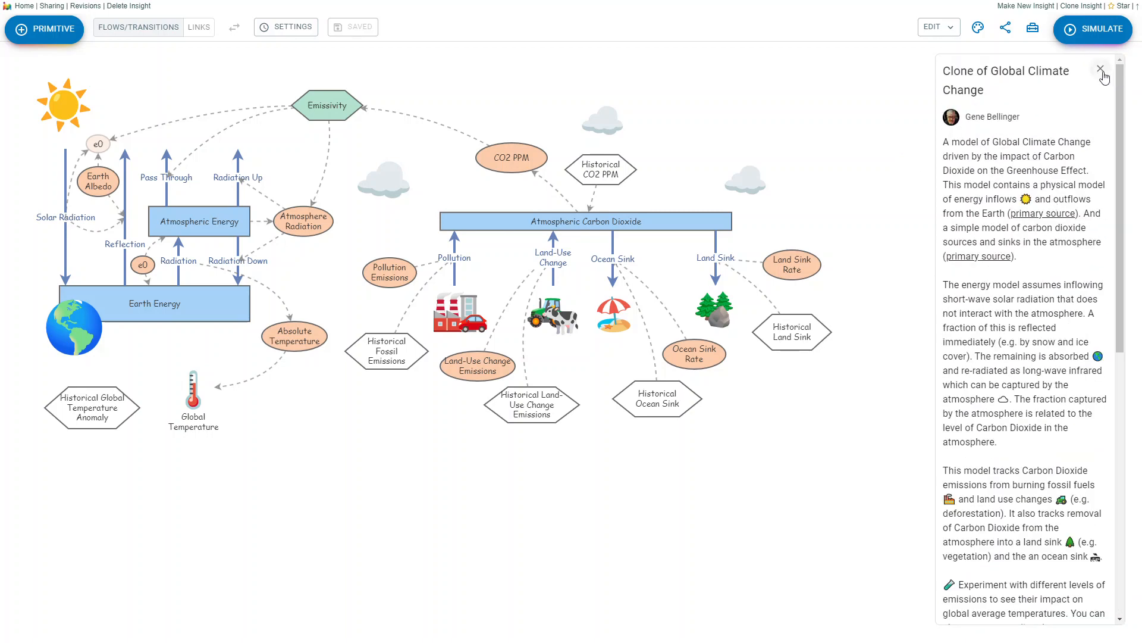
left_click(1102, 69)
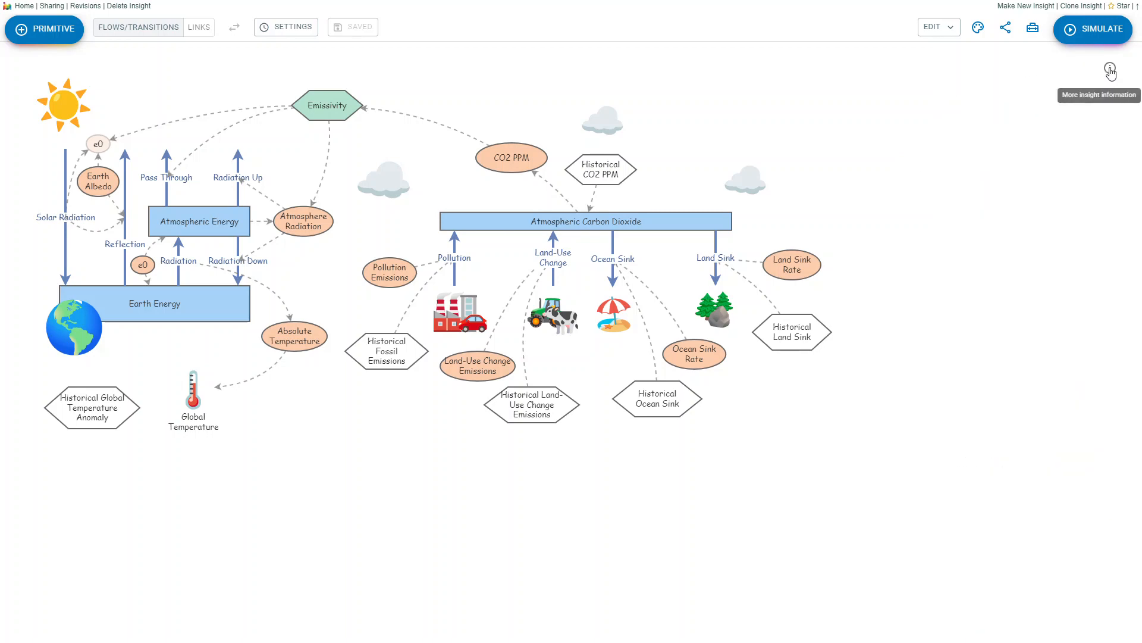
left_click(1111, 68)
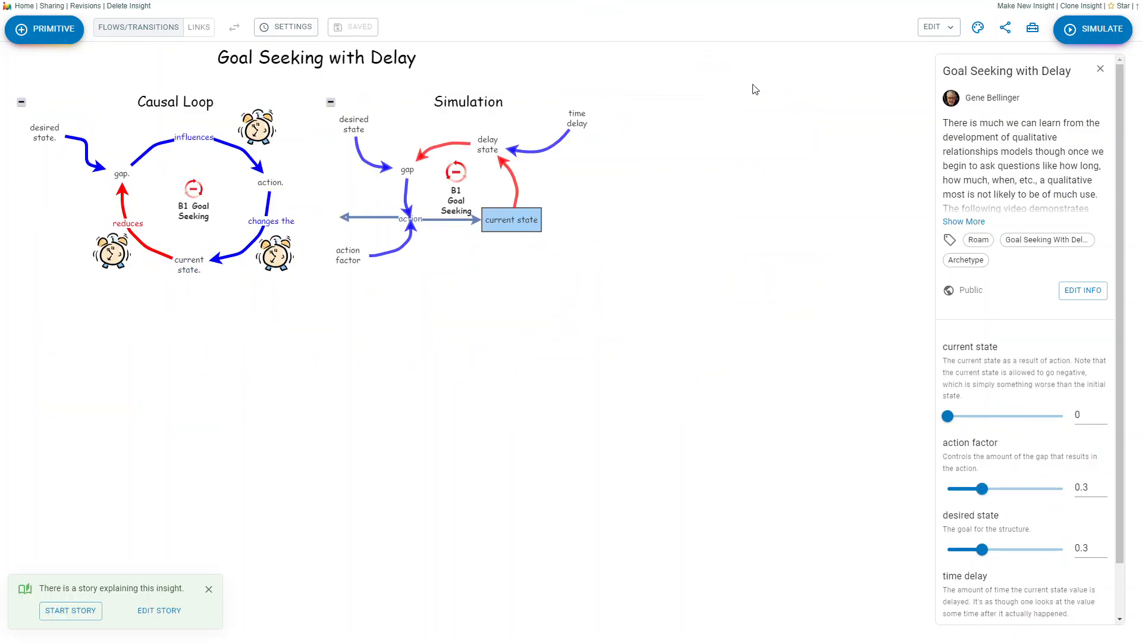
mouse_move(899, 83)
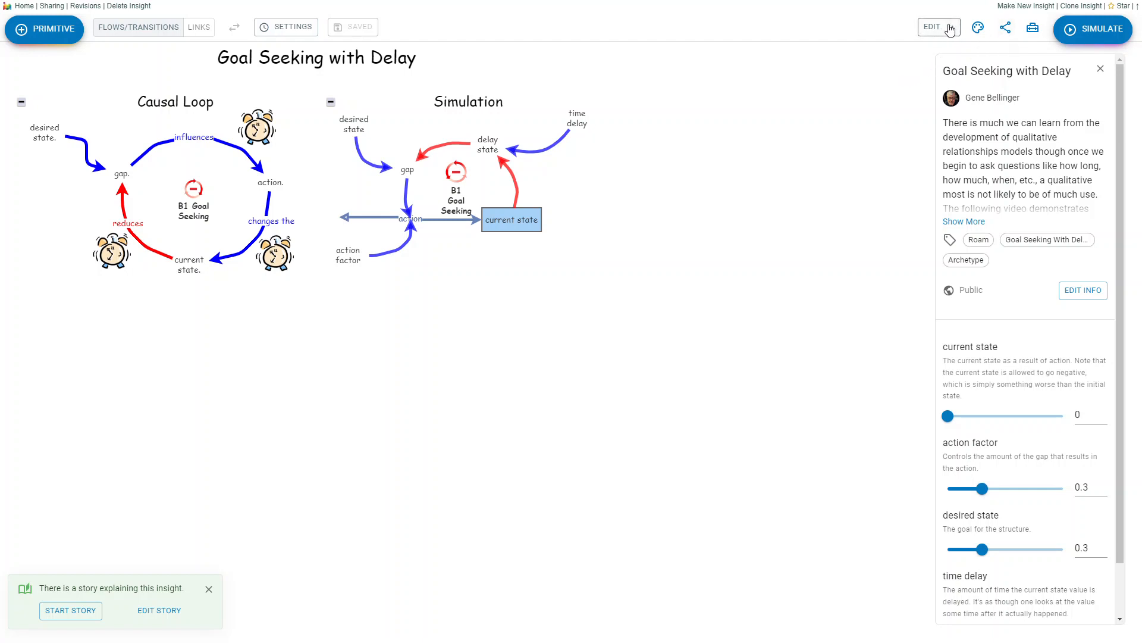
left_click(930, 27)
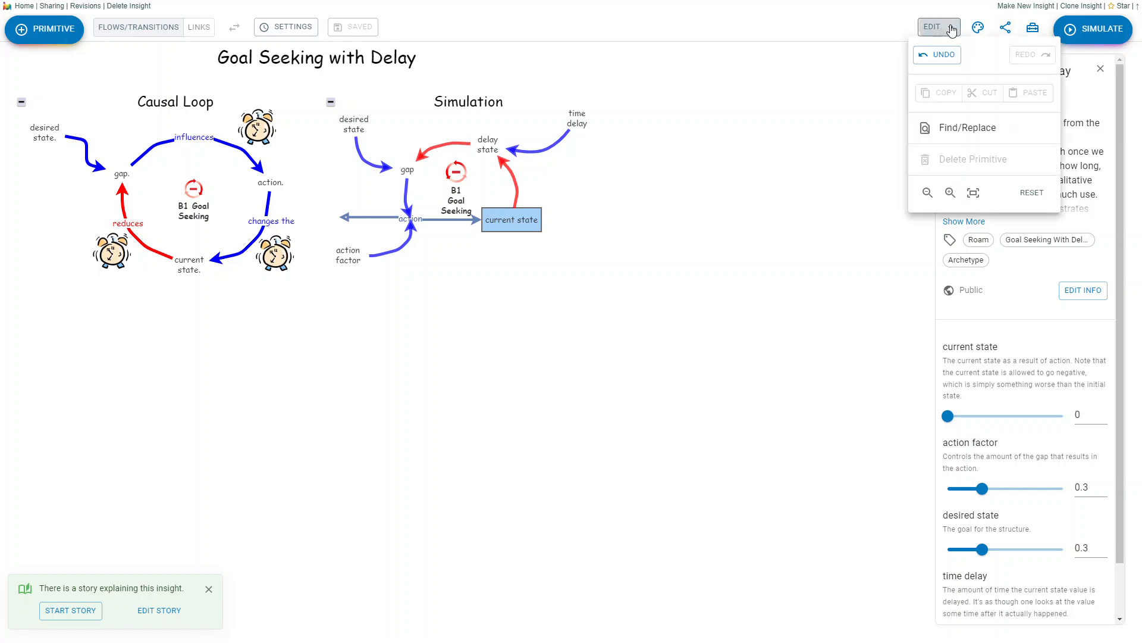
mouse_move(997, 38)
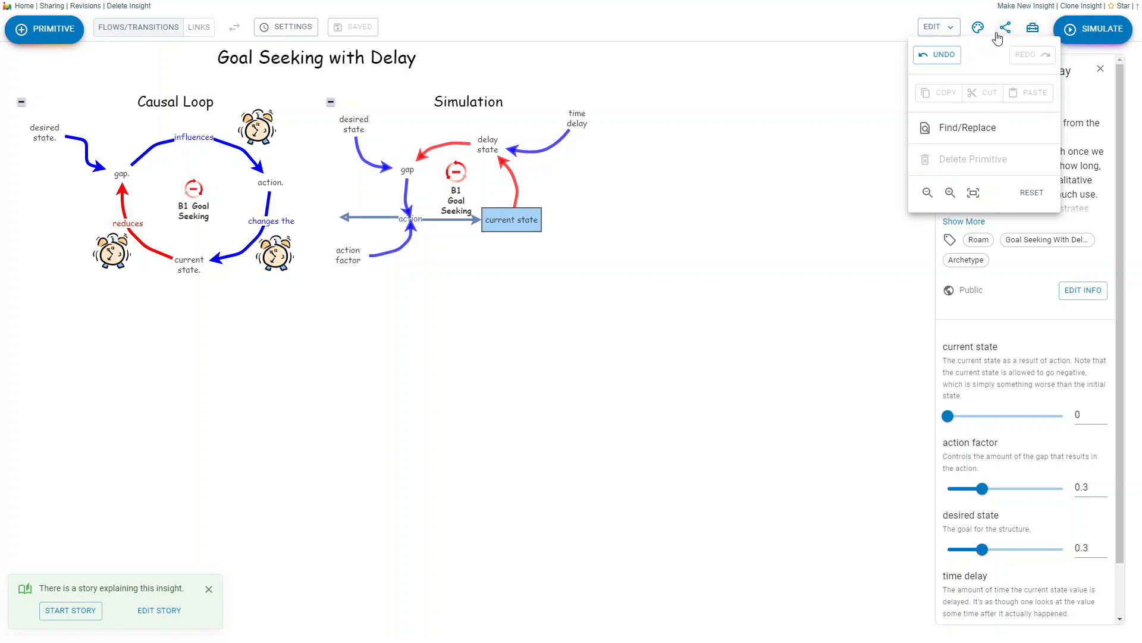
left_click(698, 140)
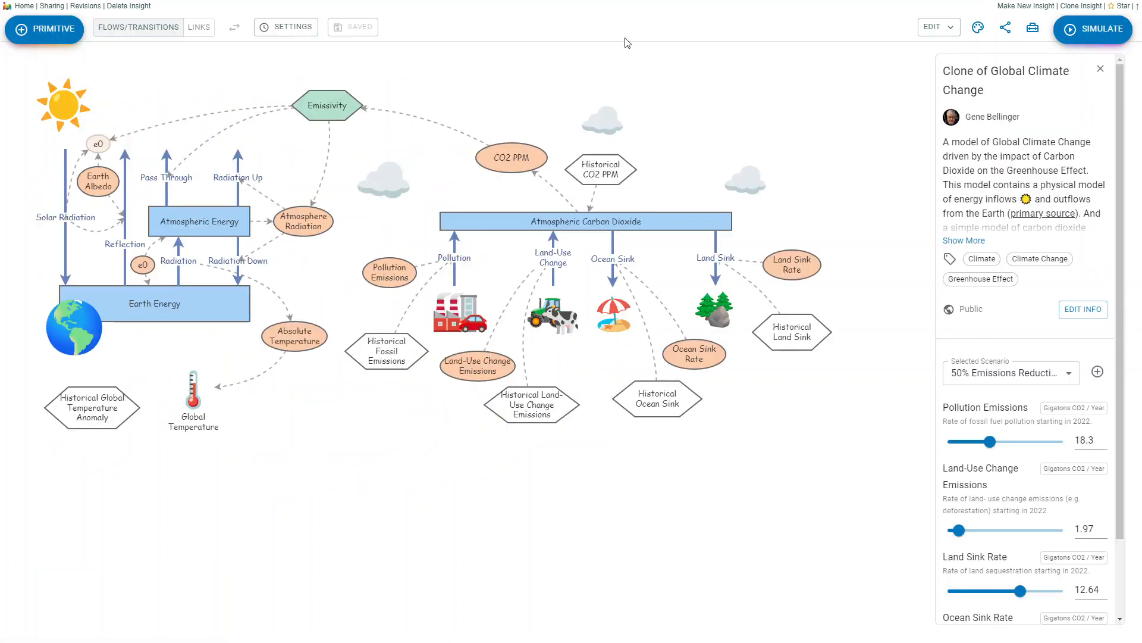
left_click(937, 27)
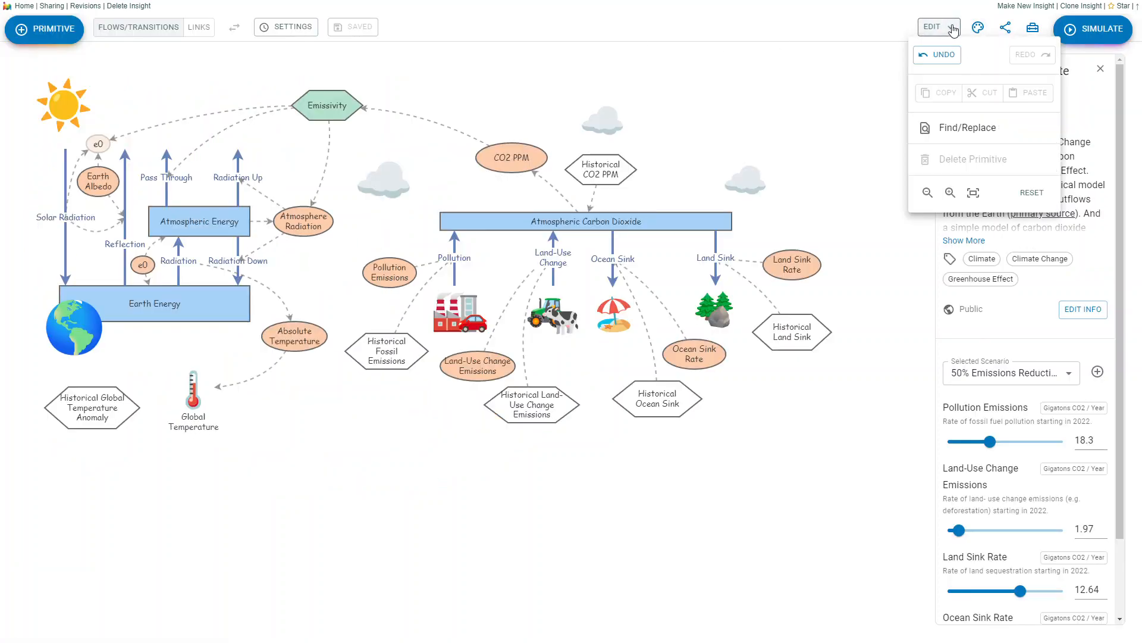
mouse_move(980, 27)
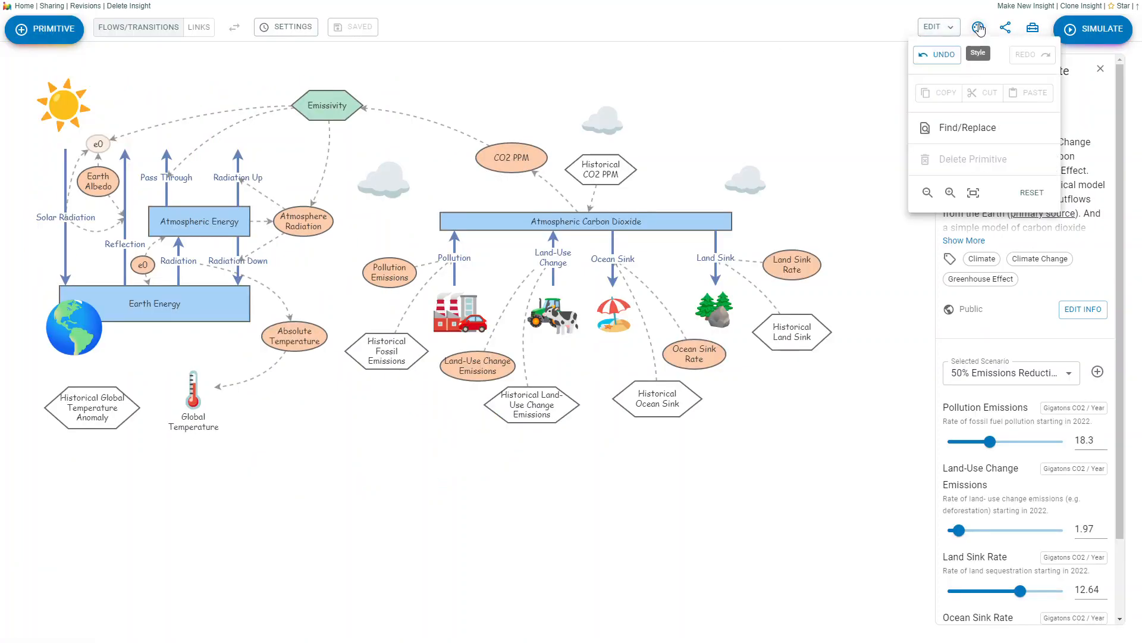
left_click(978, 27)
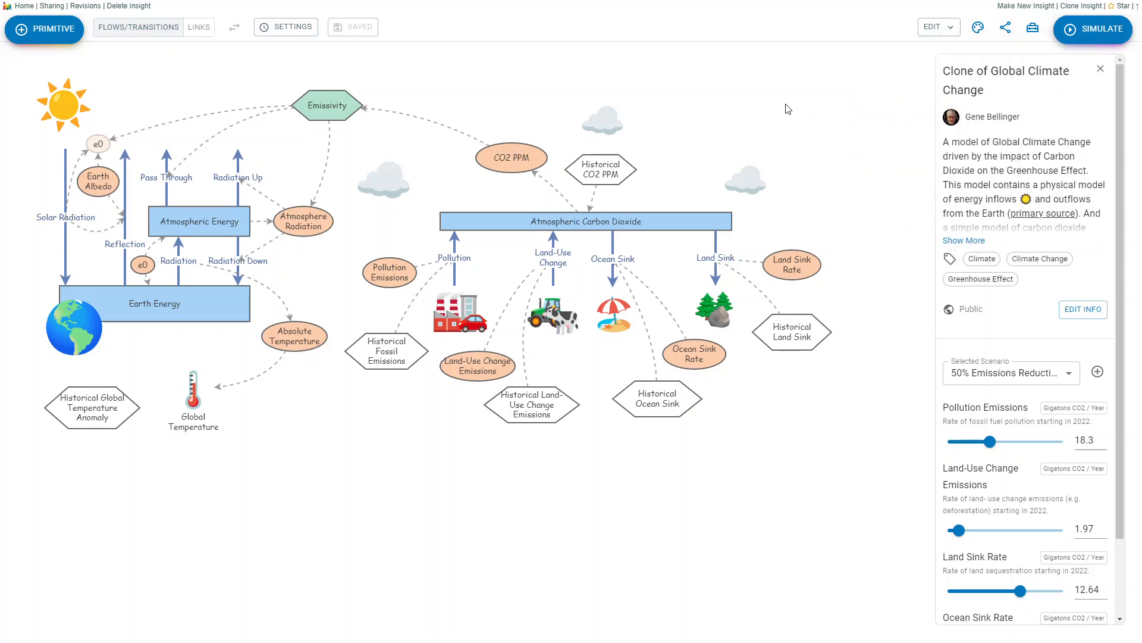
mouse_move(1092, 30)
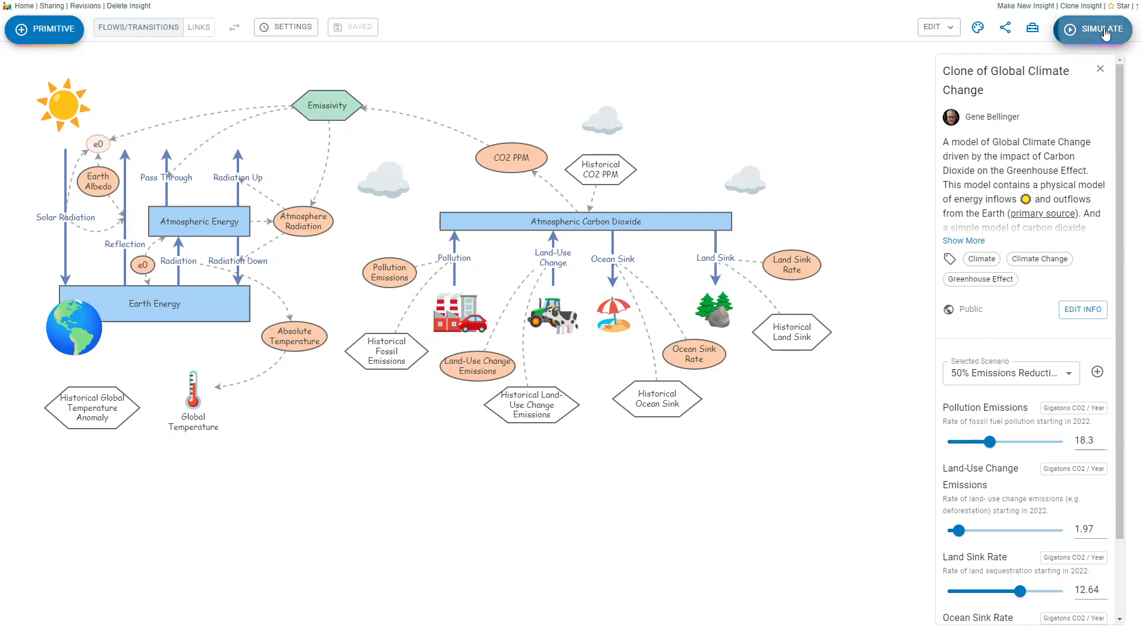
Run the simulation, close results, turn on Sketch from Tools and draw an orange arrow at Emissivity
left_click(1092, 29)
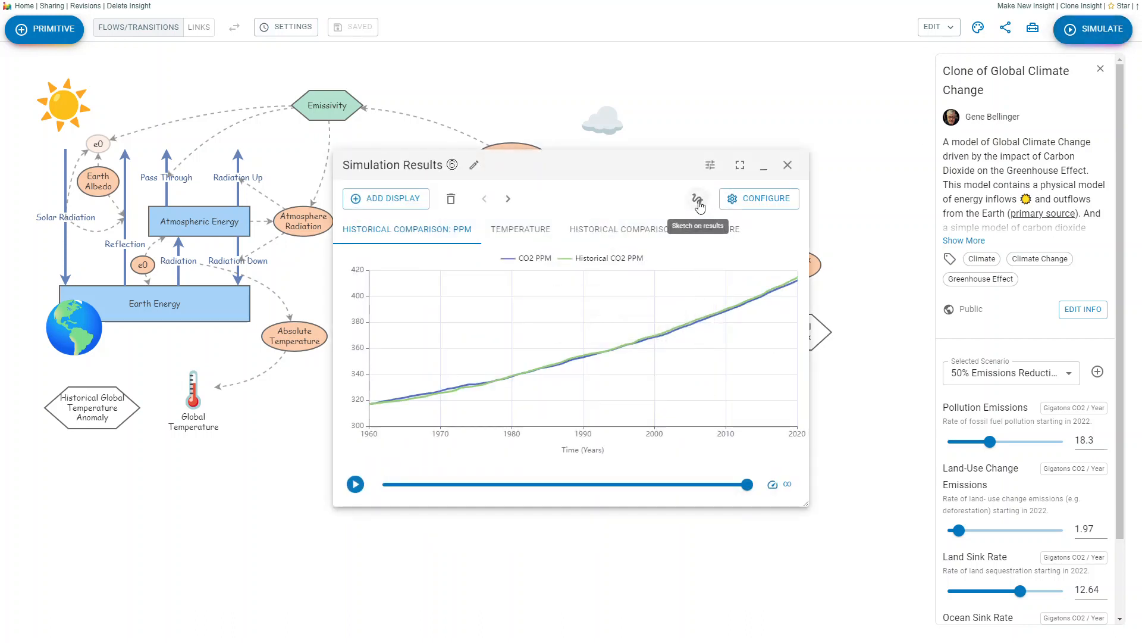
left_click(697, 199)
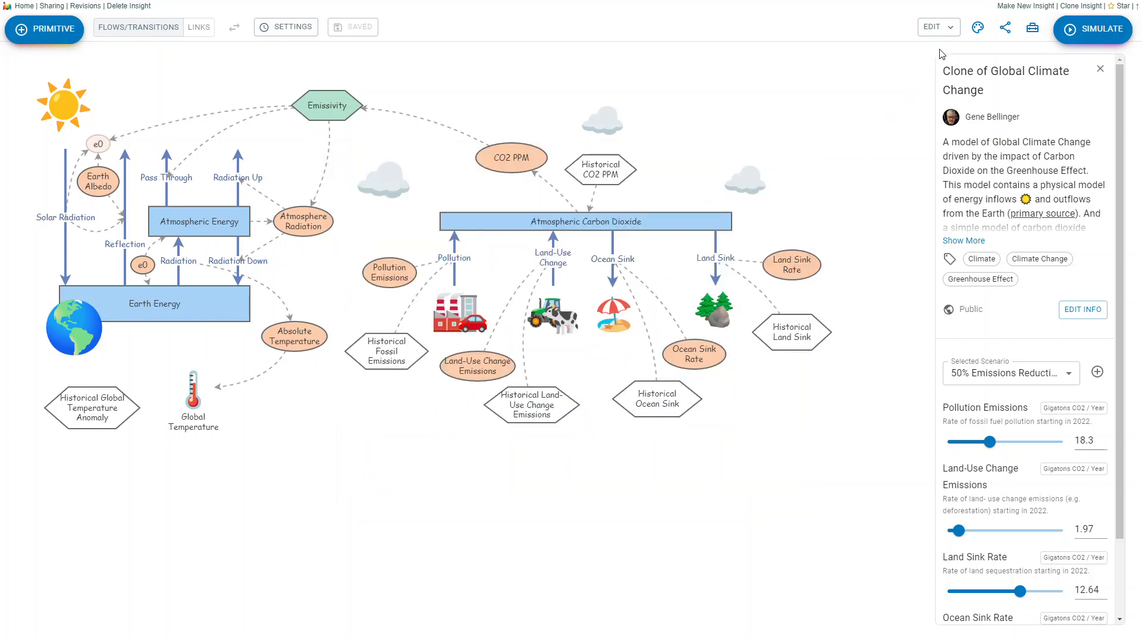
left_click(1033, 27)
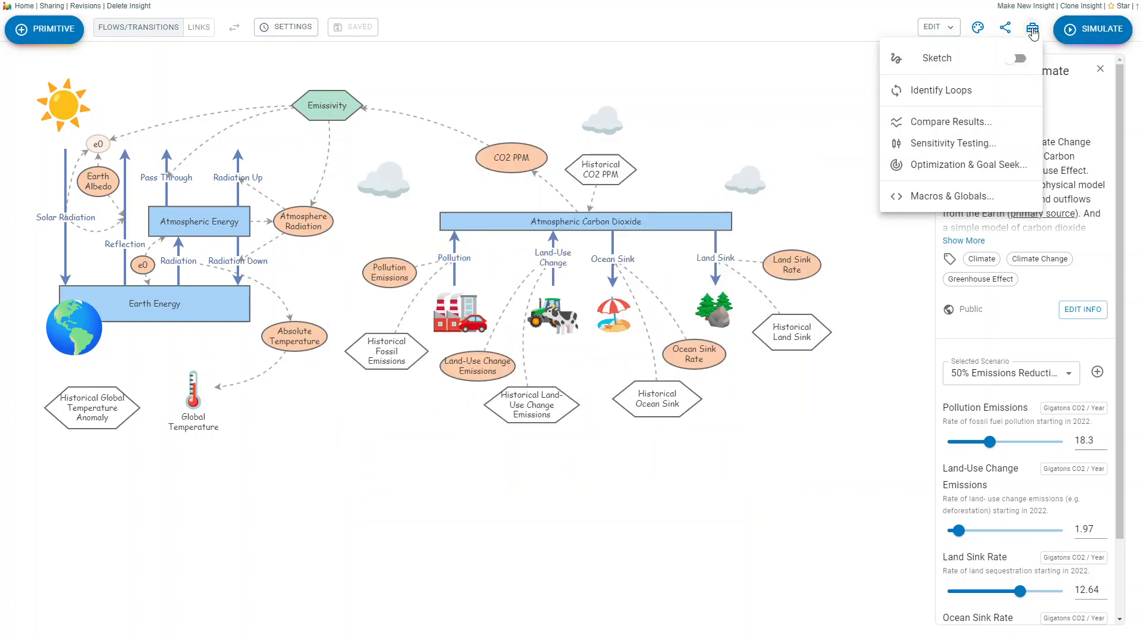
mouse_move(941, 62)
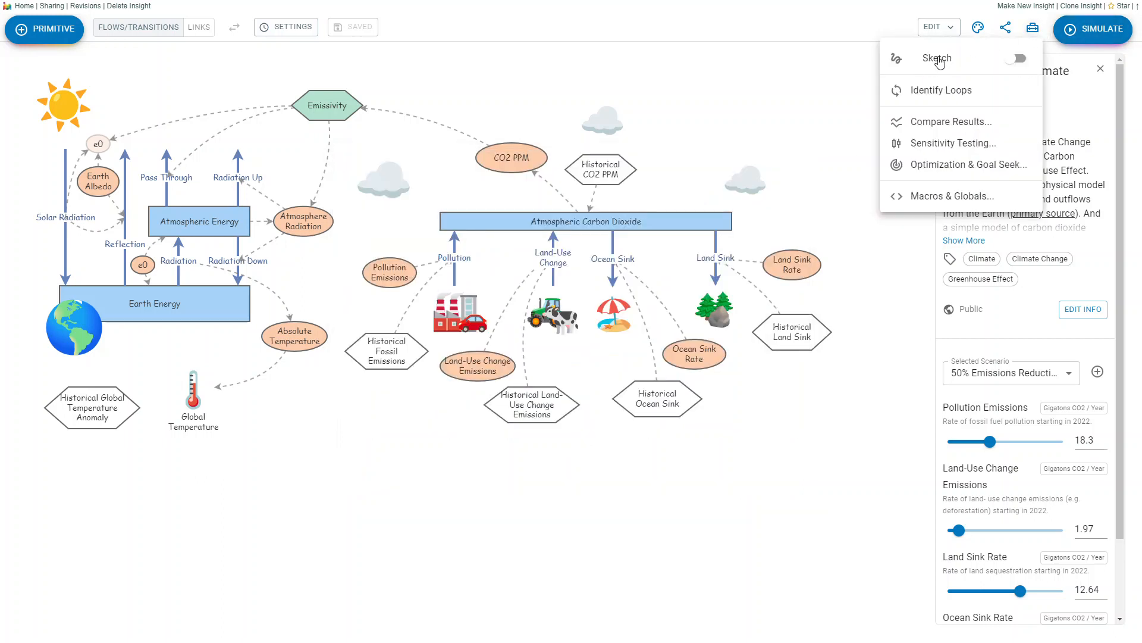
left_click(1017, 58)
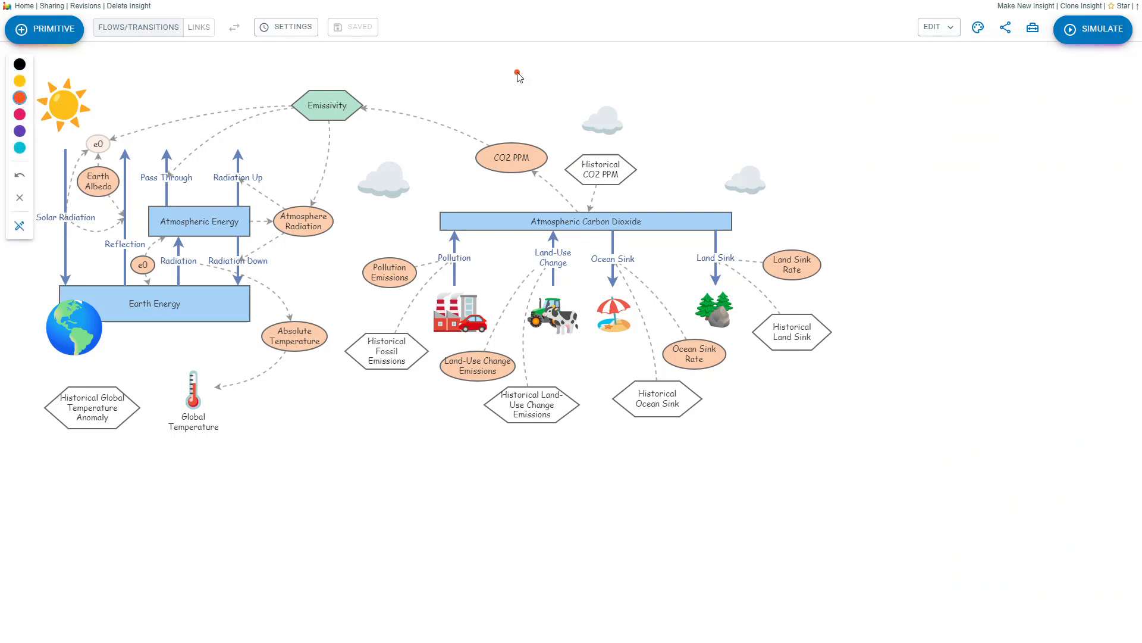
left_click_drag(521, 73, 436, 103)
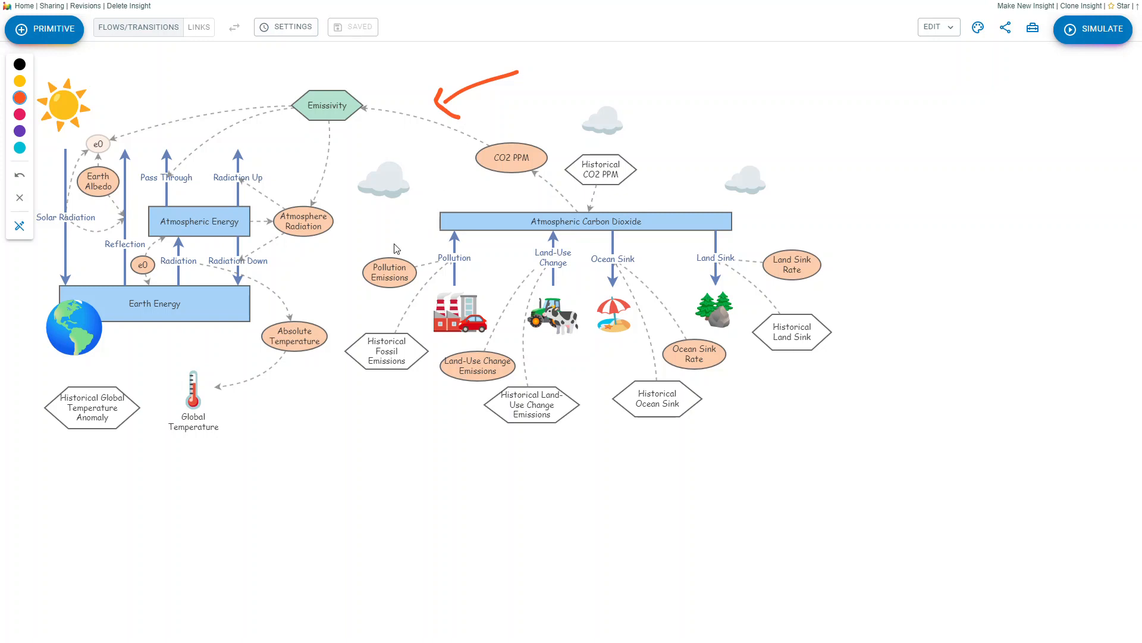
left_click_drag(405, 234, 404, 230)
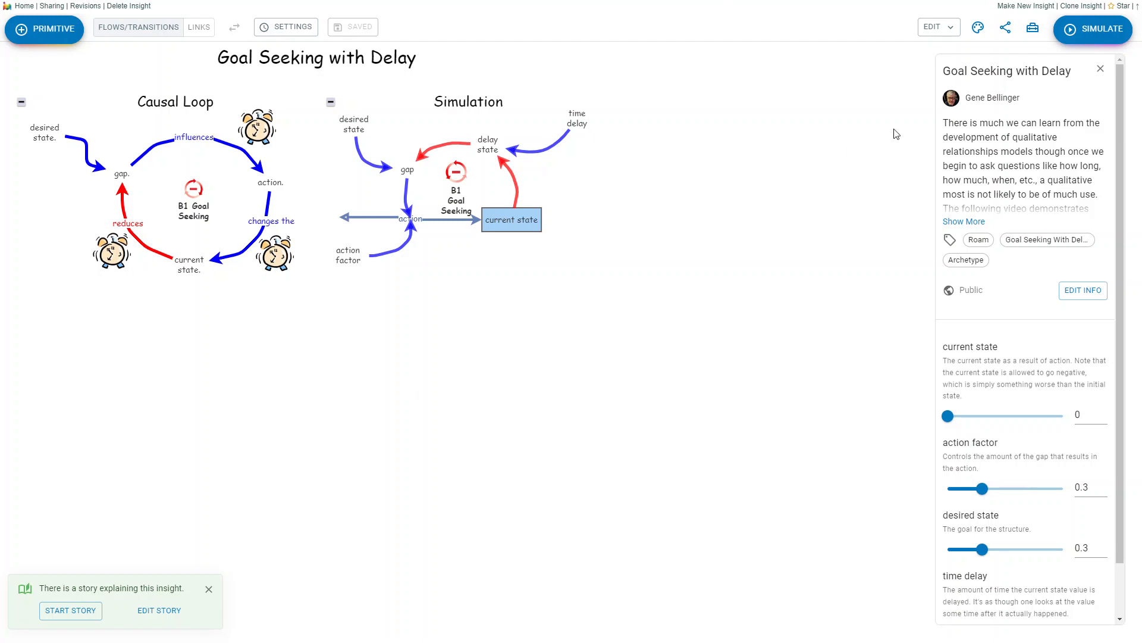
Simulate Goal Seeking with Delay and drag the linked time delay slider through 2.7 and 3.6 back to 3
left_click(1093, 28)
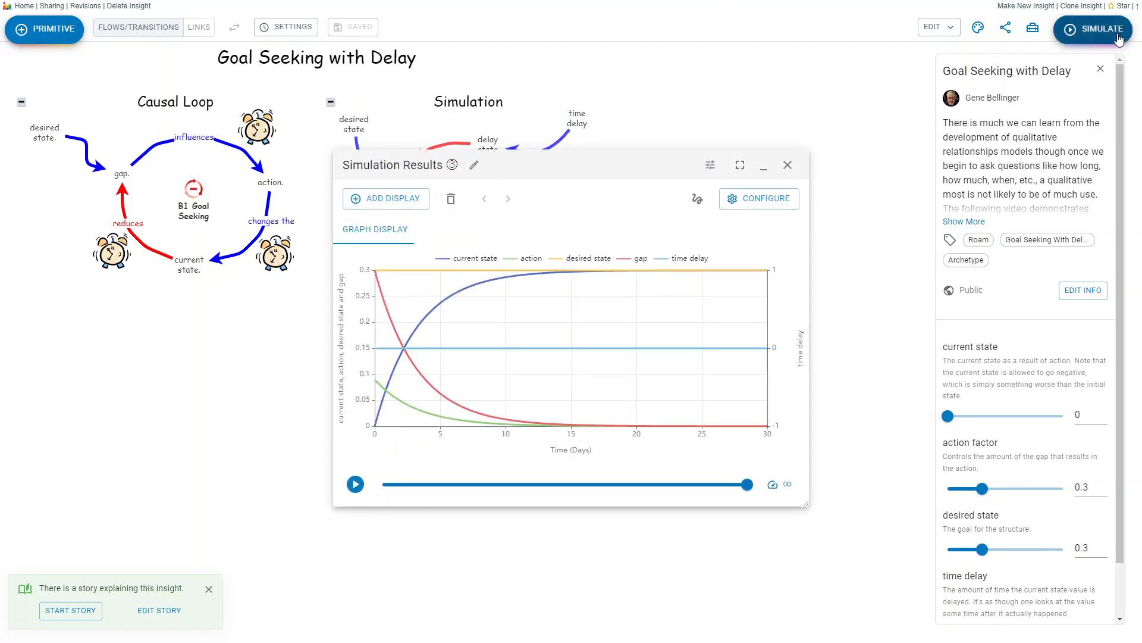
mouse_move(711, 164)
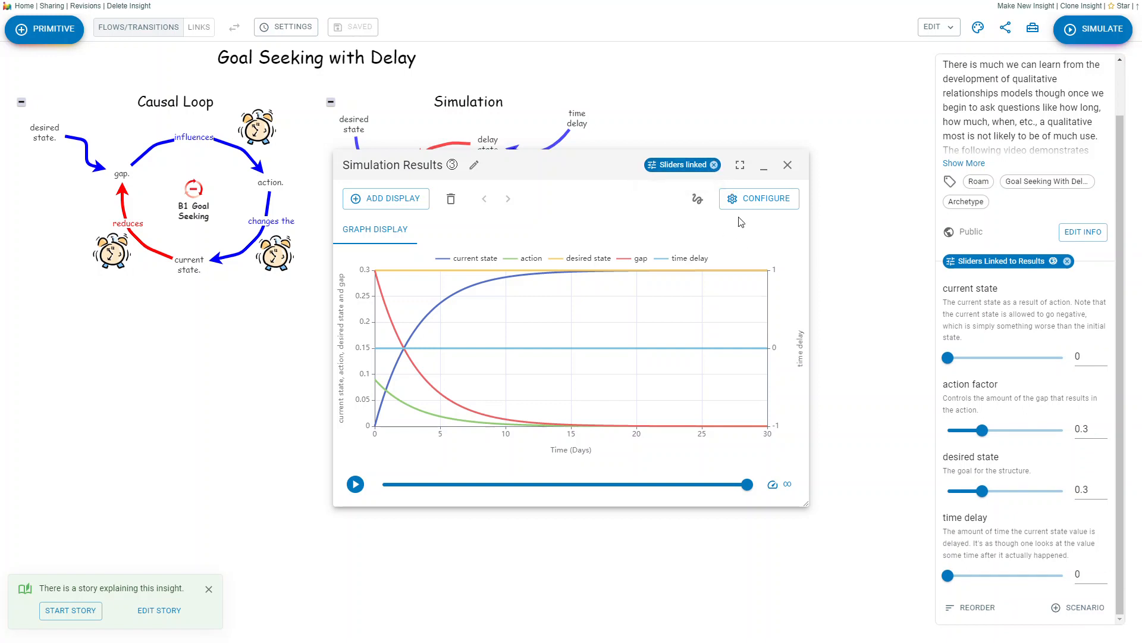
mouse_move(1020, 270)
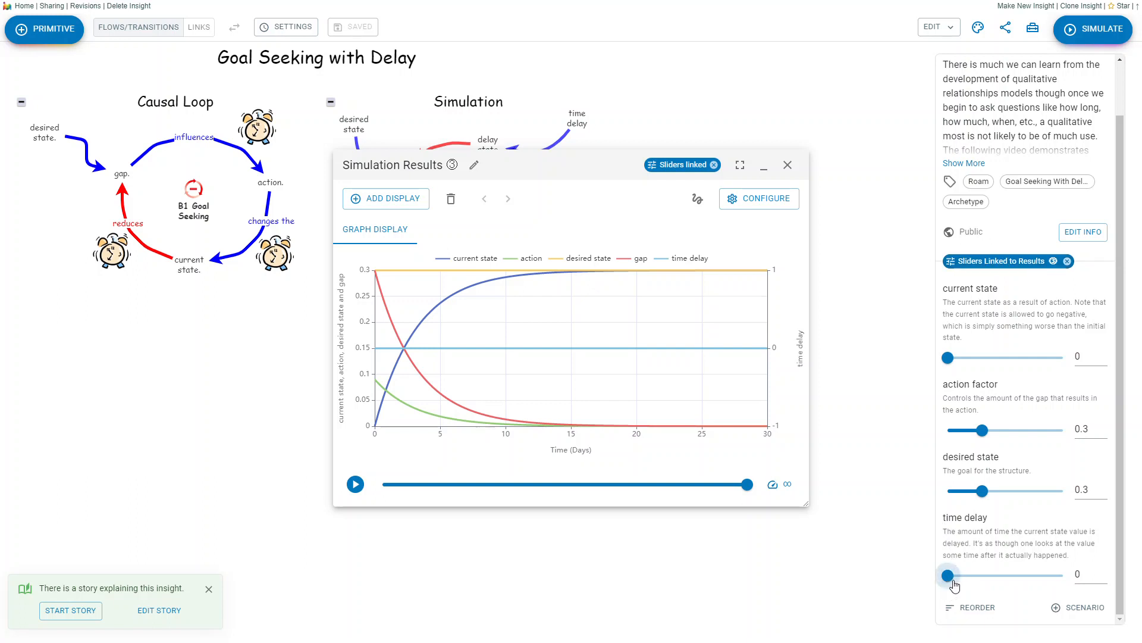
left_click_drag(948, 574, 1009, 575)
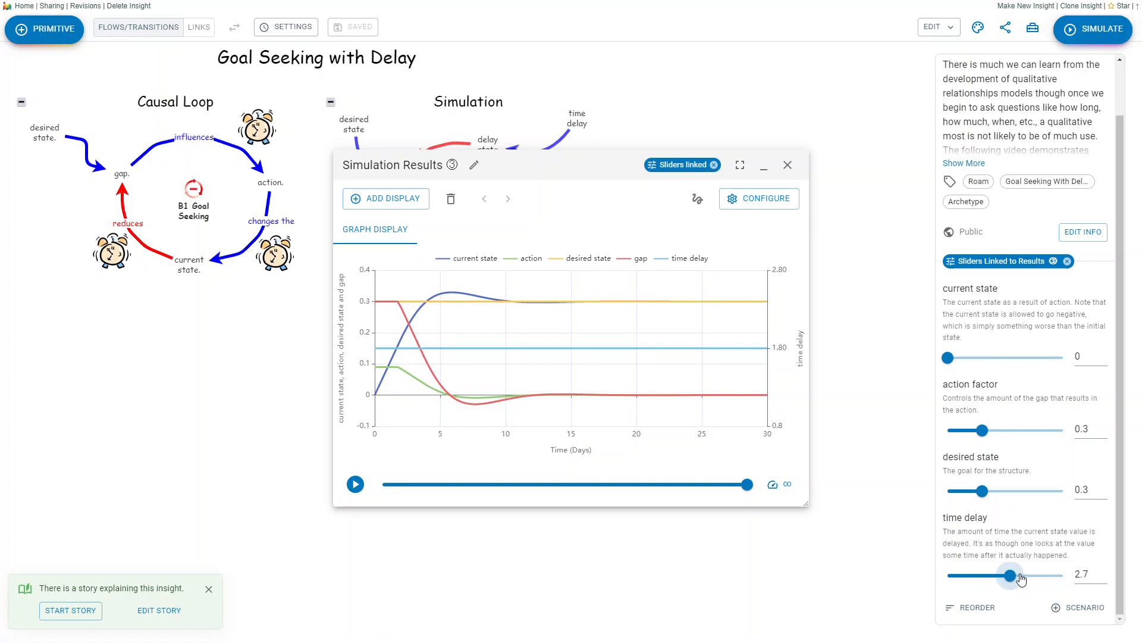
left_click_drag(1009, 575, 1029, 575)
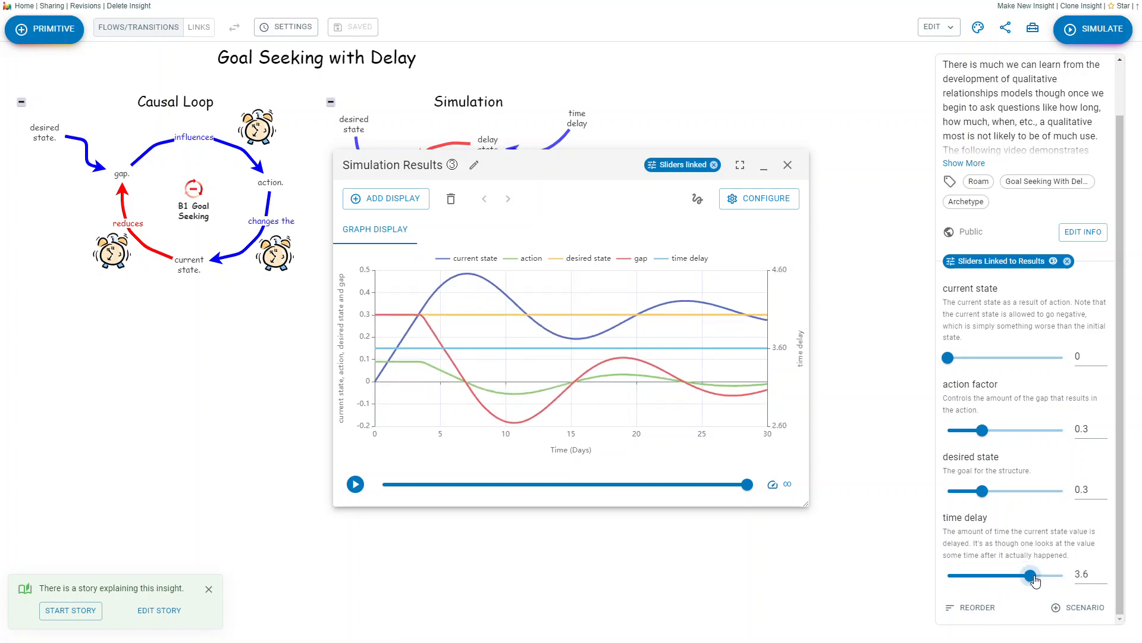
left_click_drag(1031, 574, 1018, 575)
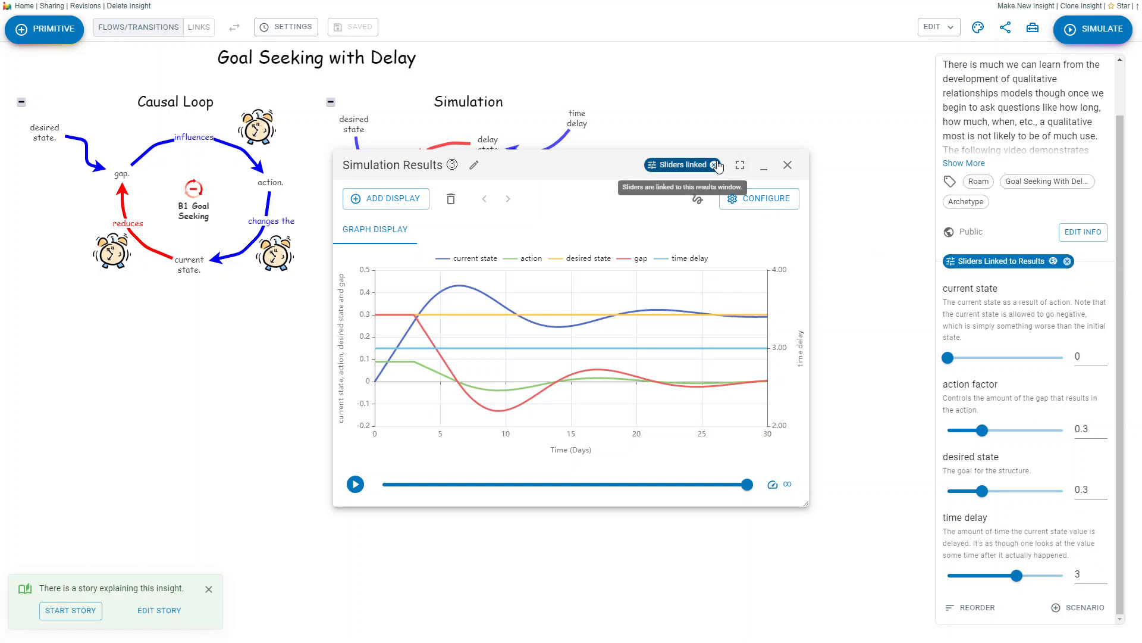
Unlink the sliders from the results and close the simulation results window
left_click(683, 164)
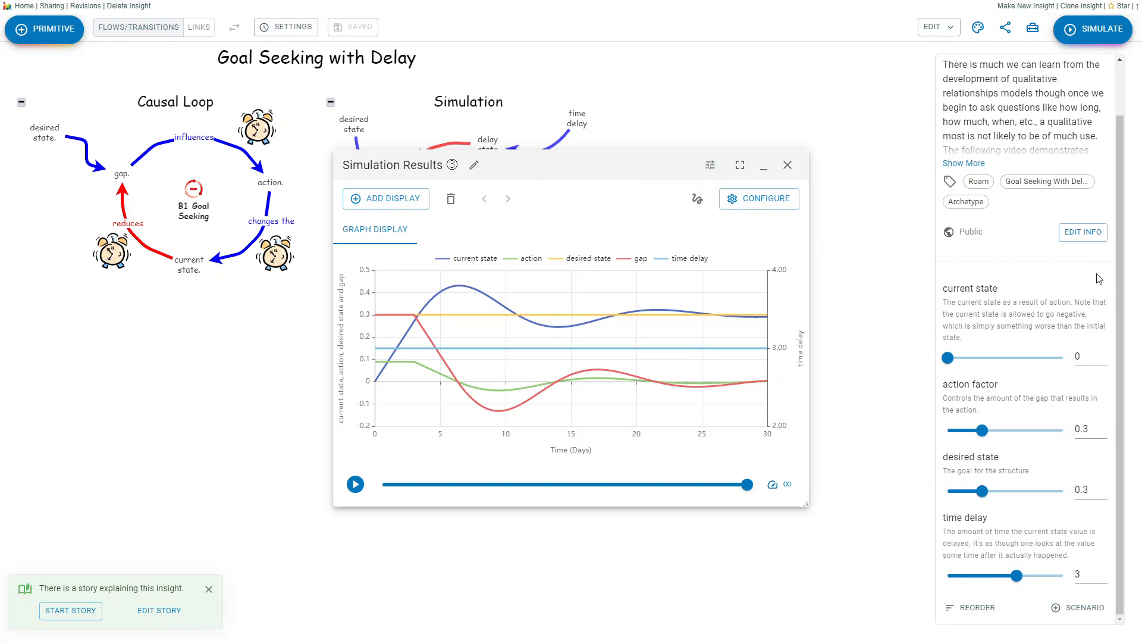
left_click(786, 164)
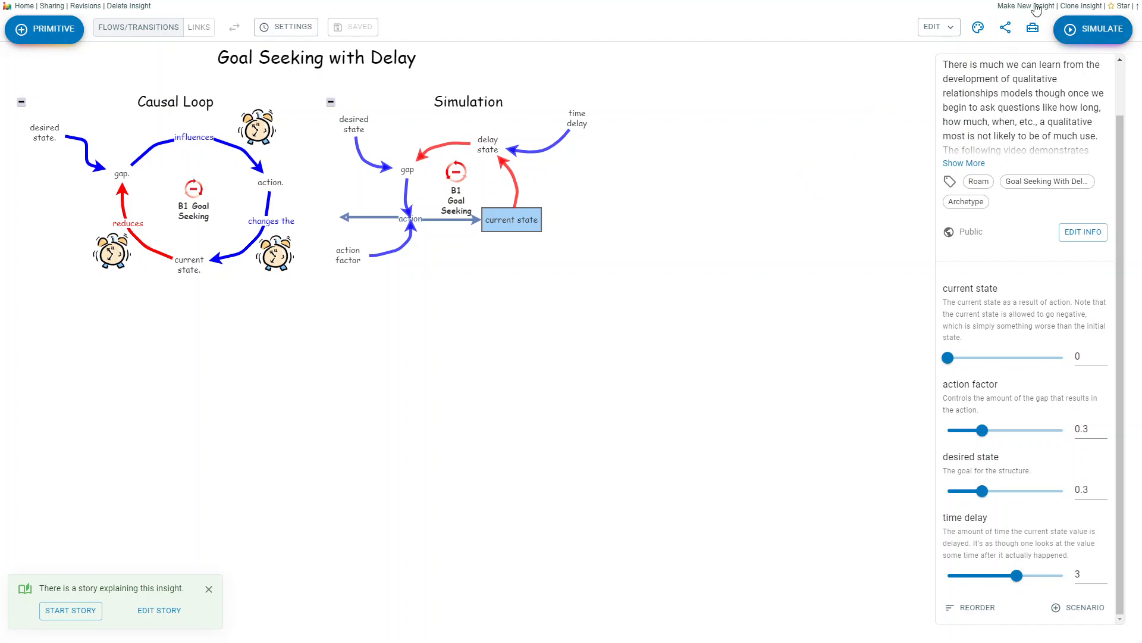
mouse_move(699, 147)
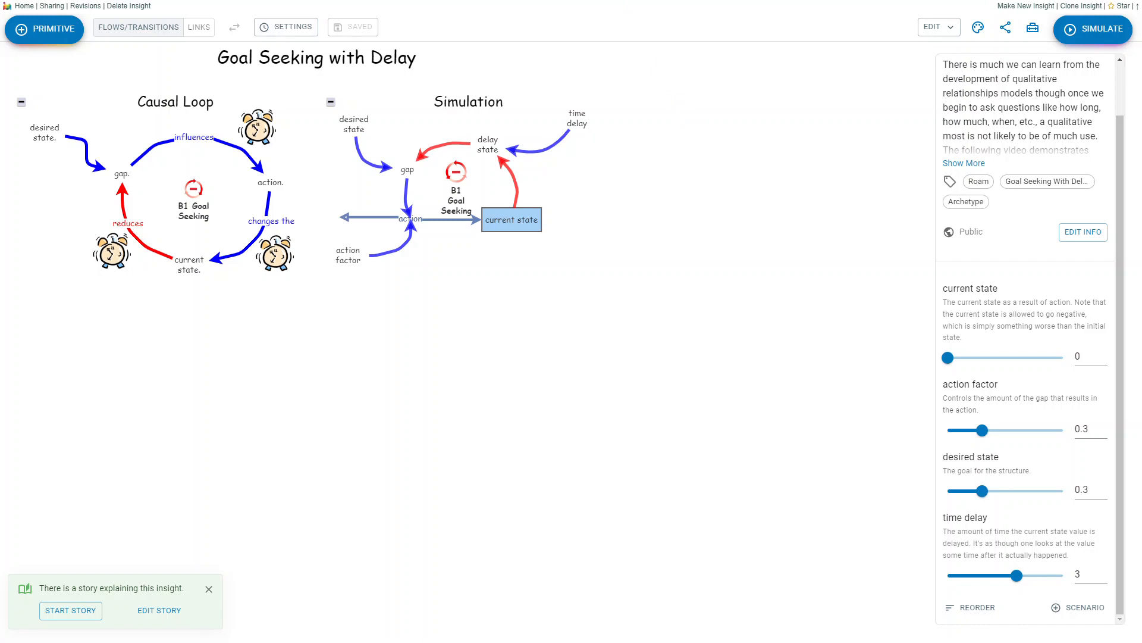
mouse_move(591, 27)
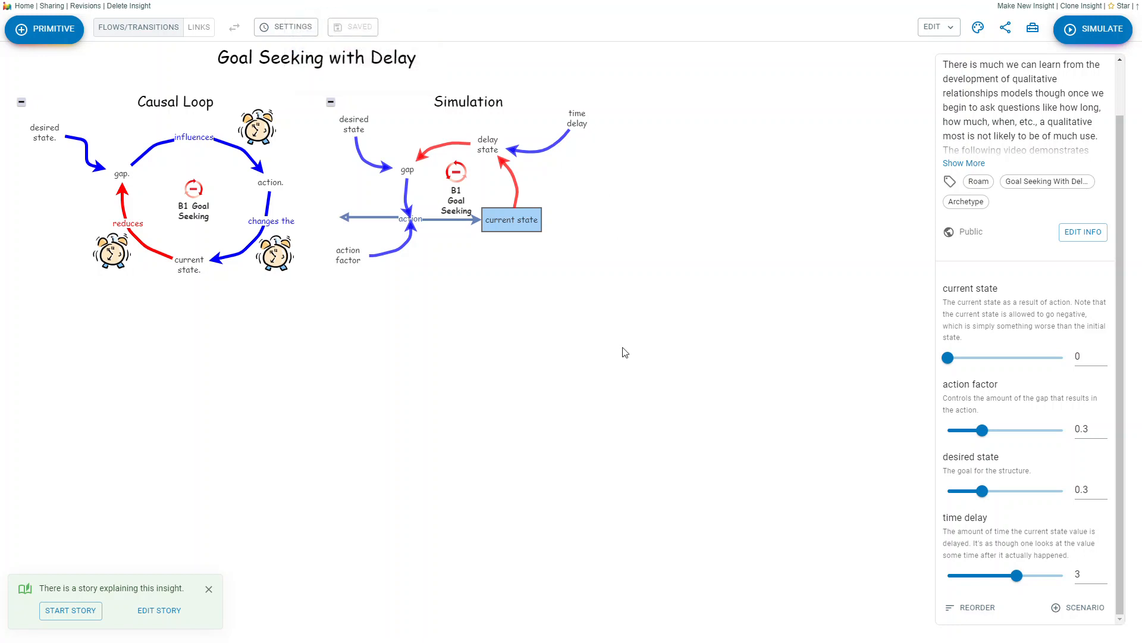
mouse_move(487, 512)
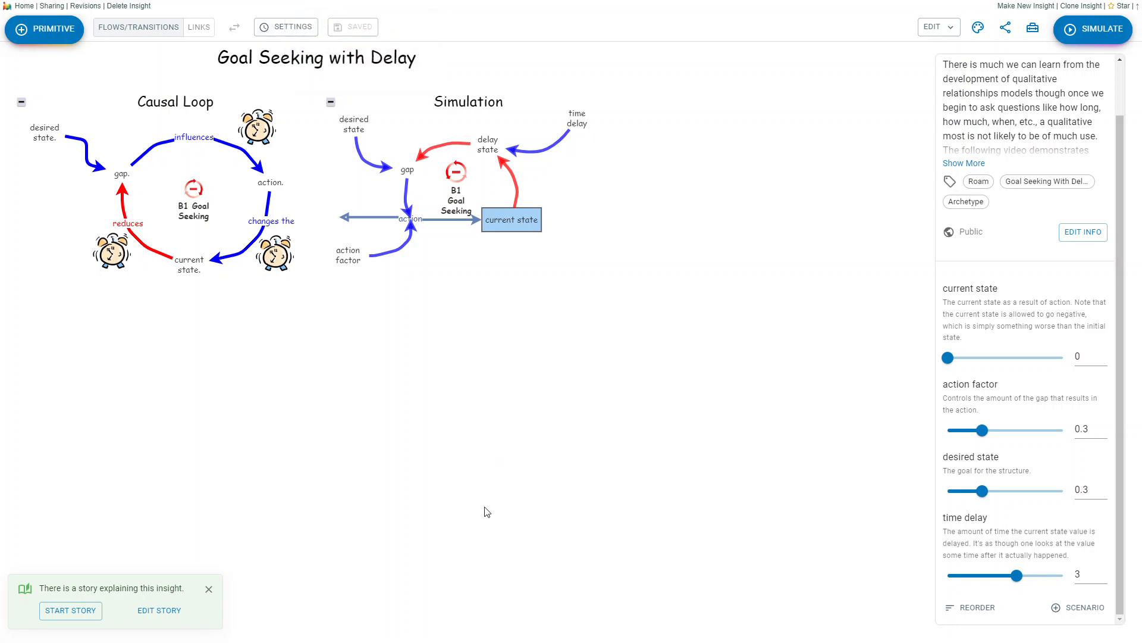